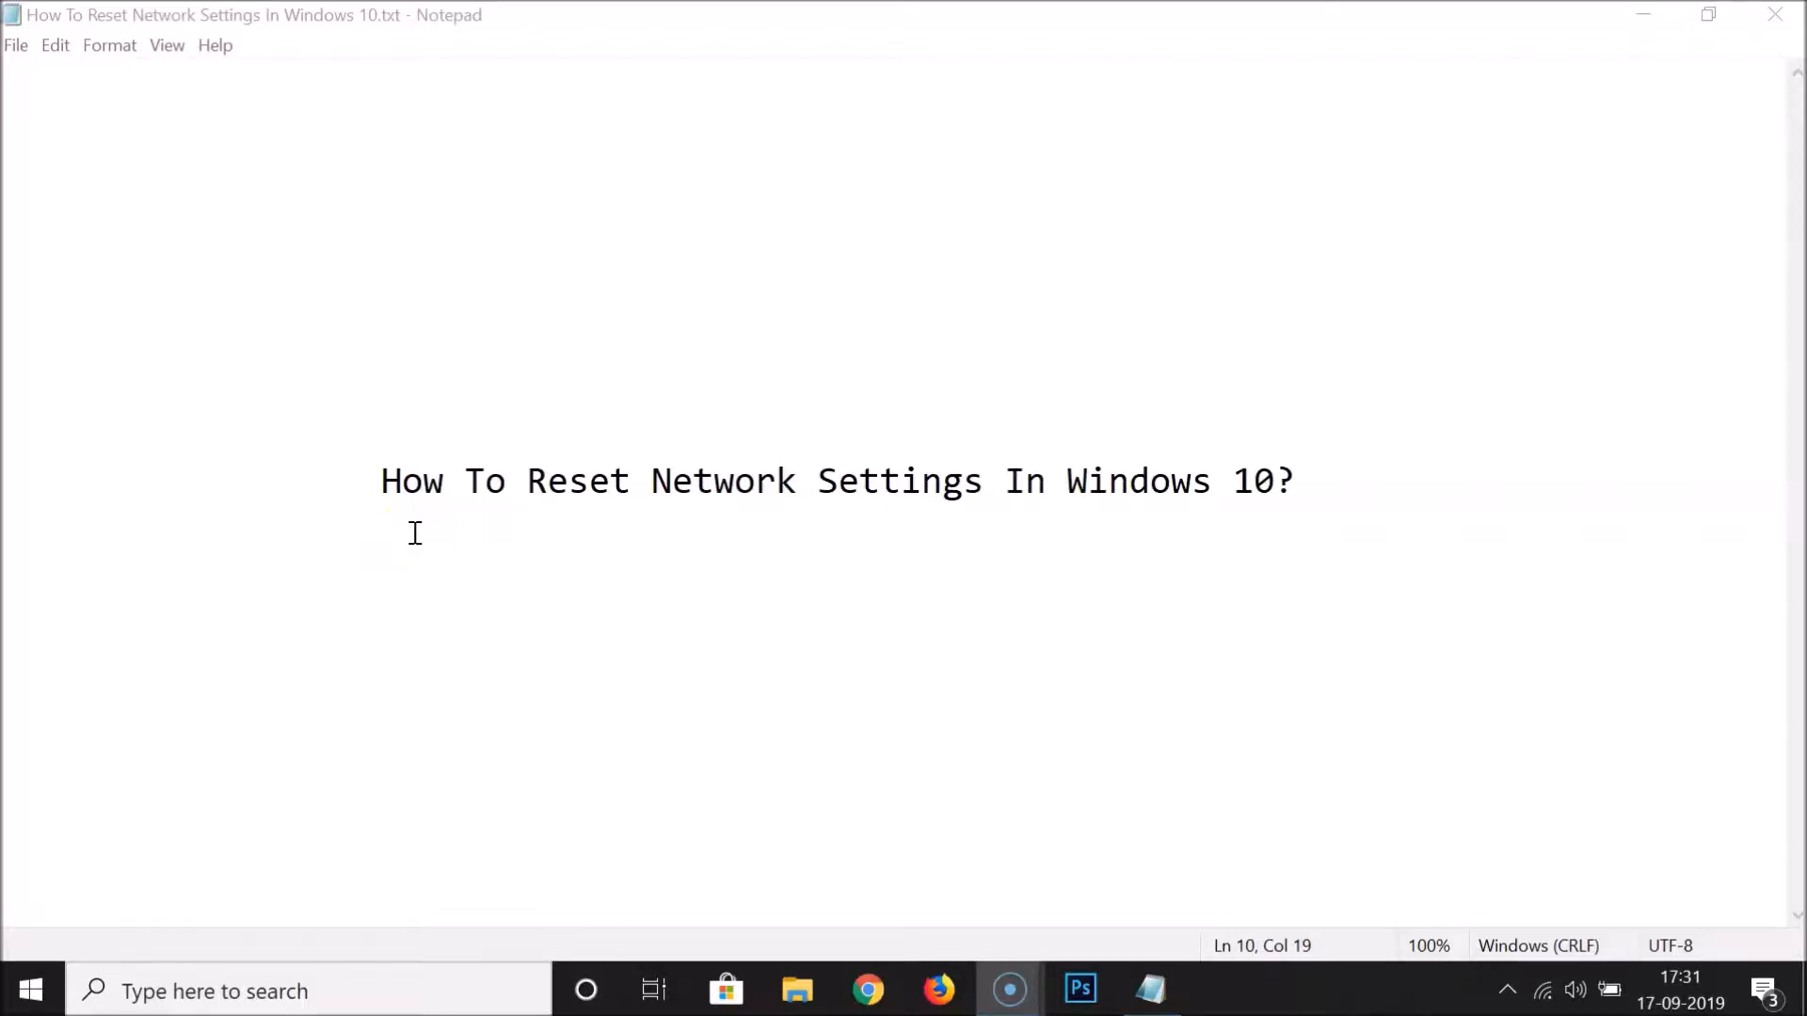
mouse_move(1028, 504)
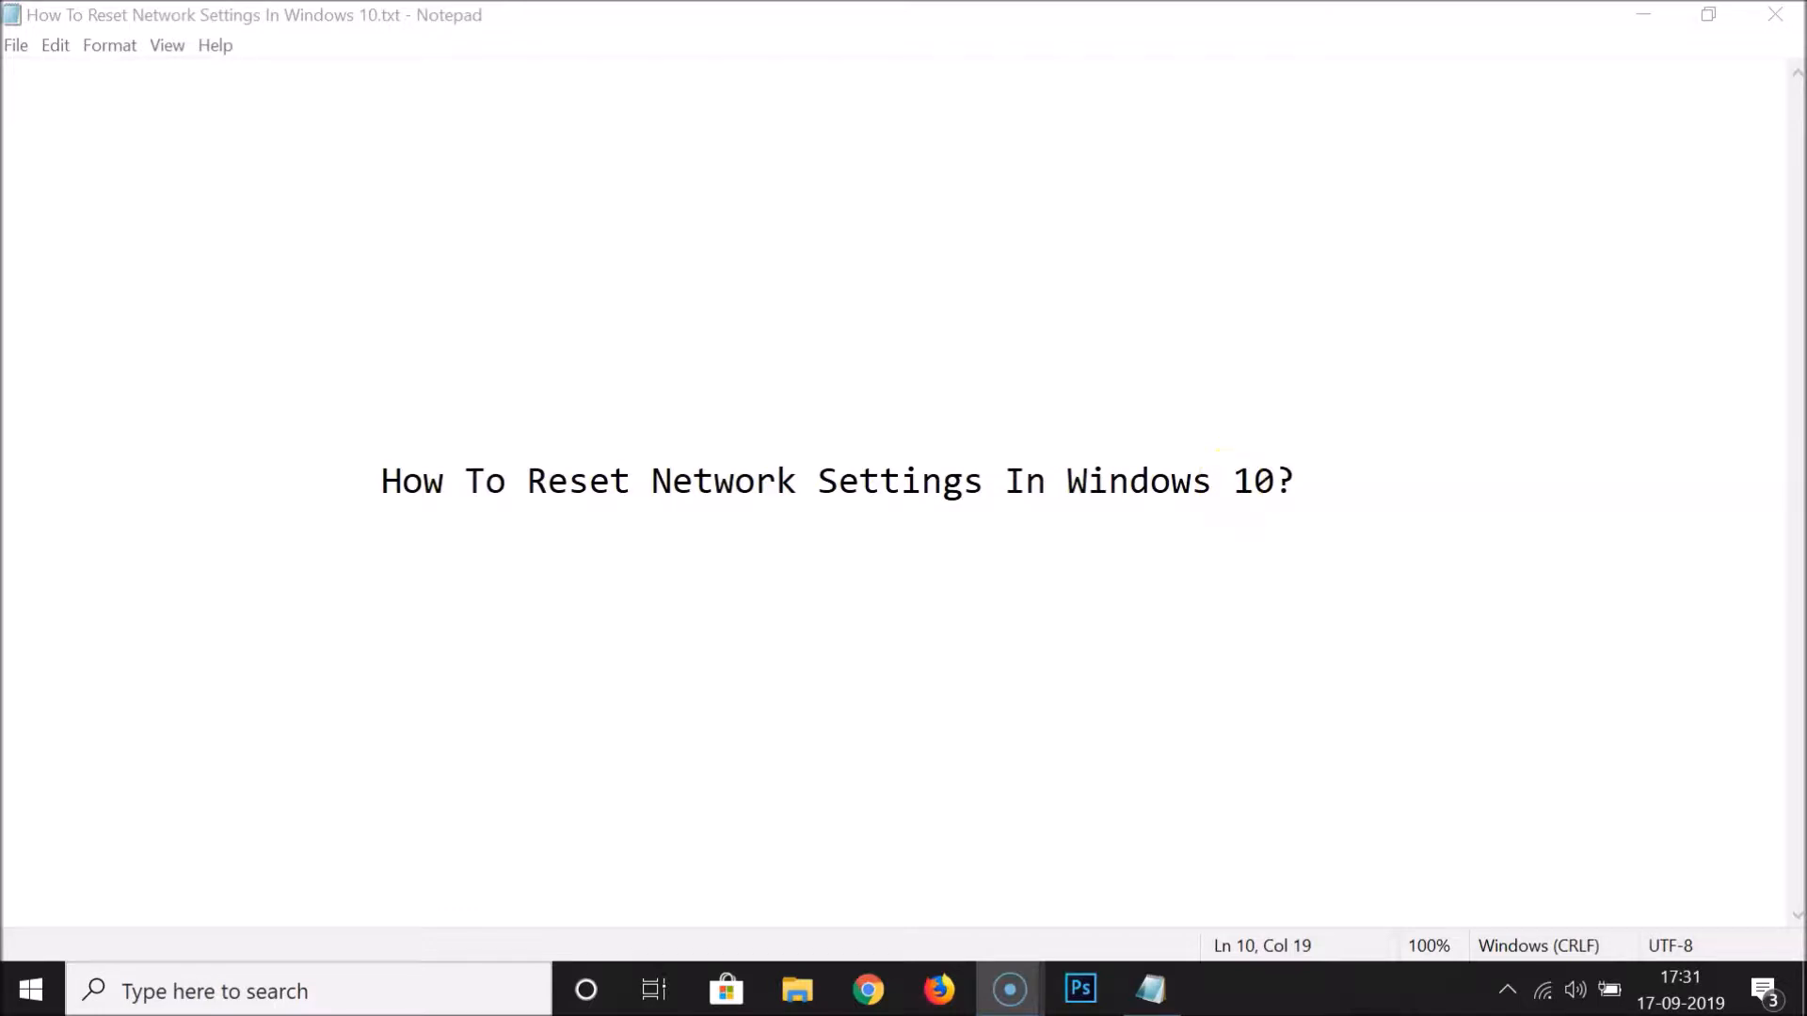
mouse_move(1550, 136)
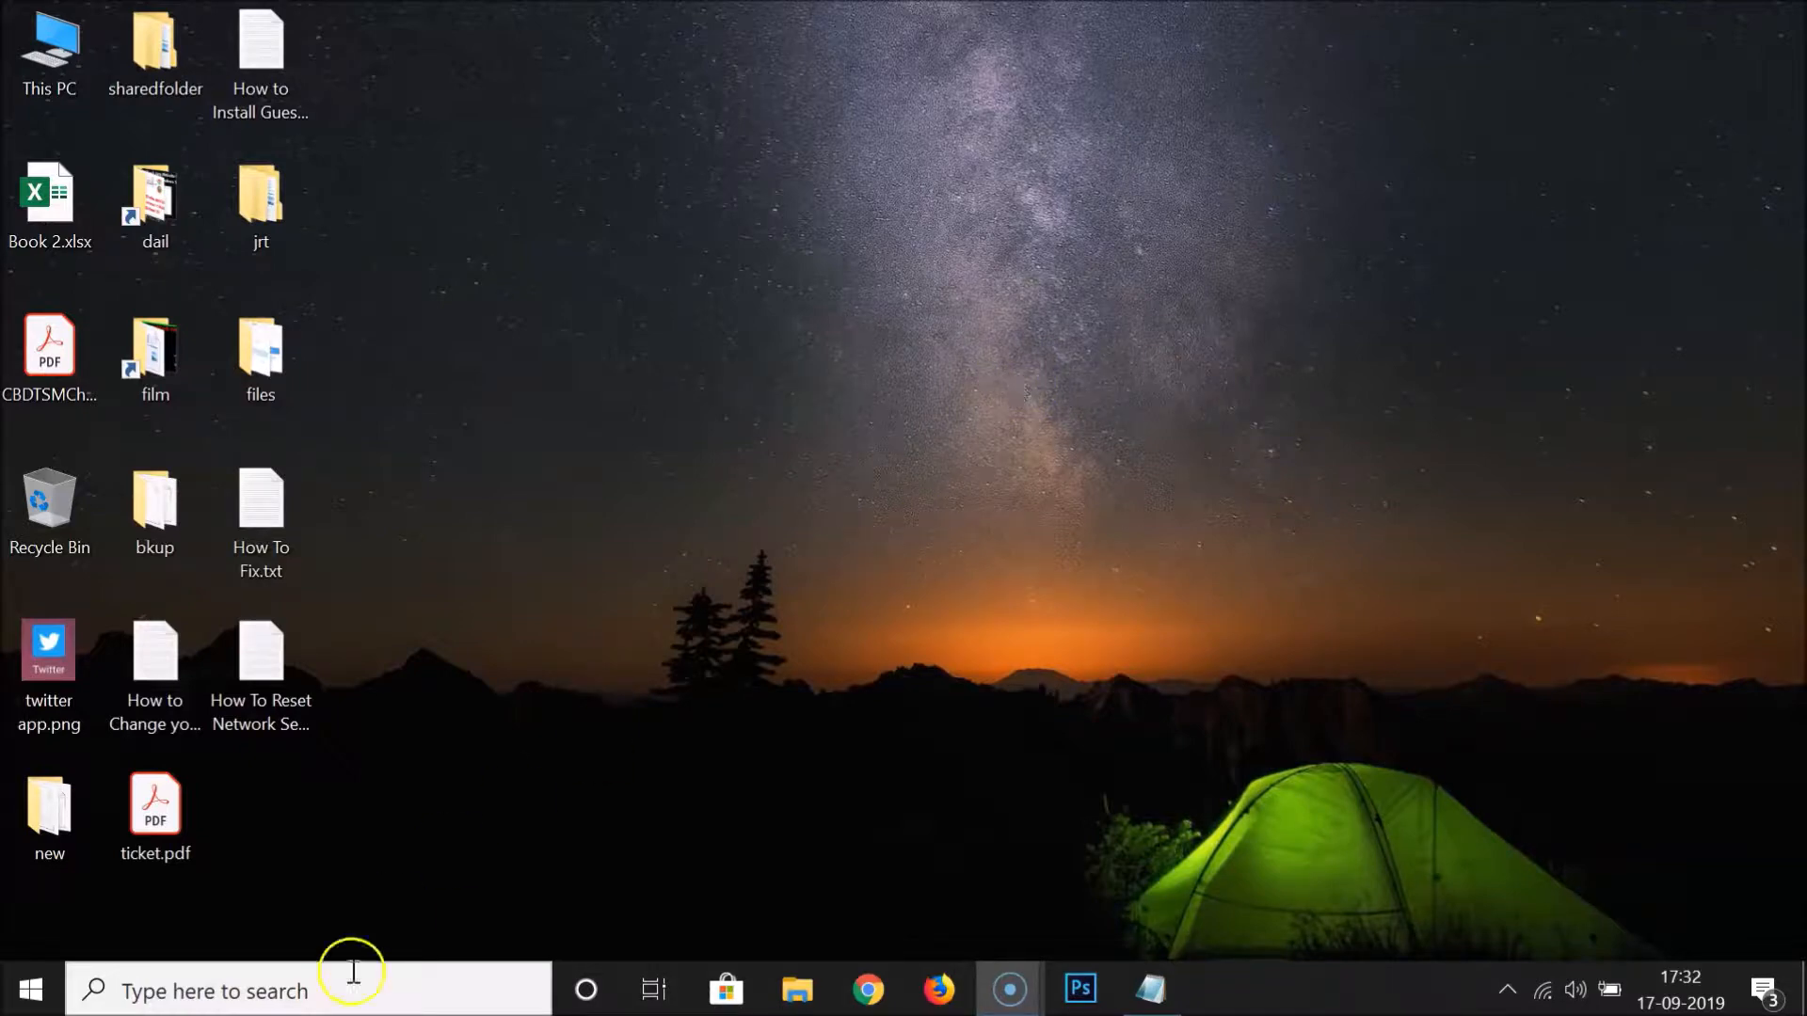
Search for 'settings' from the taskbar search box and launch the Settings app
left_click(214, 990)
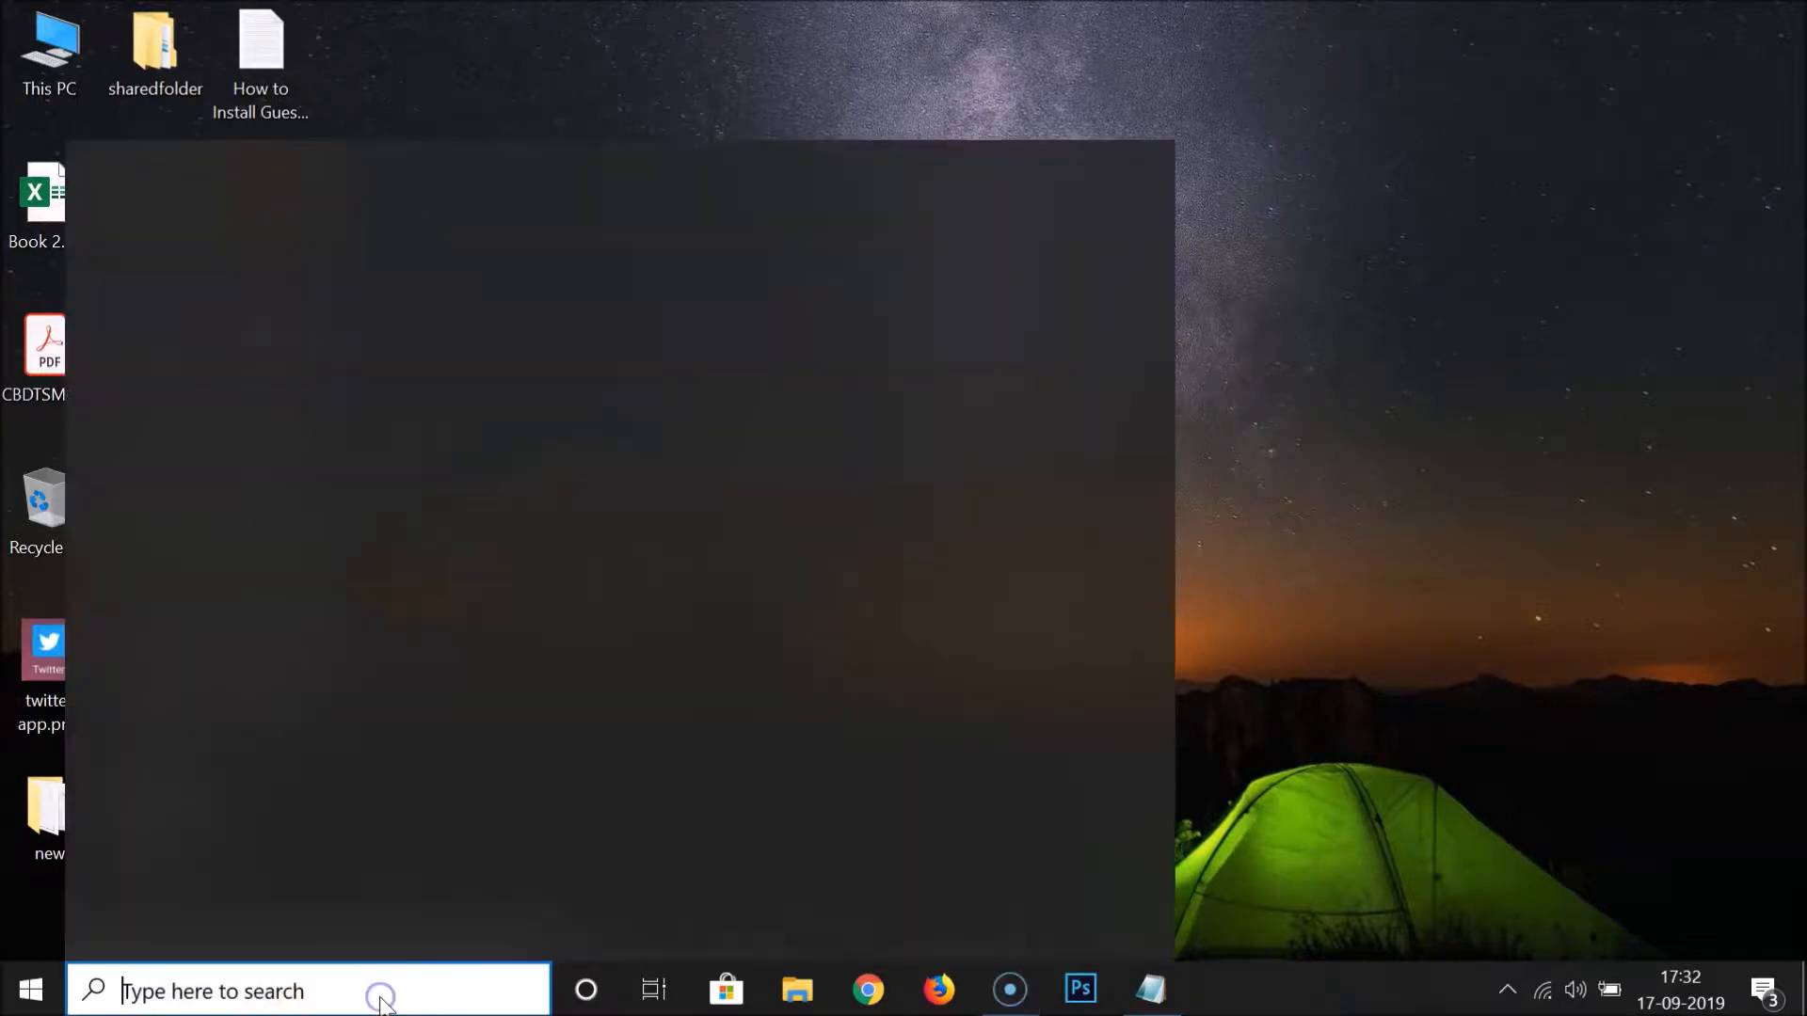
type("settin")
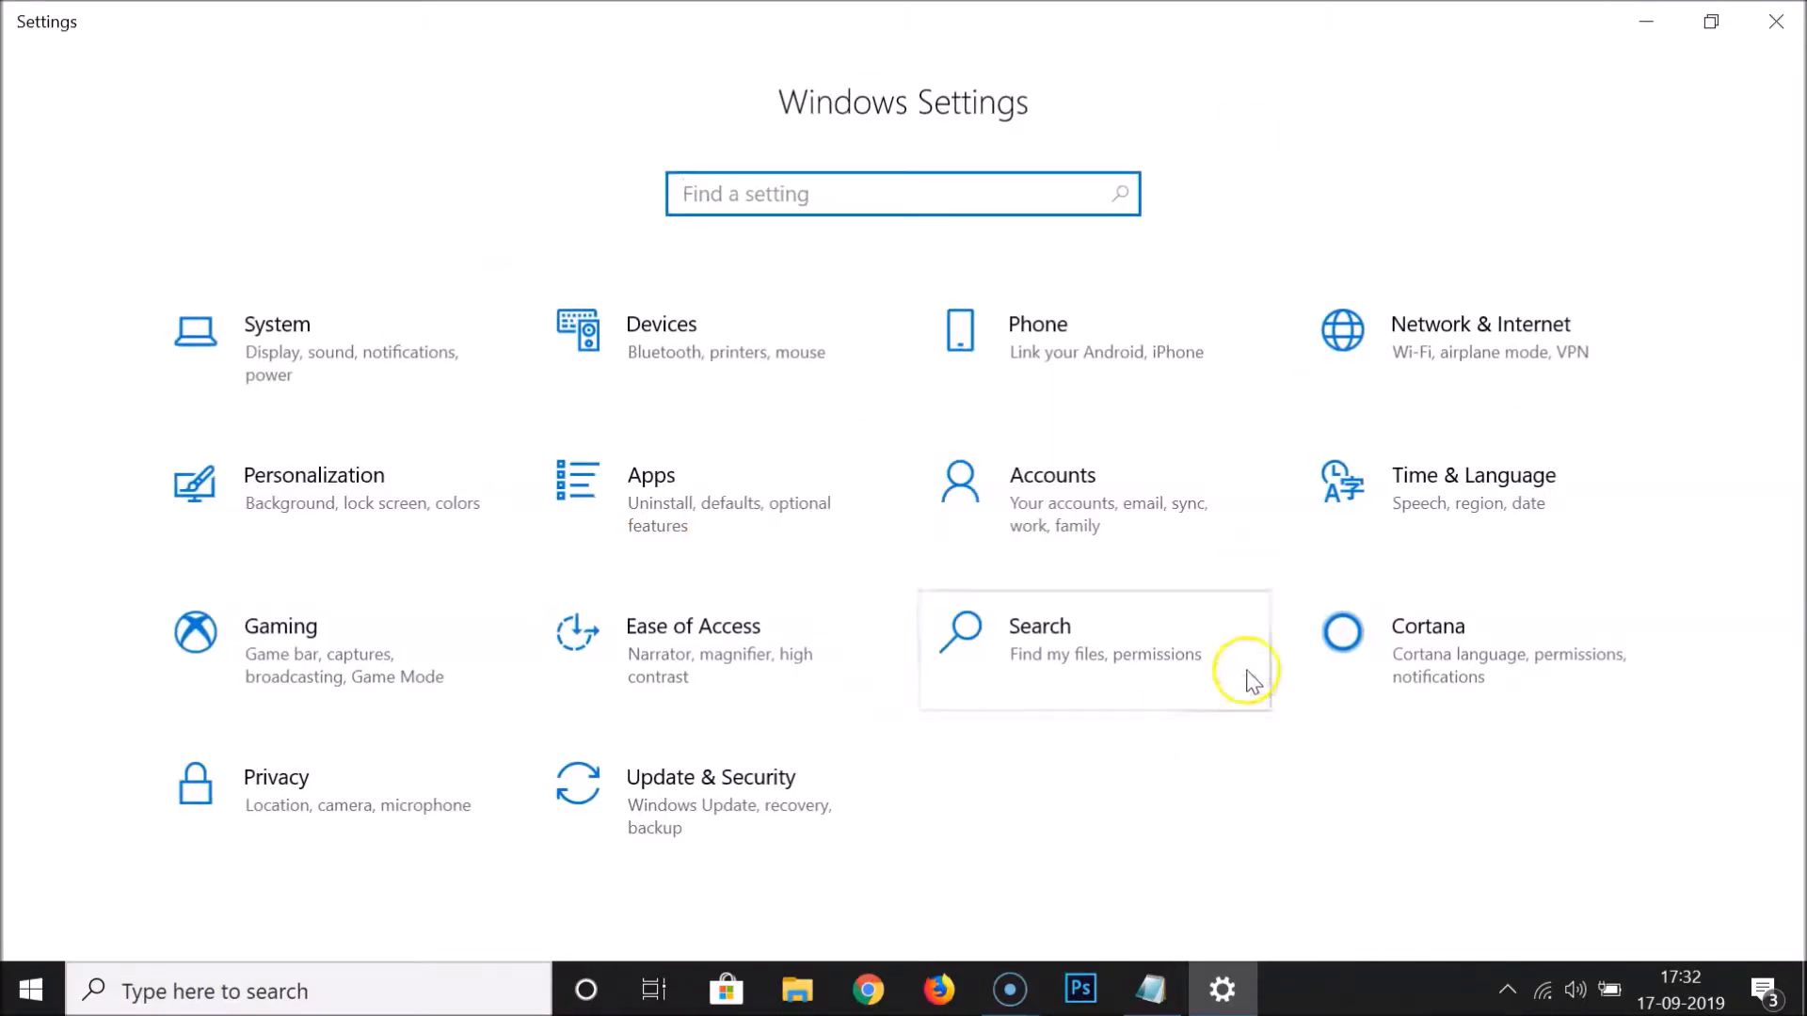
mouse_move(1434, 339)
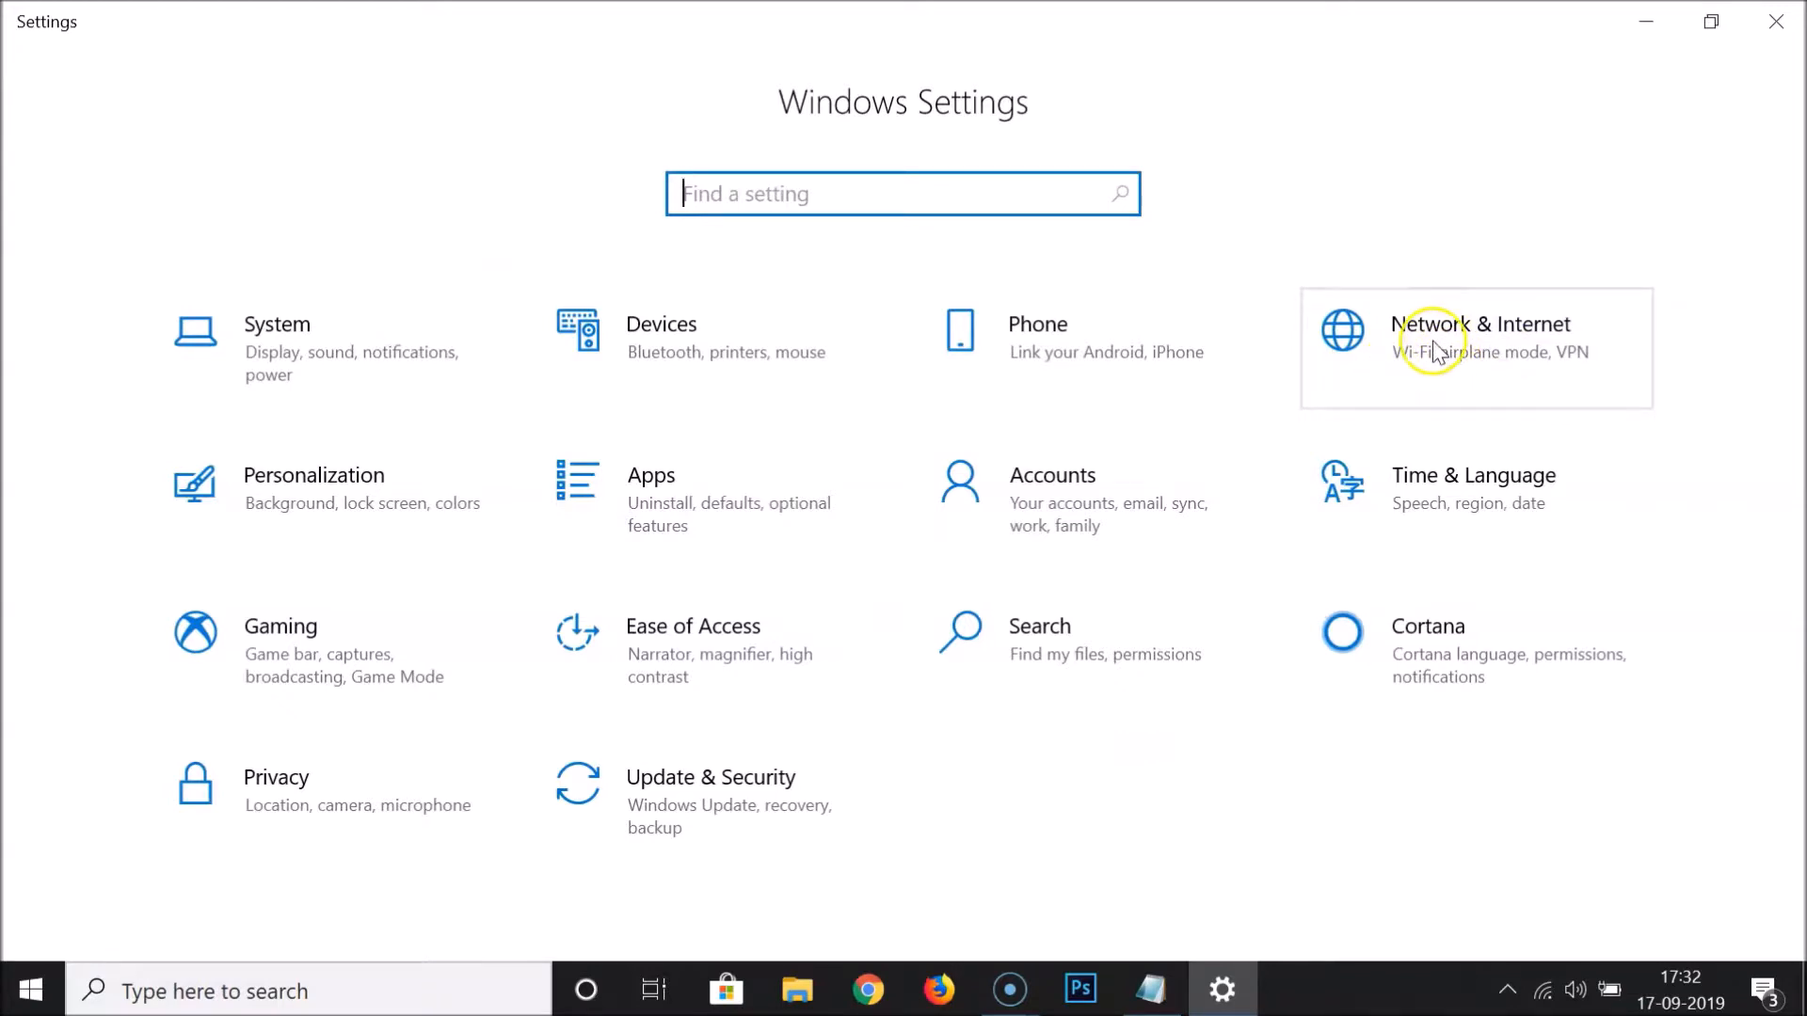
mouse_move(1498, 366)
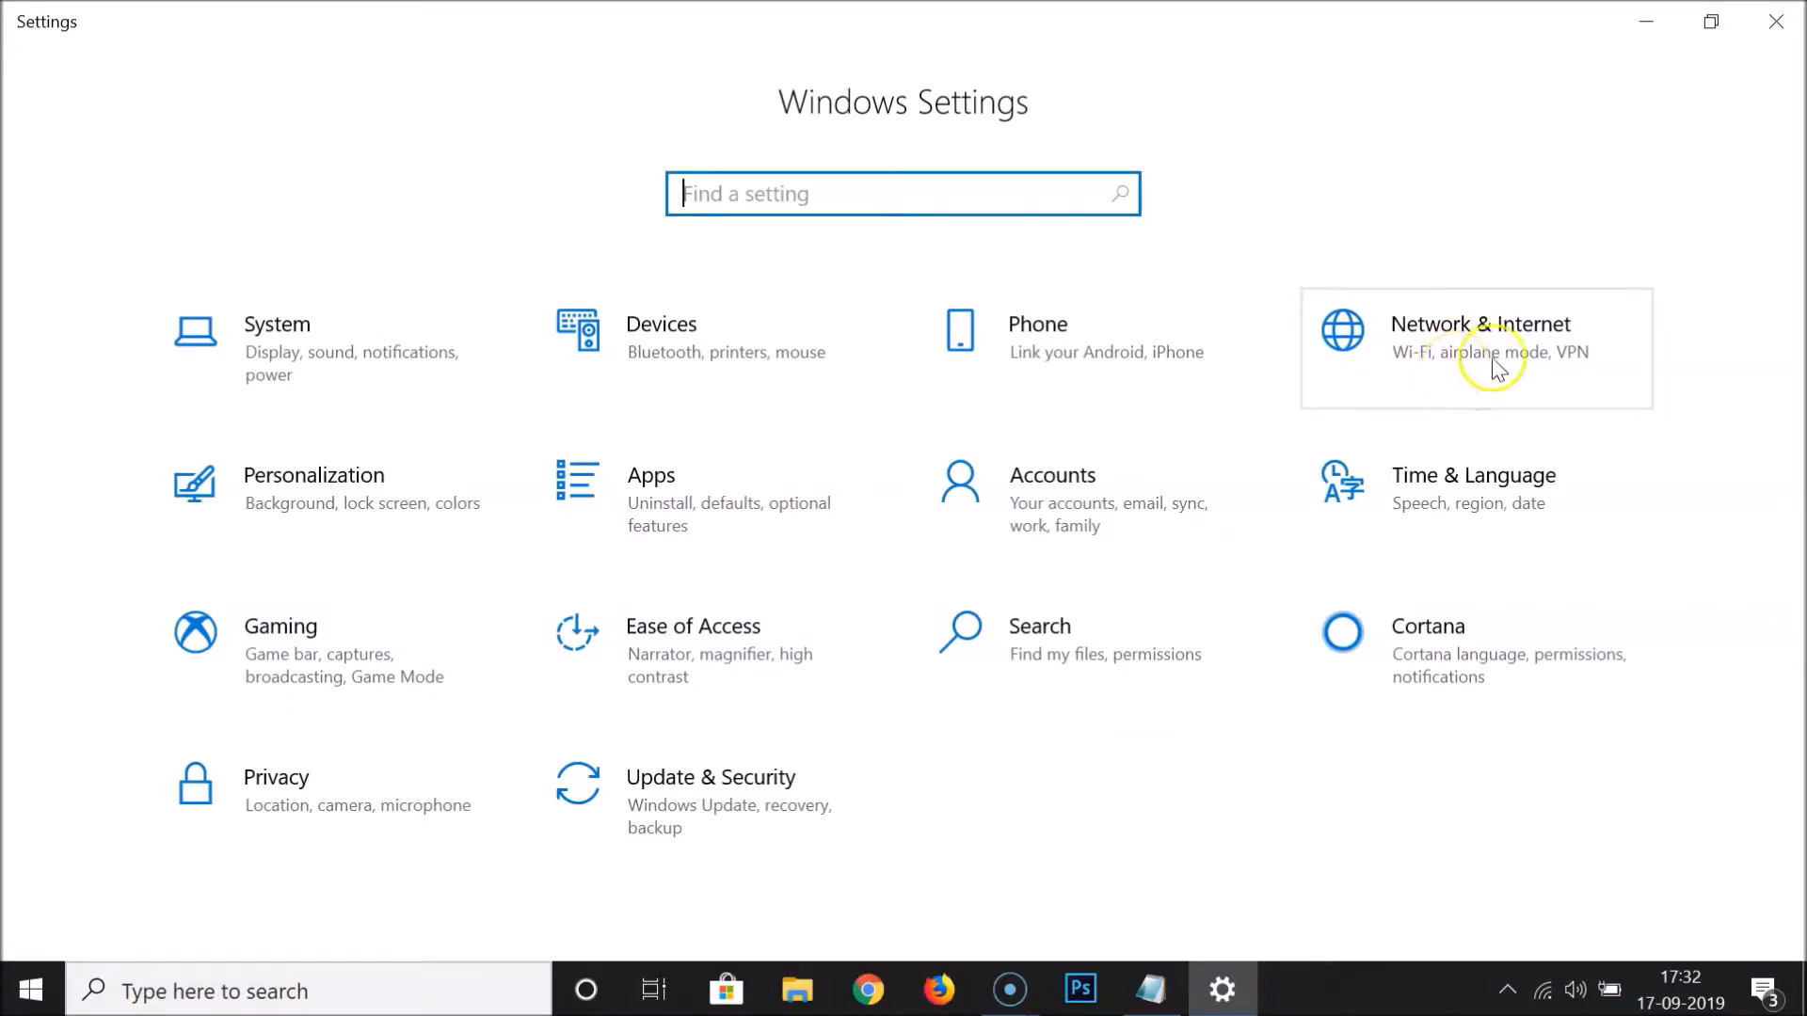
Open Network & Internet and scroll its Status page down to the Network reset link
left_click(1478, 348)
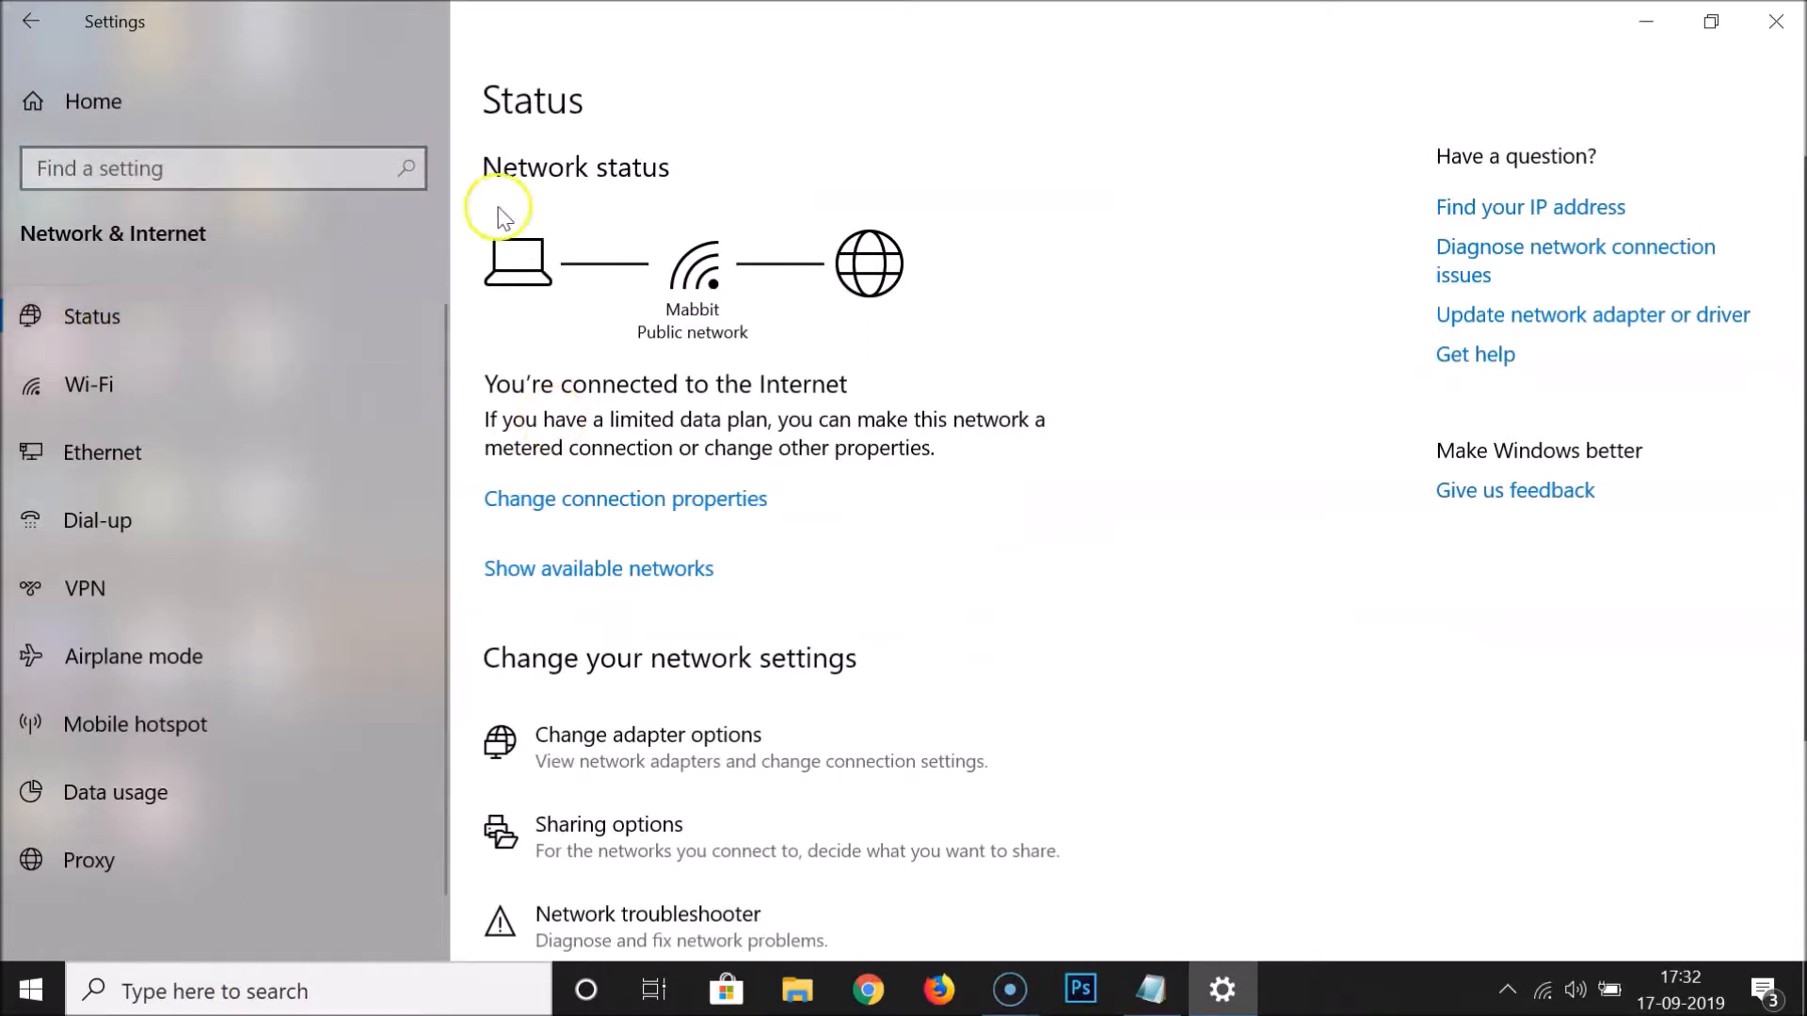
mouse_move(961, 420)
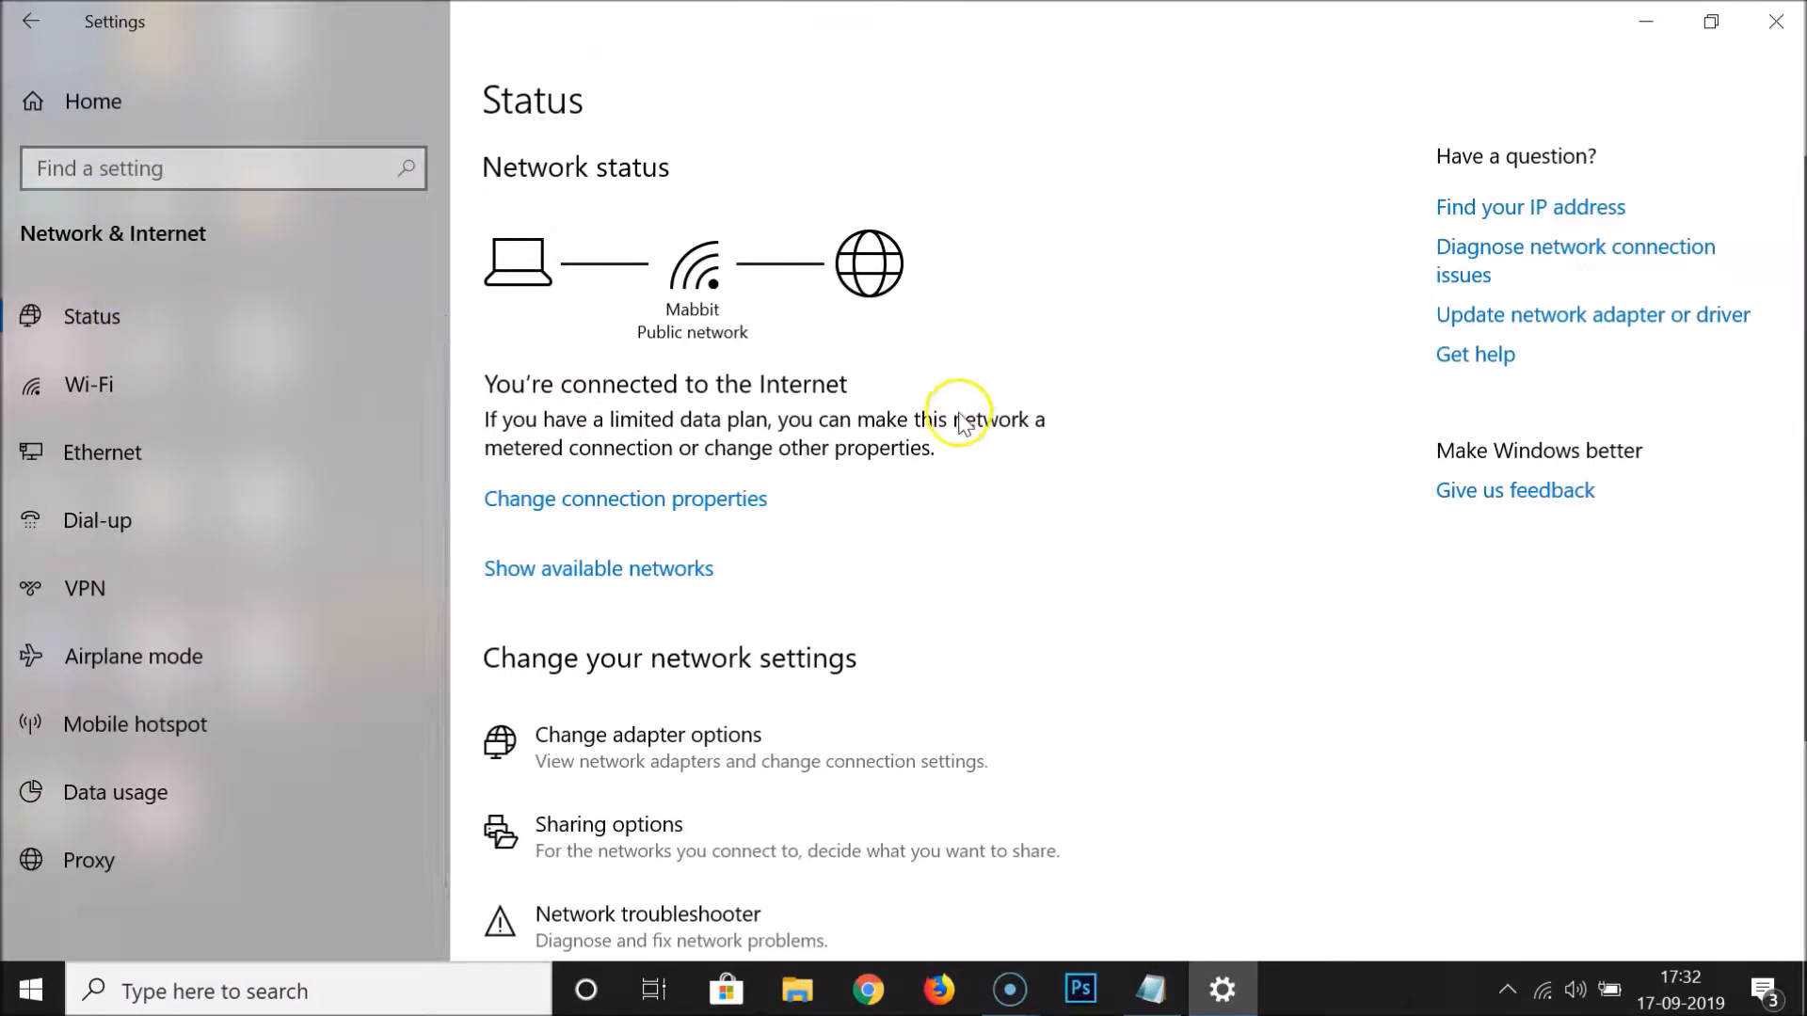
scroll("down", 3)
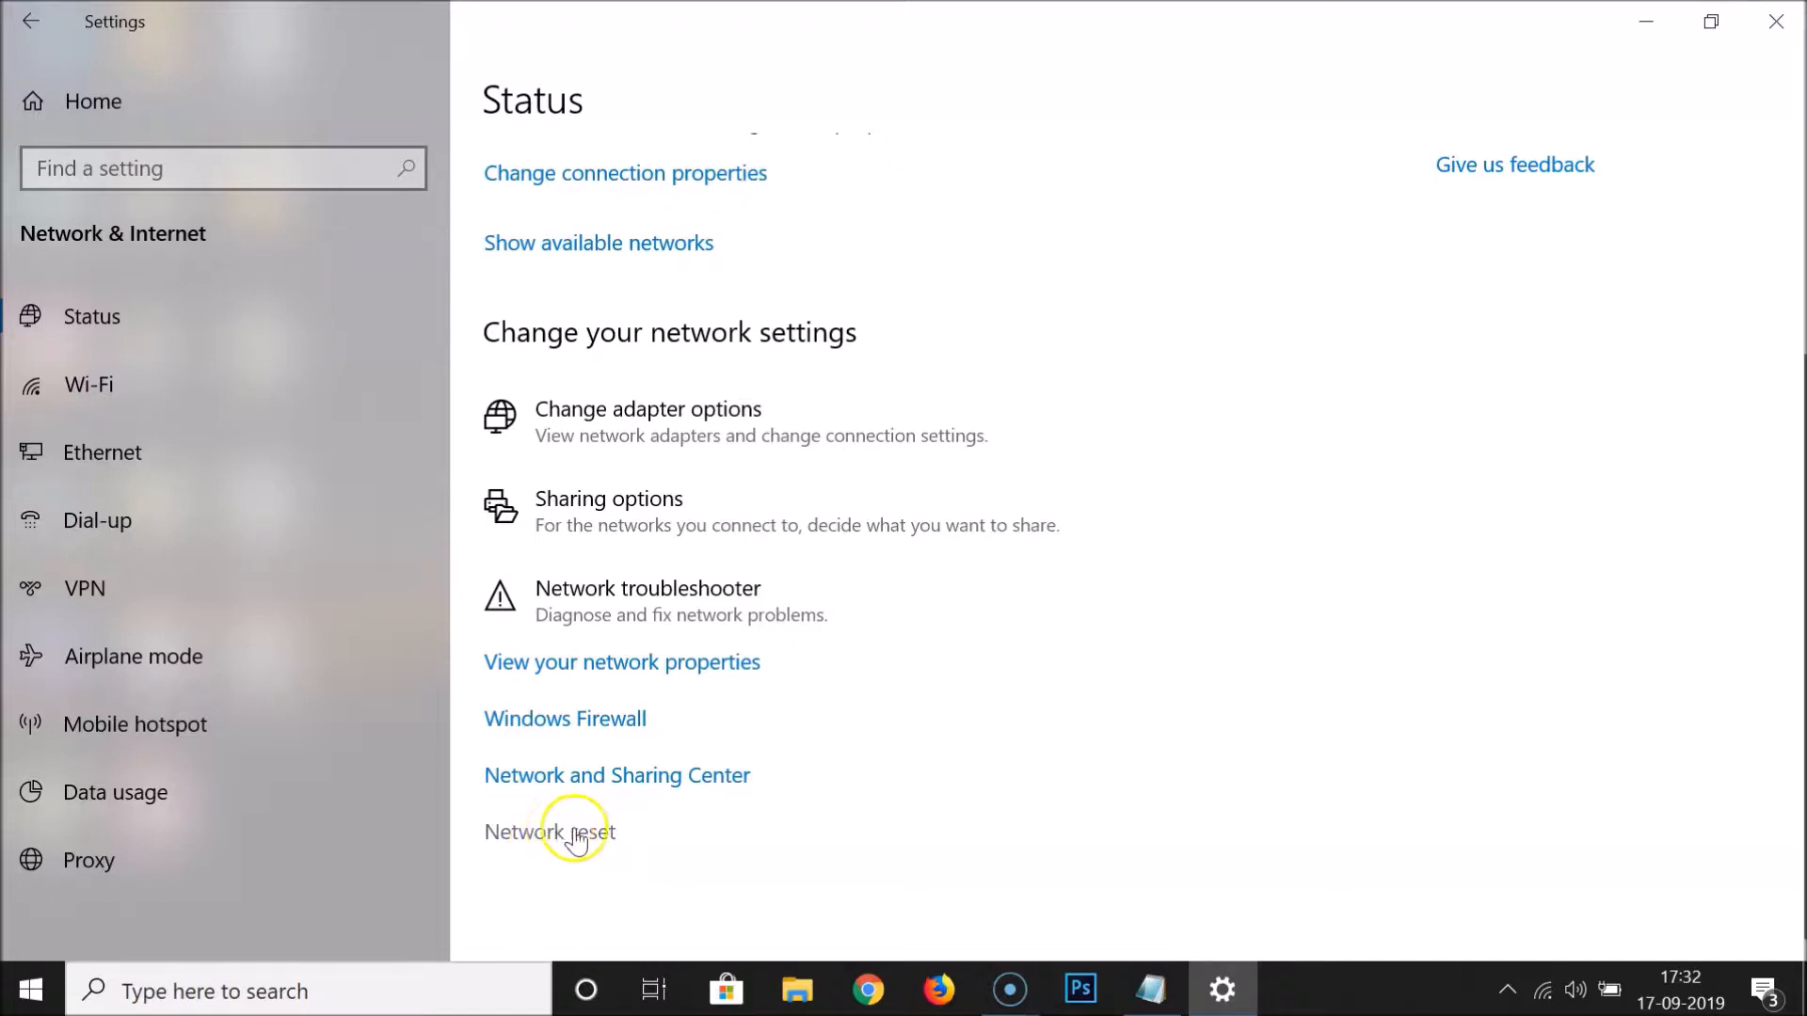
Open the Network reset page from the bottom of the Status page
left_click(548, 832)
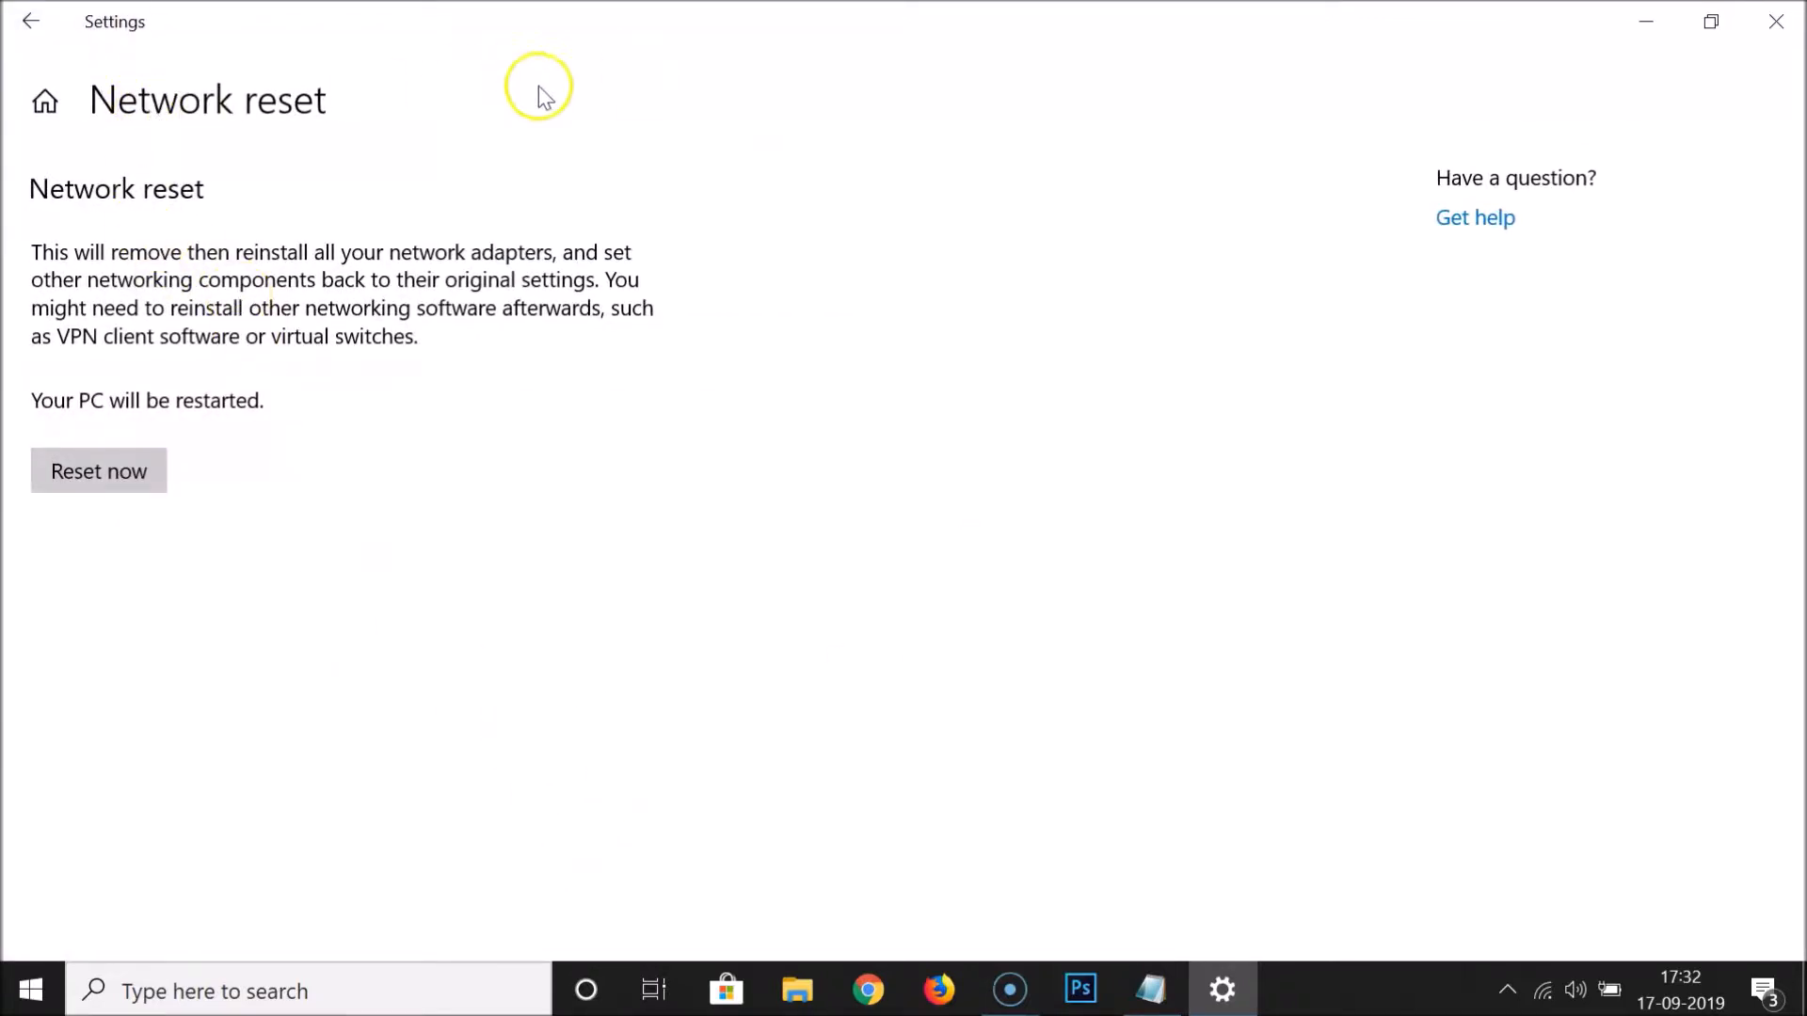
mouse_move(225, 242)
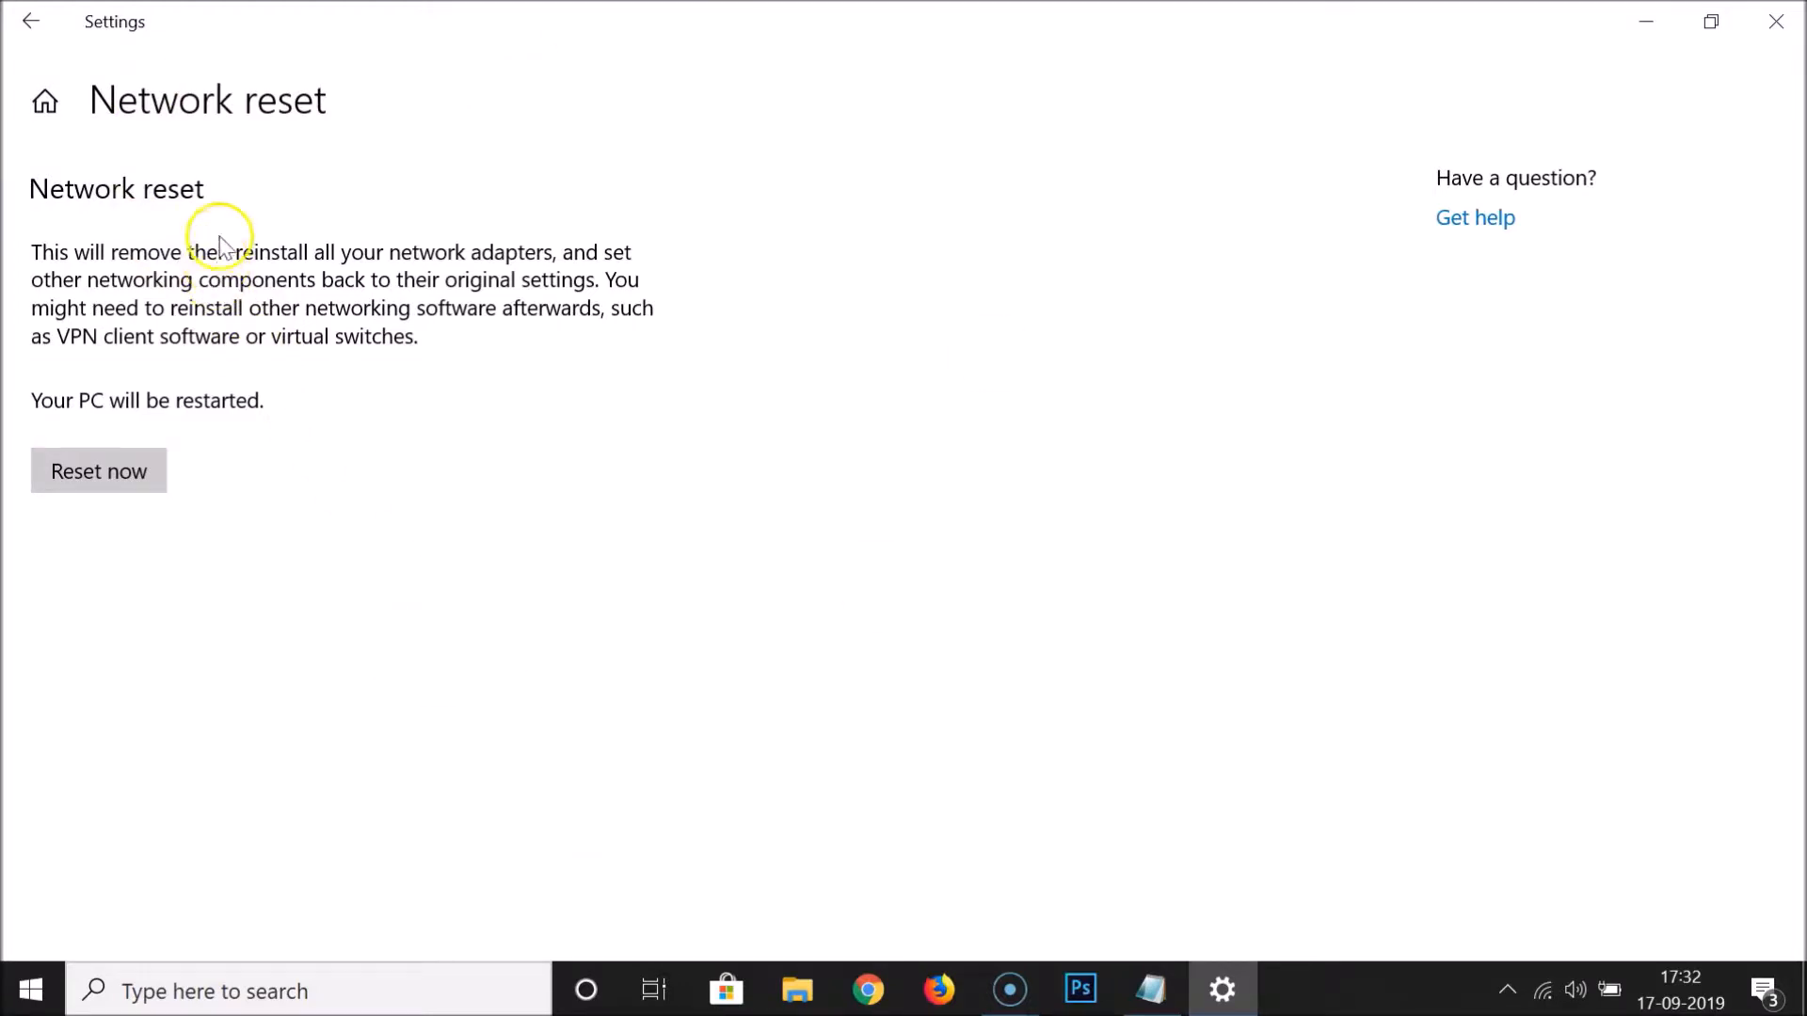
mouse_move(302, 351)
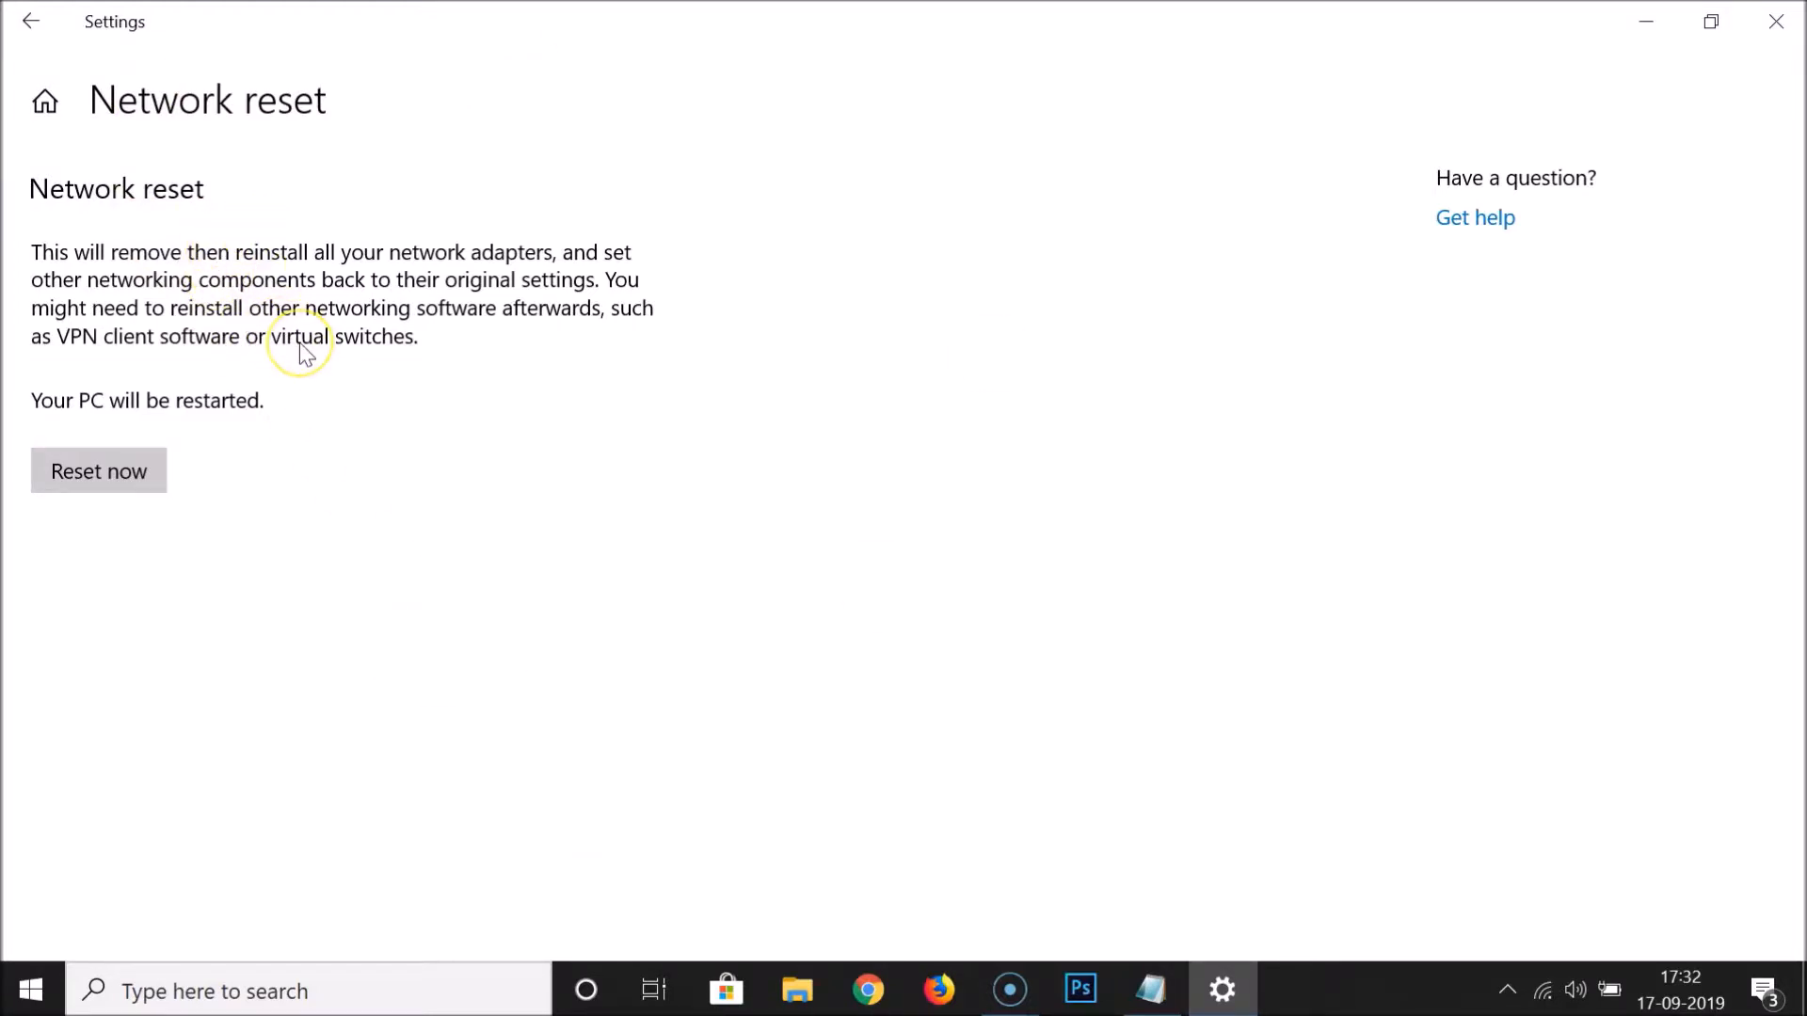
mouse_move(226, 262)
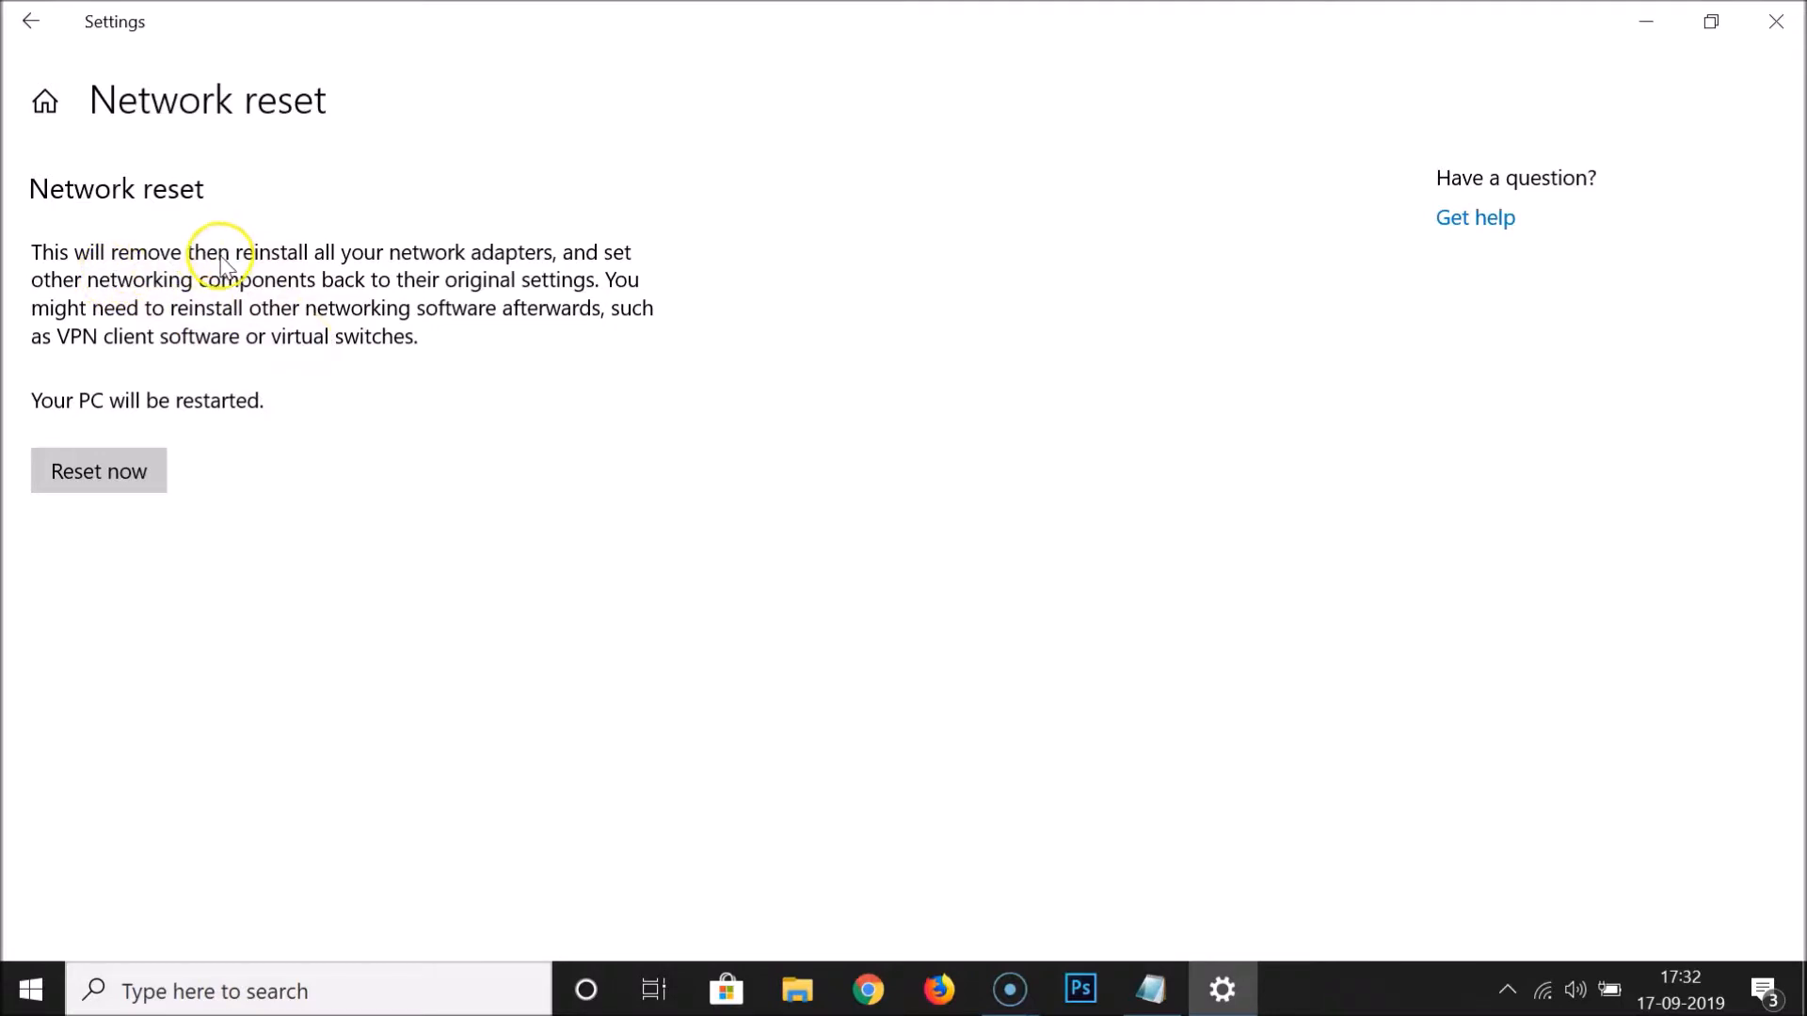
mouse_move(447, 260)
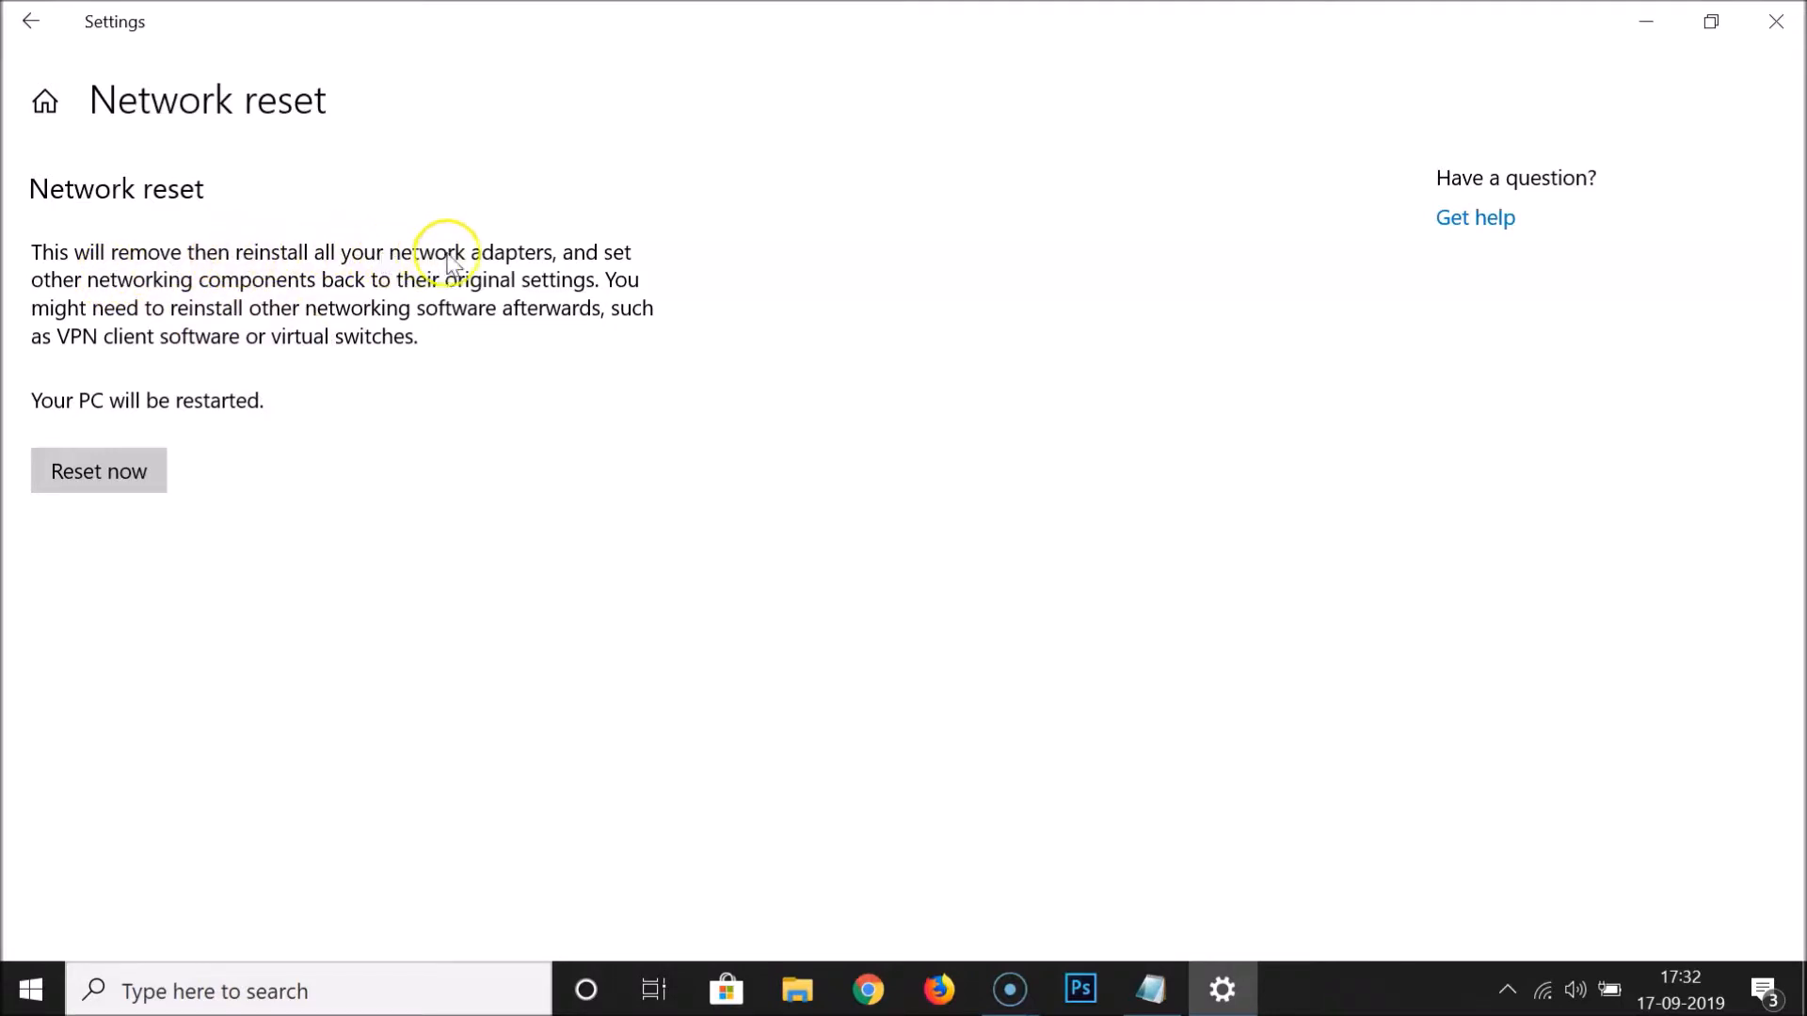
mouse_move(640, 263)
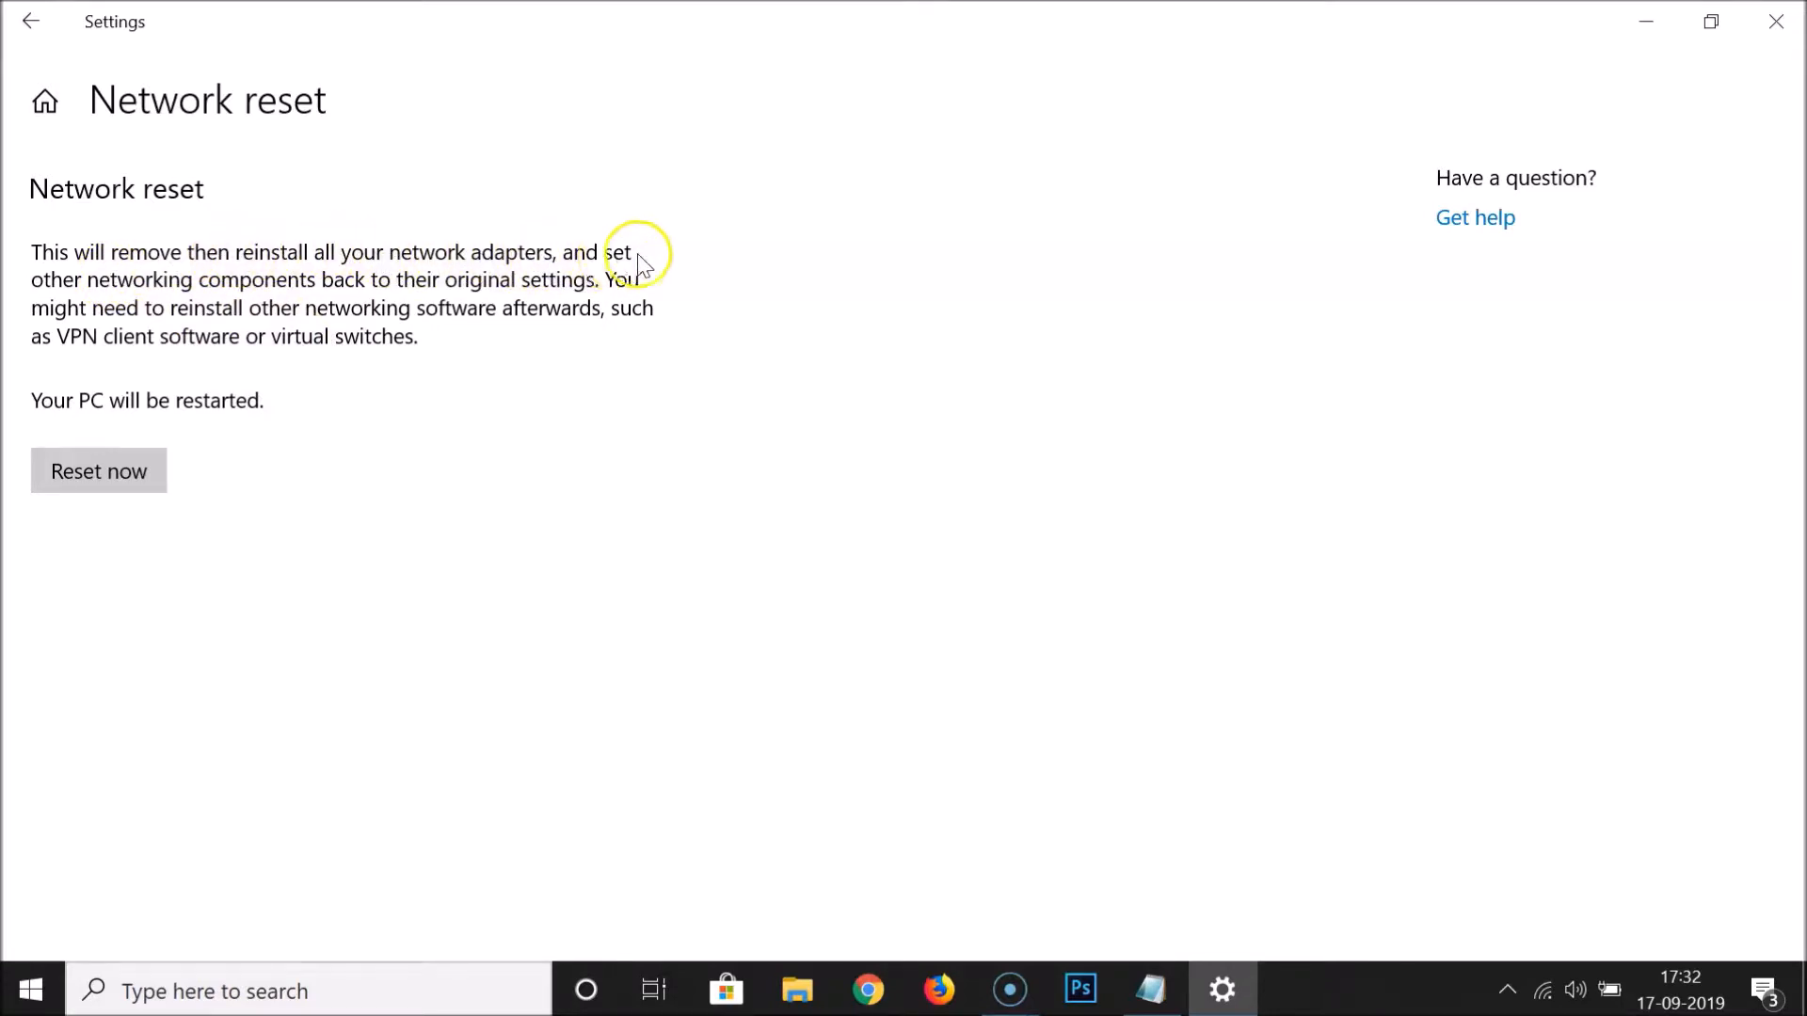
mouse_move(395, 290)
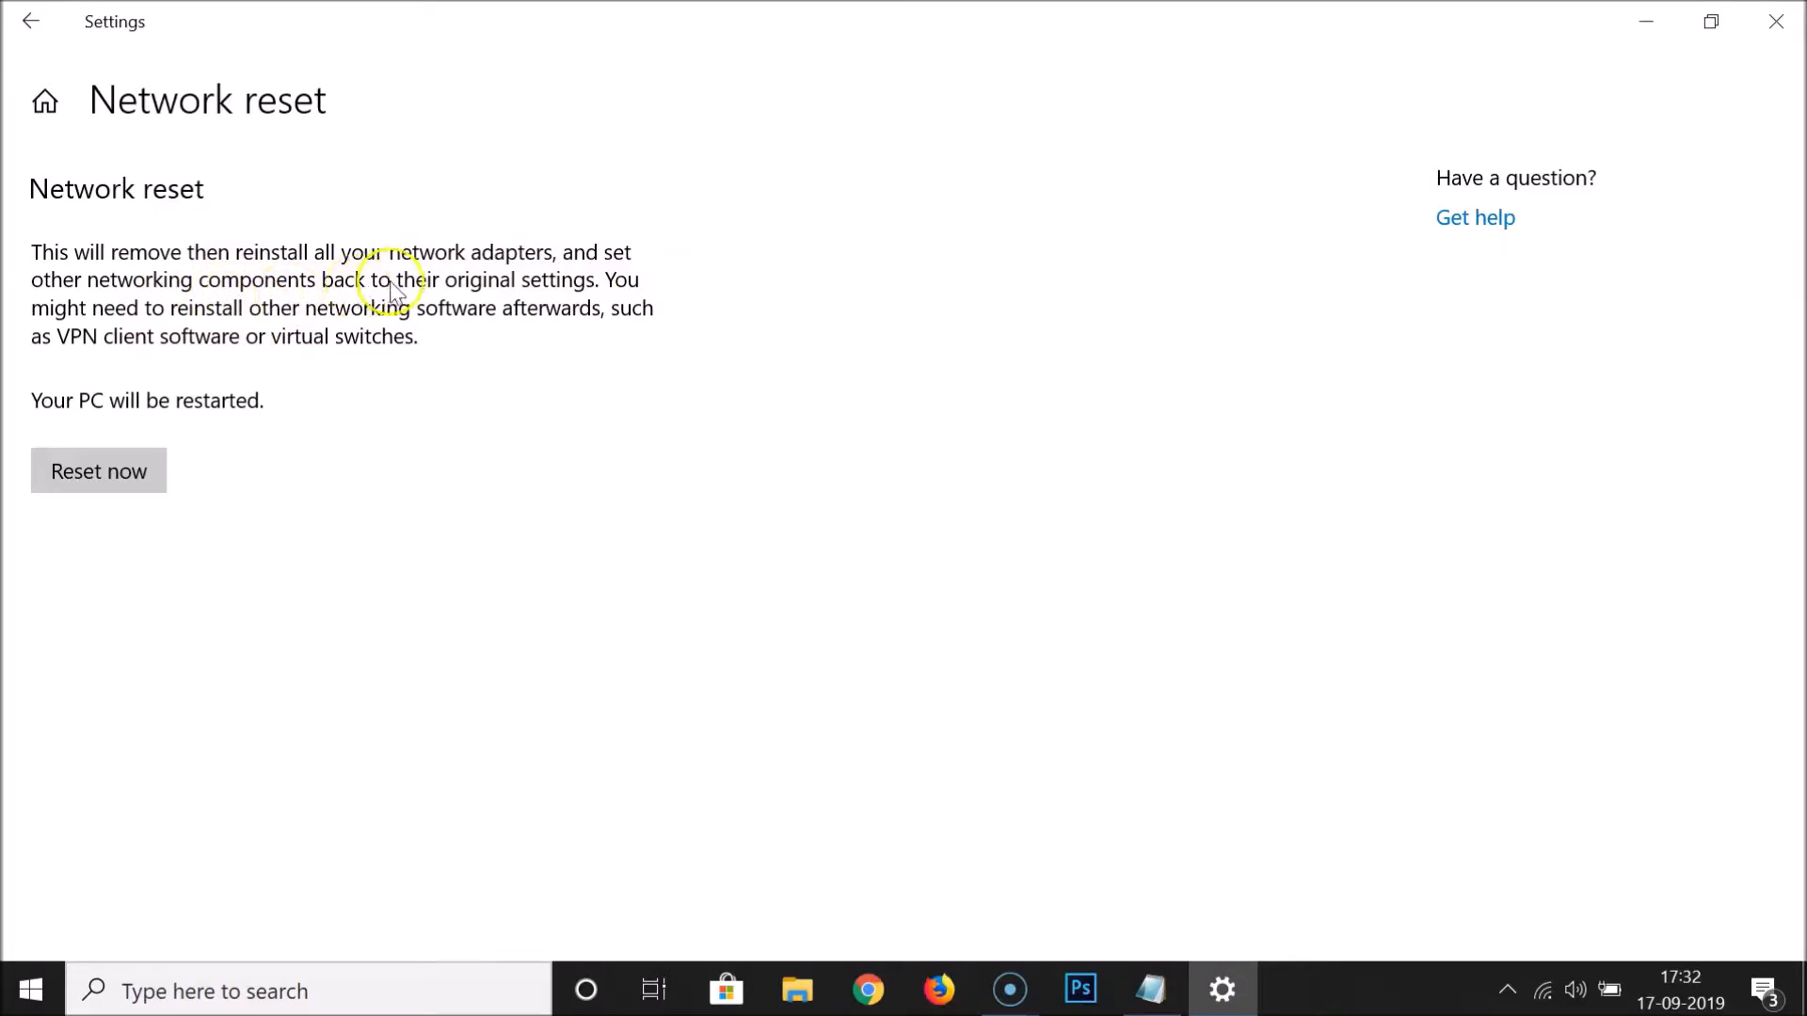
mouse_move(652, 288)
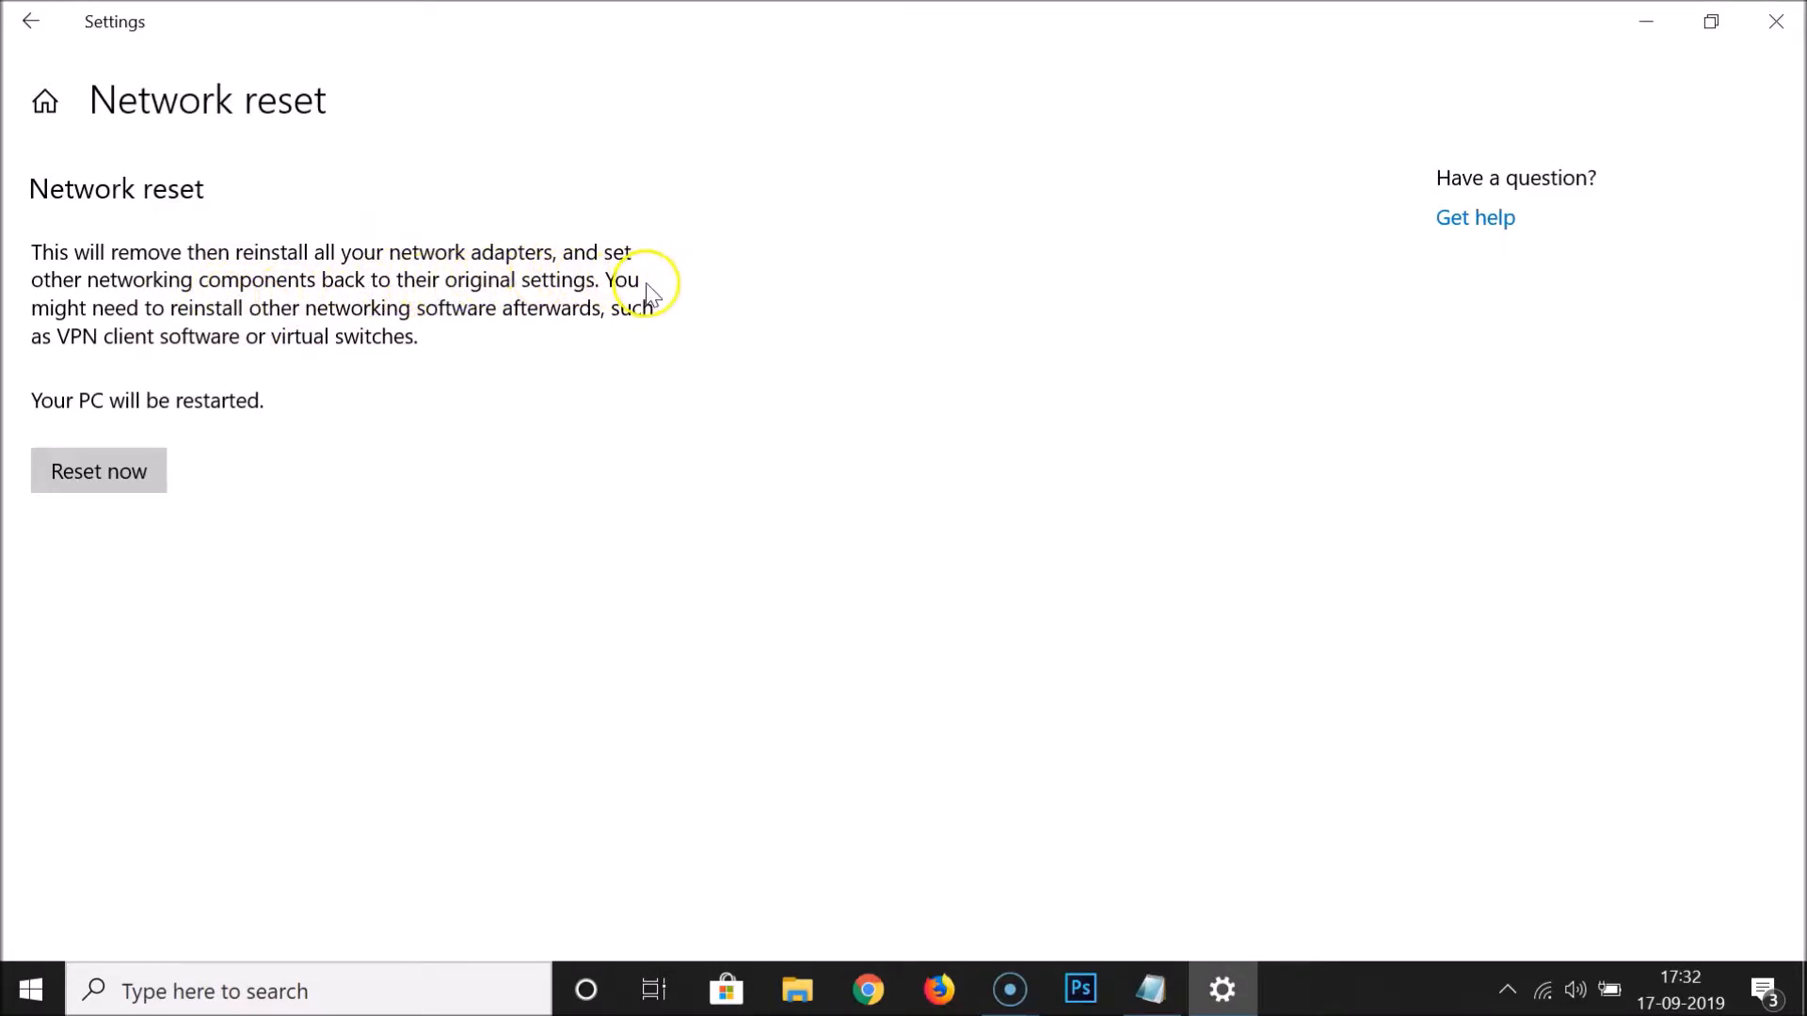
mouse_move(345, 326)
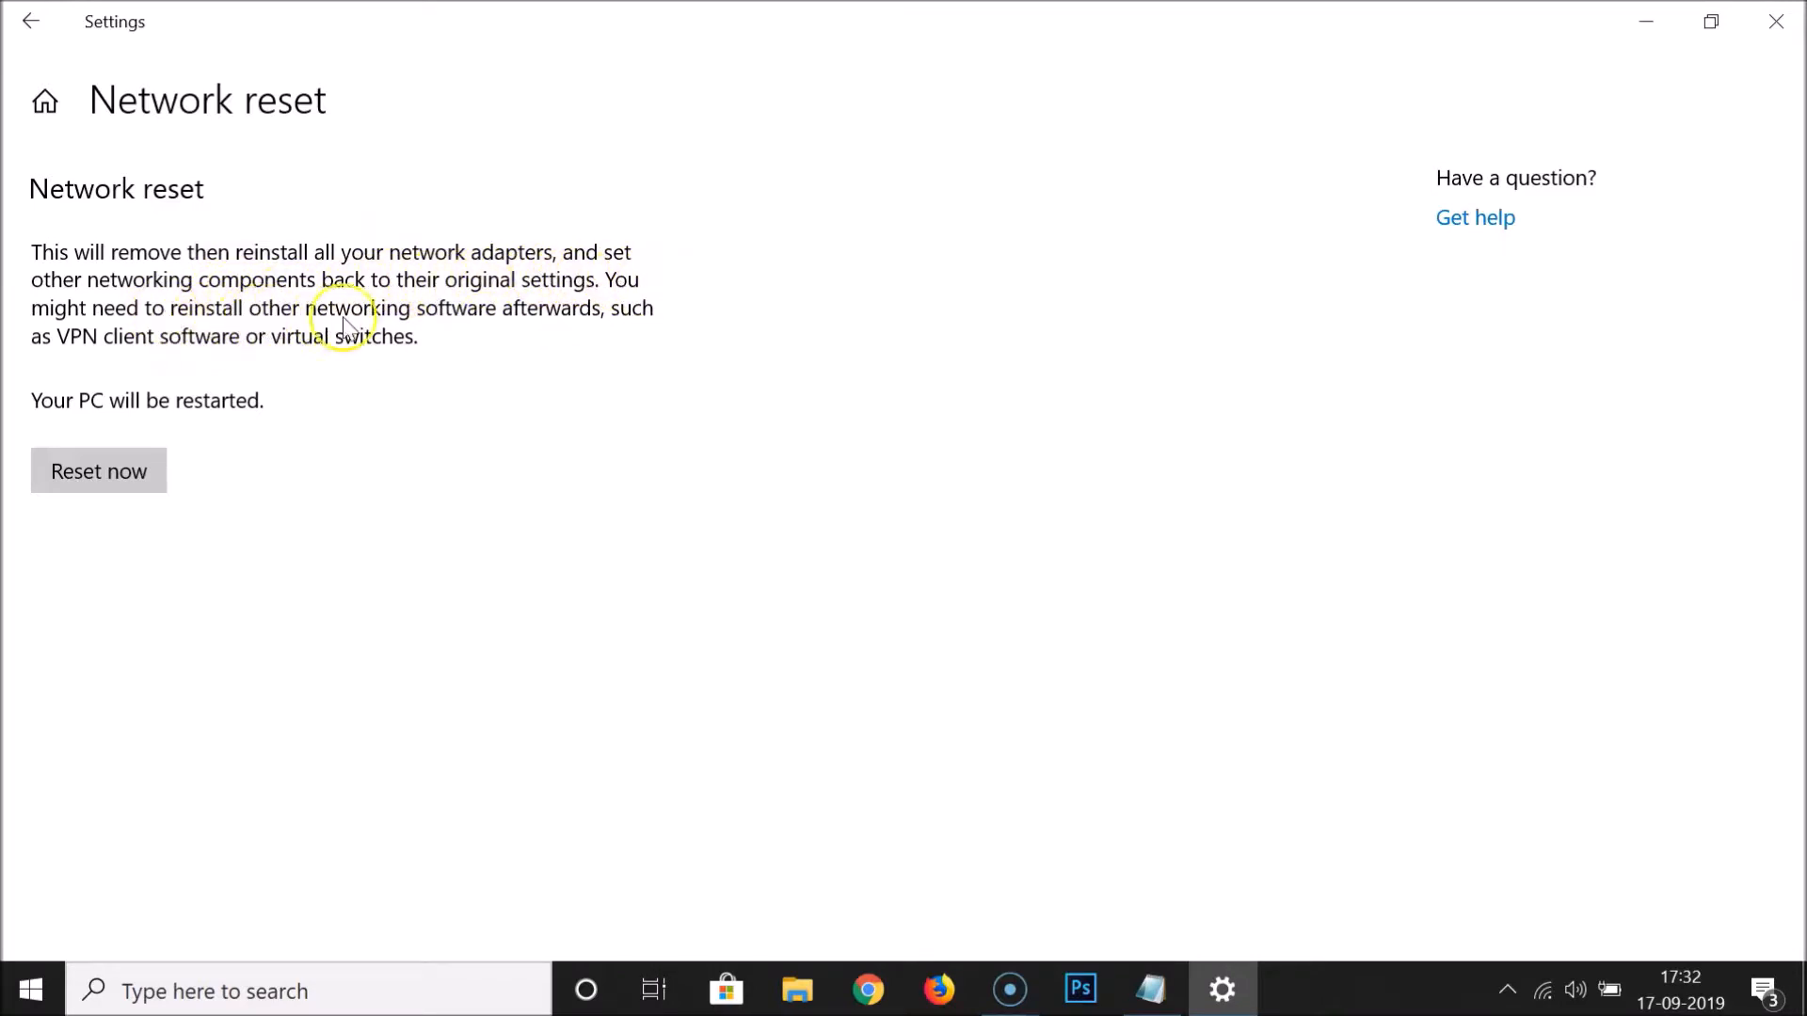
mouse_move(591, 320)
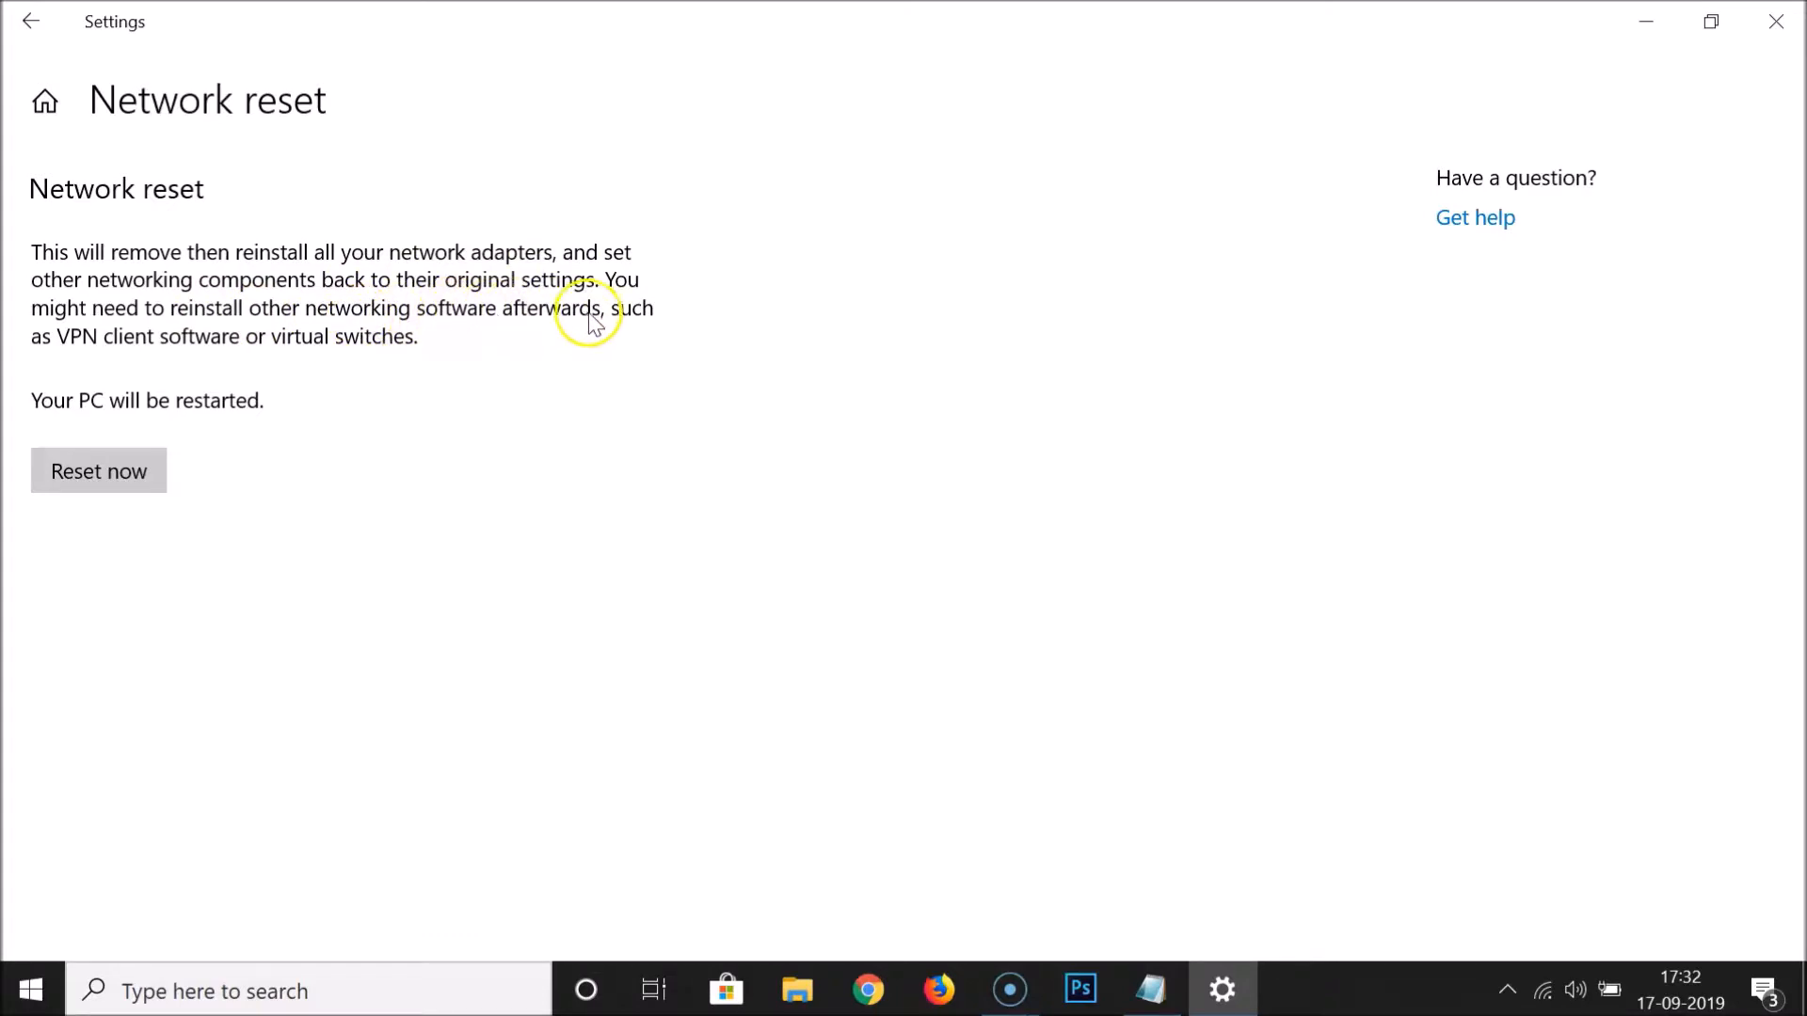
mouse_move(273, 366)
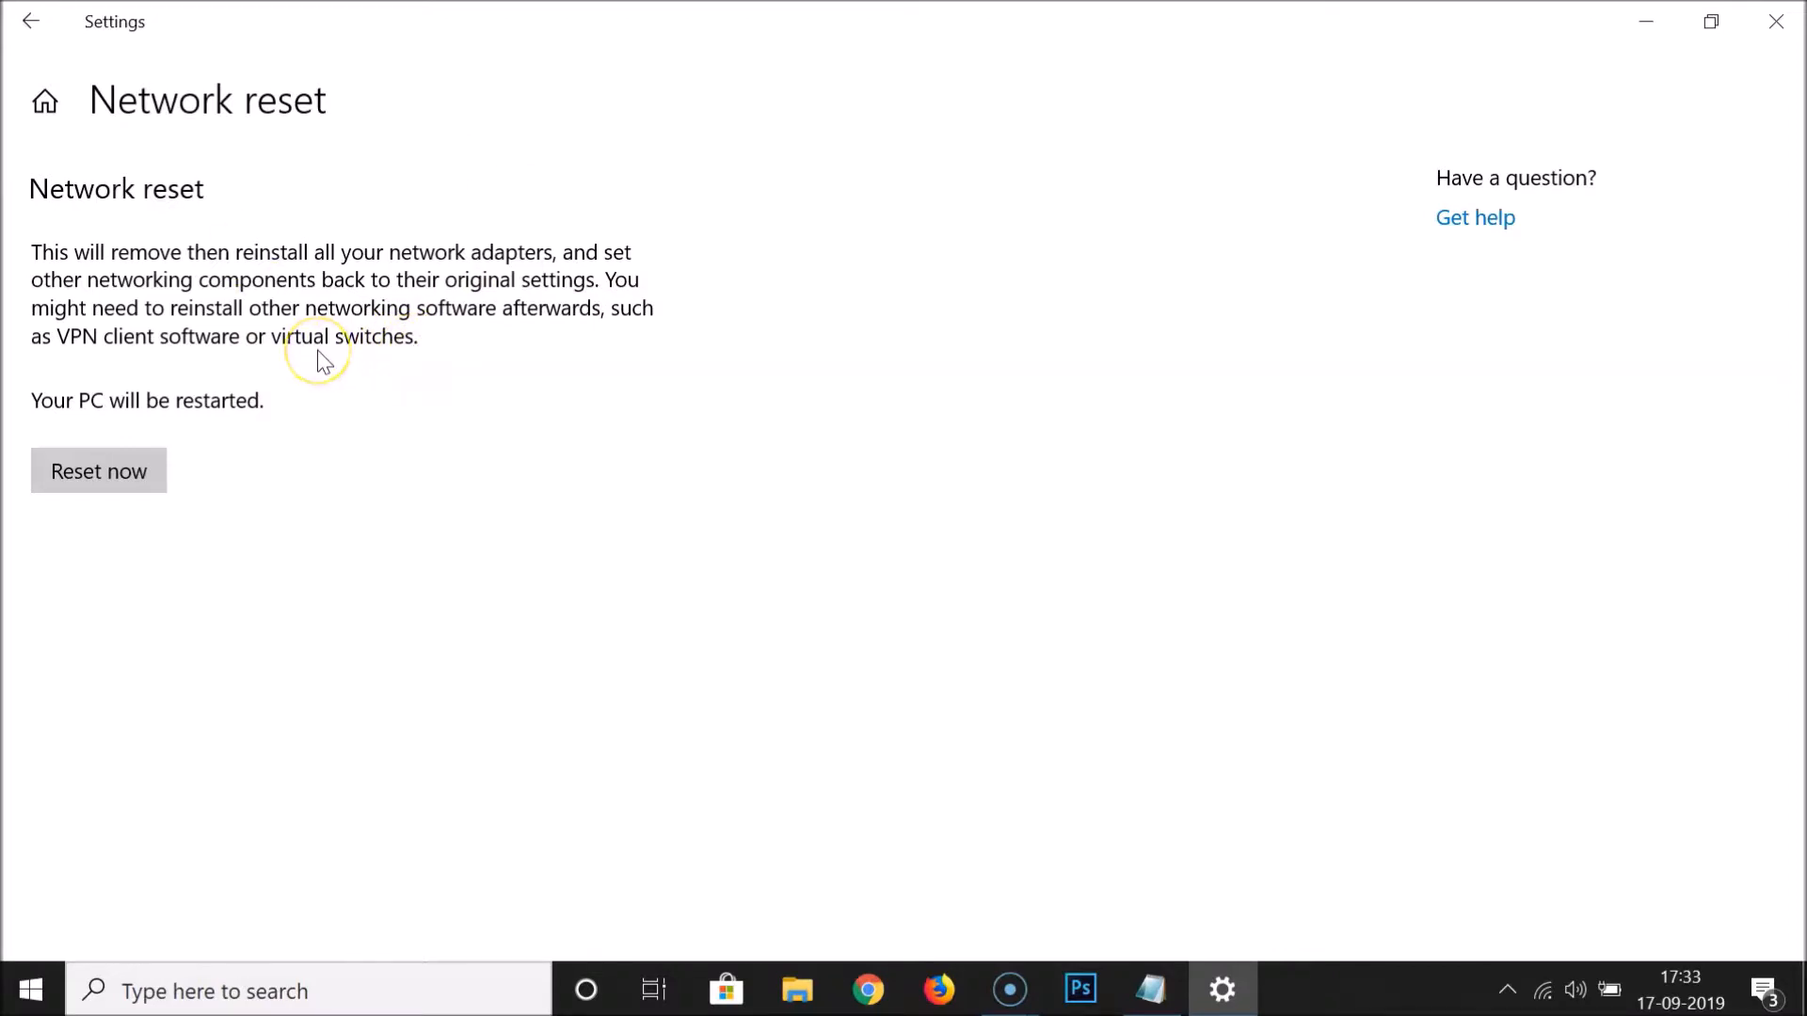
mouse_move(236, 386)
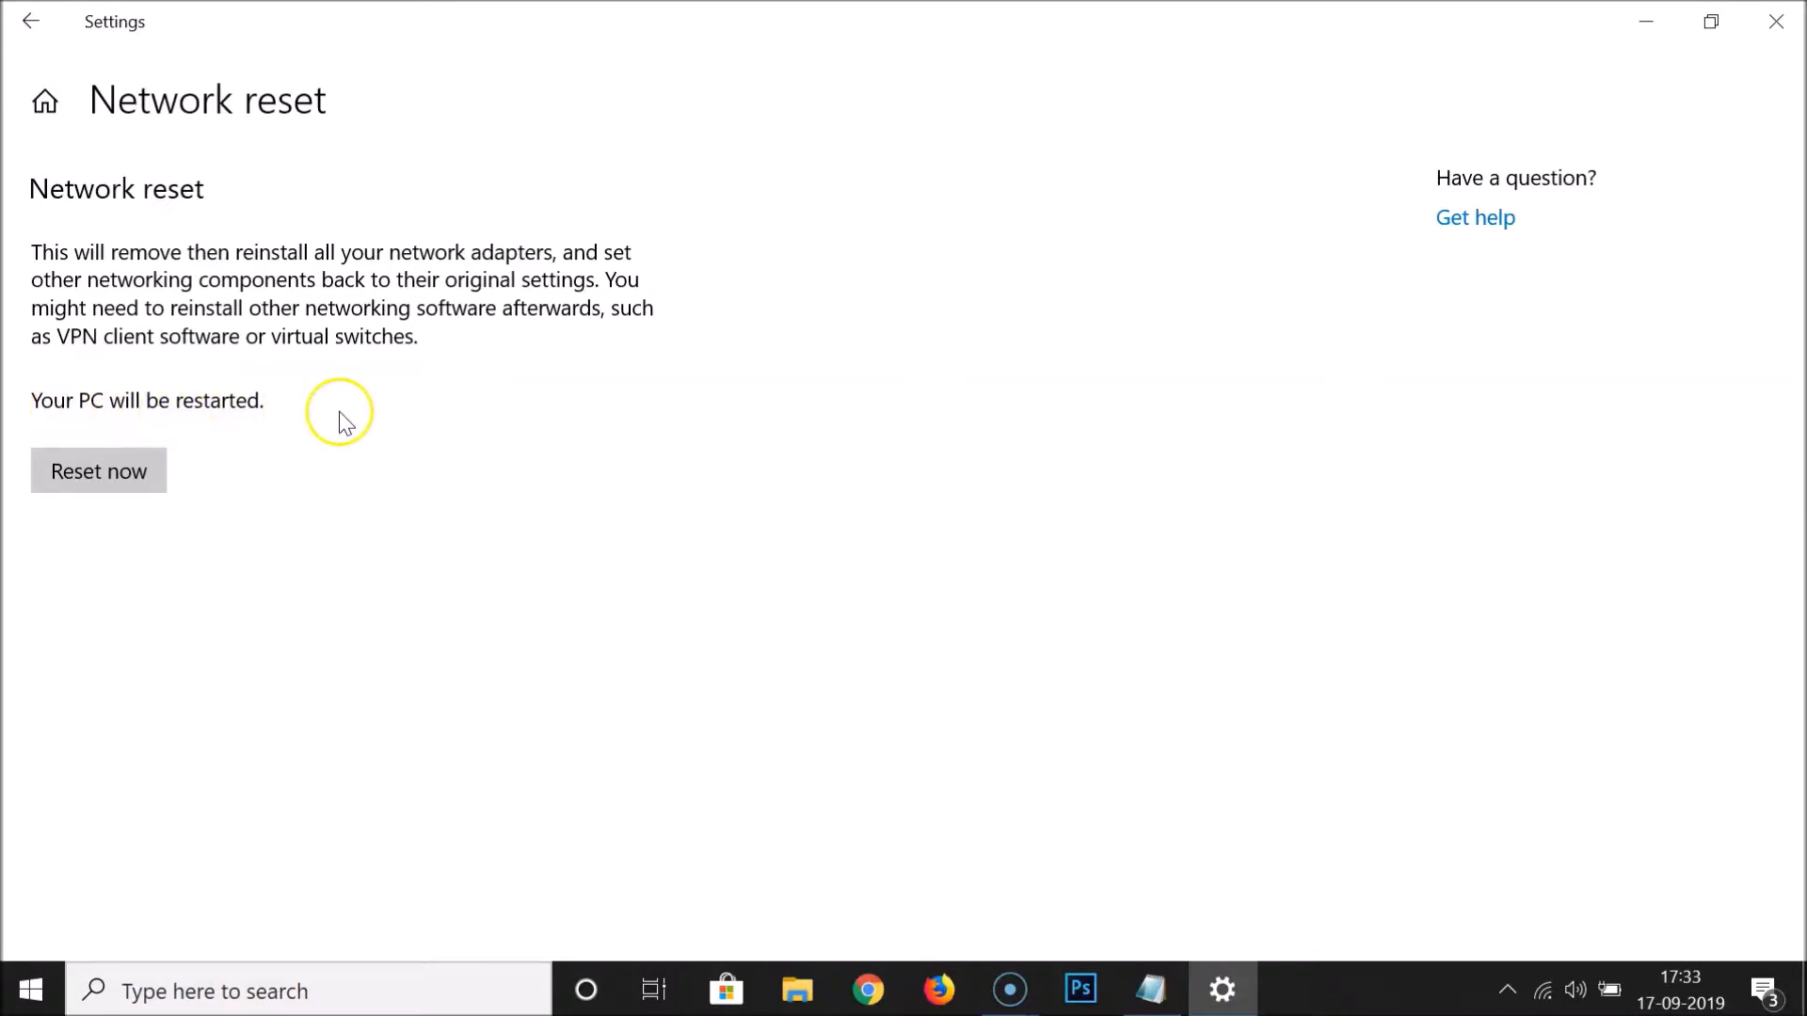
mouse_move(351, 271)
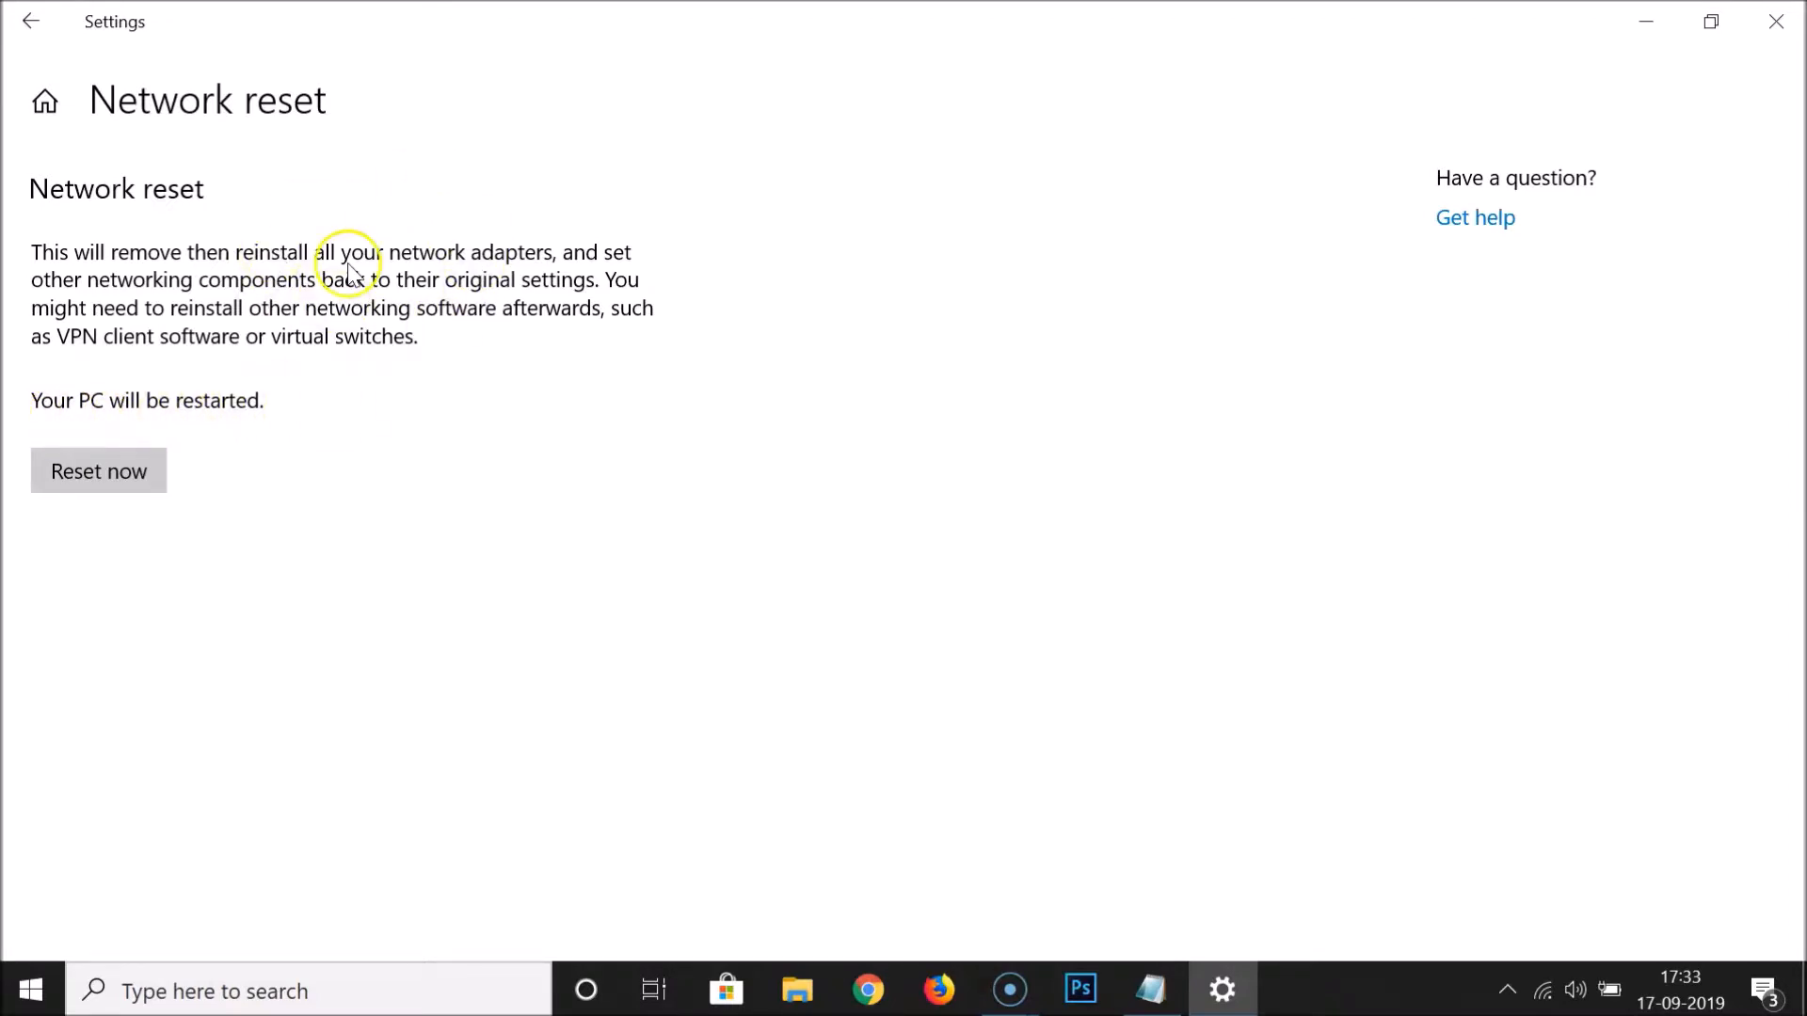
mouse_move(366, 350)
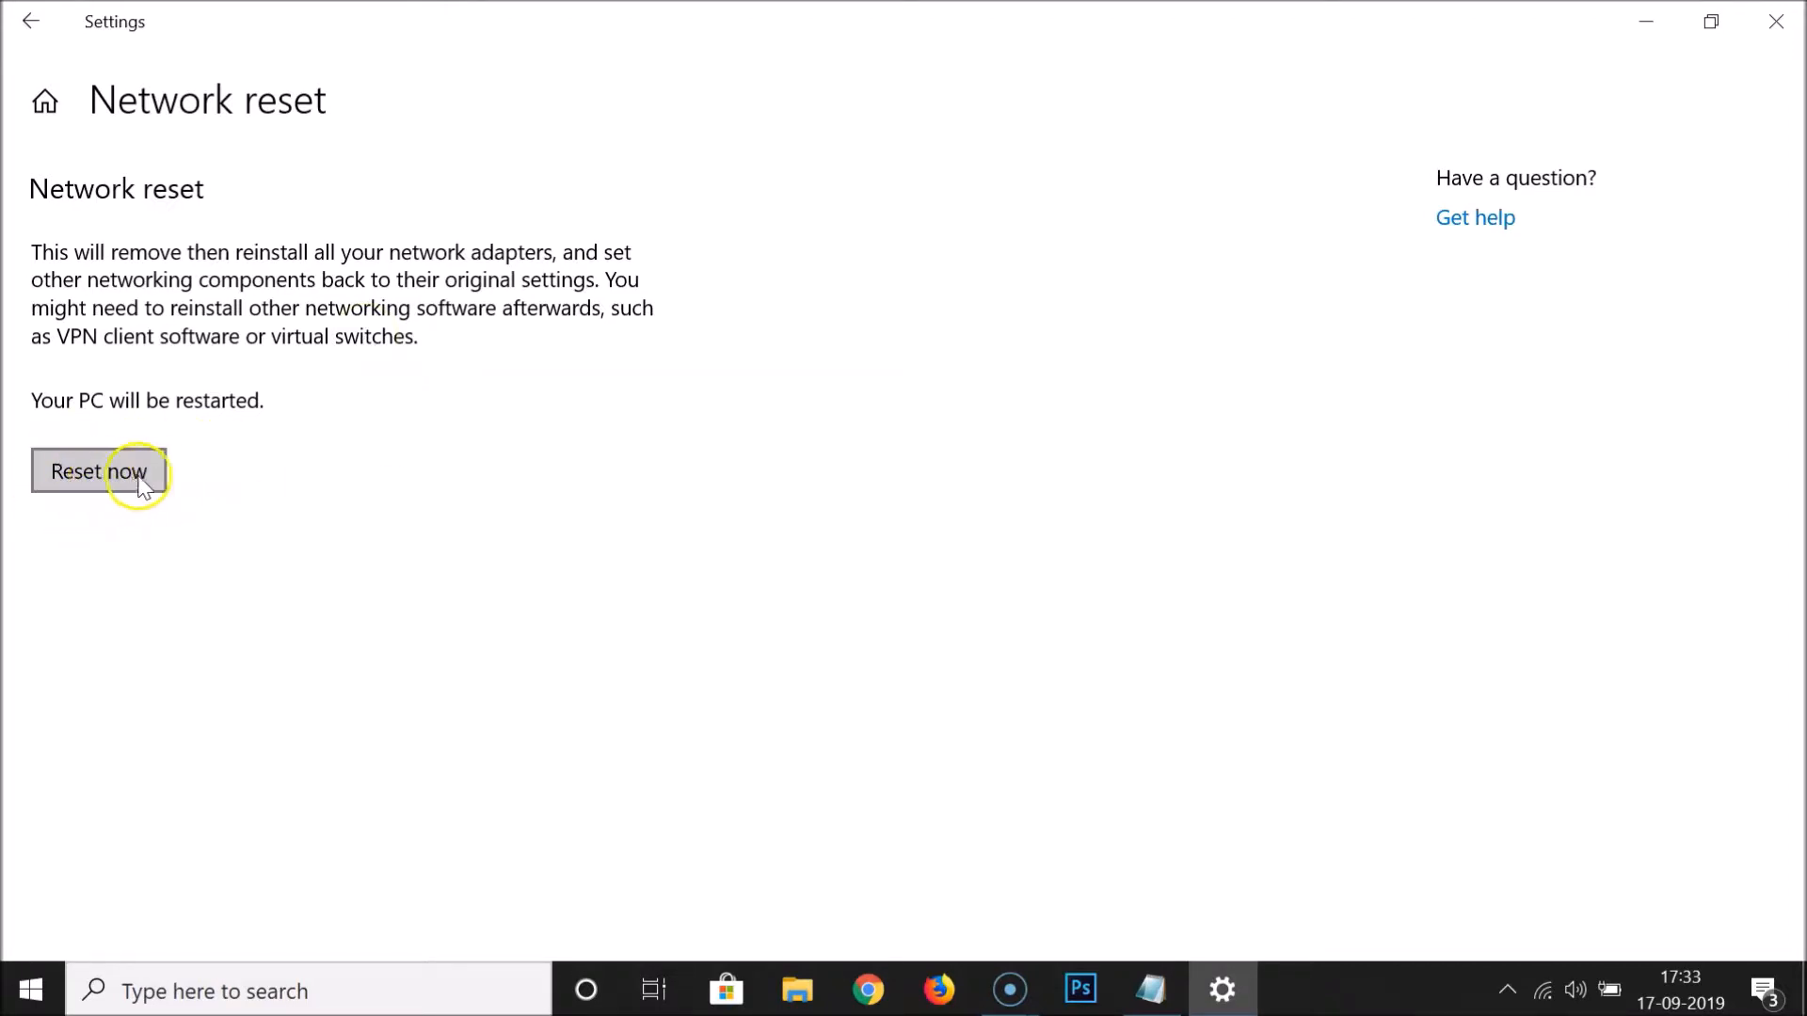
Start the network reset, confirm with Yes, and dismiss the five-minute sign-out notice
left_click(98, 471)
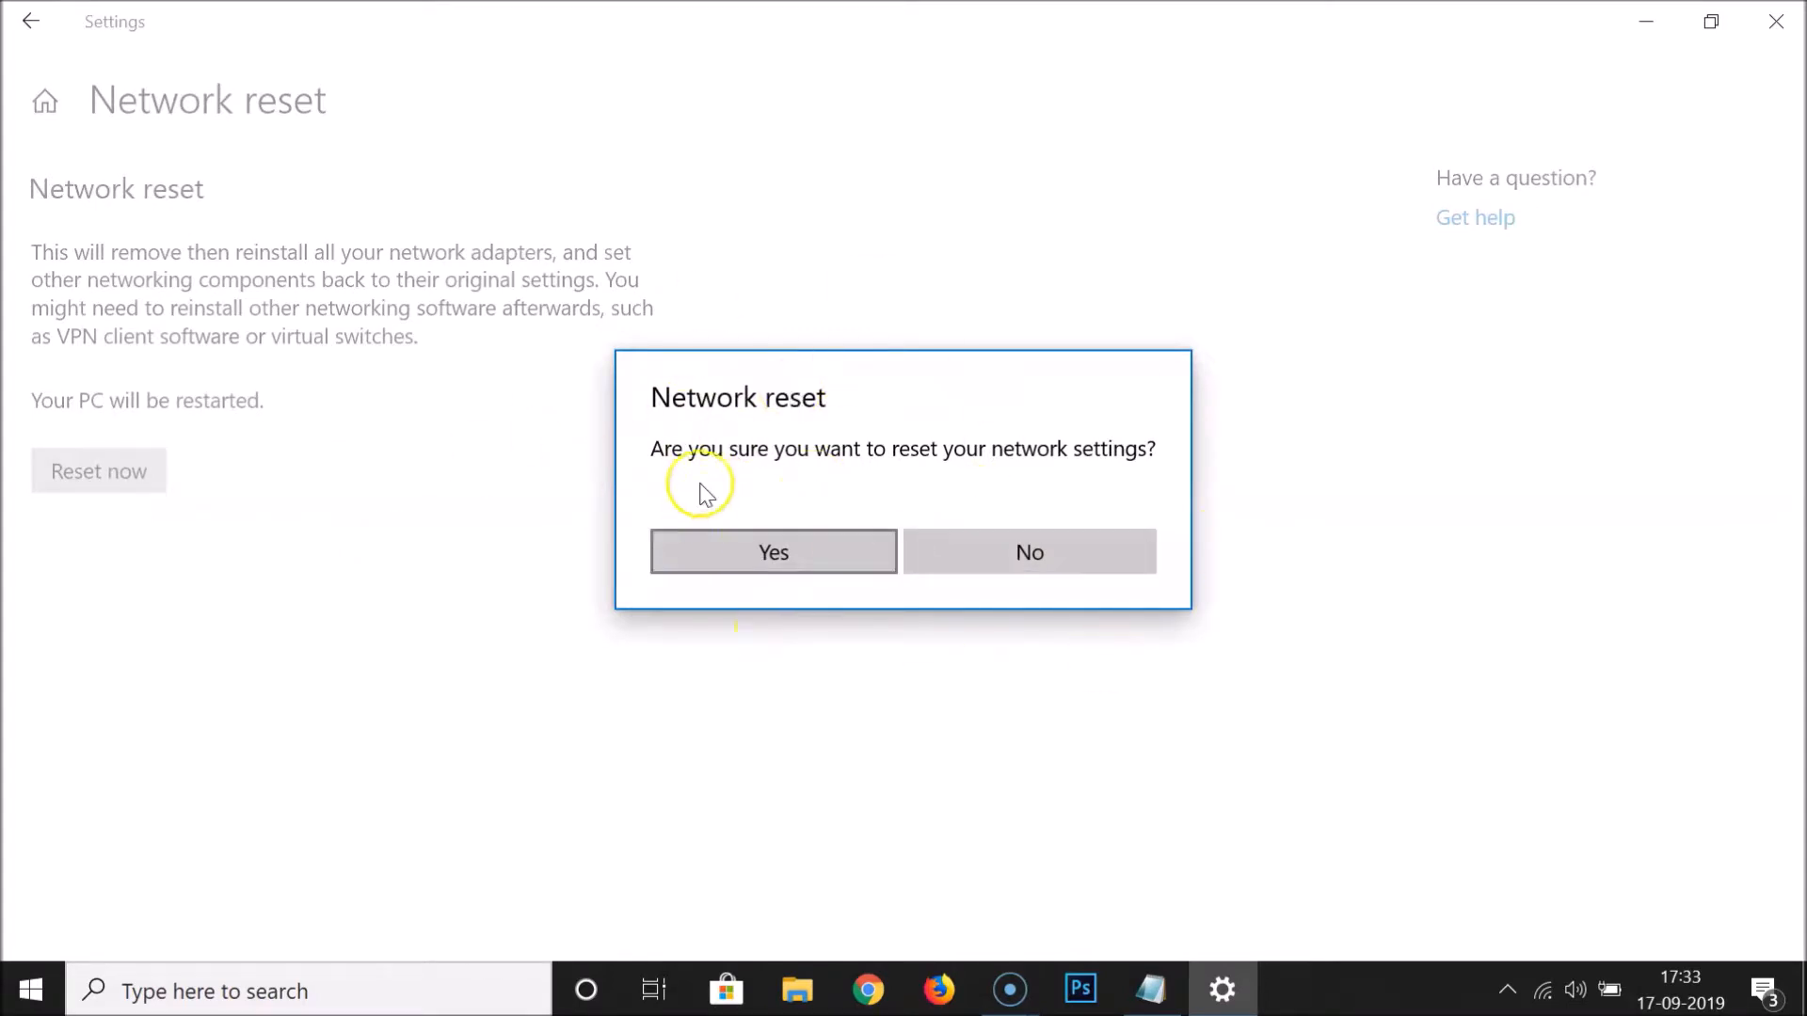
mouse_move(772, 470)
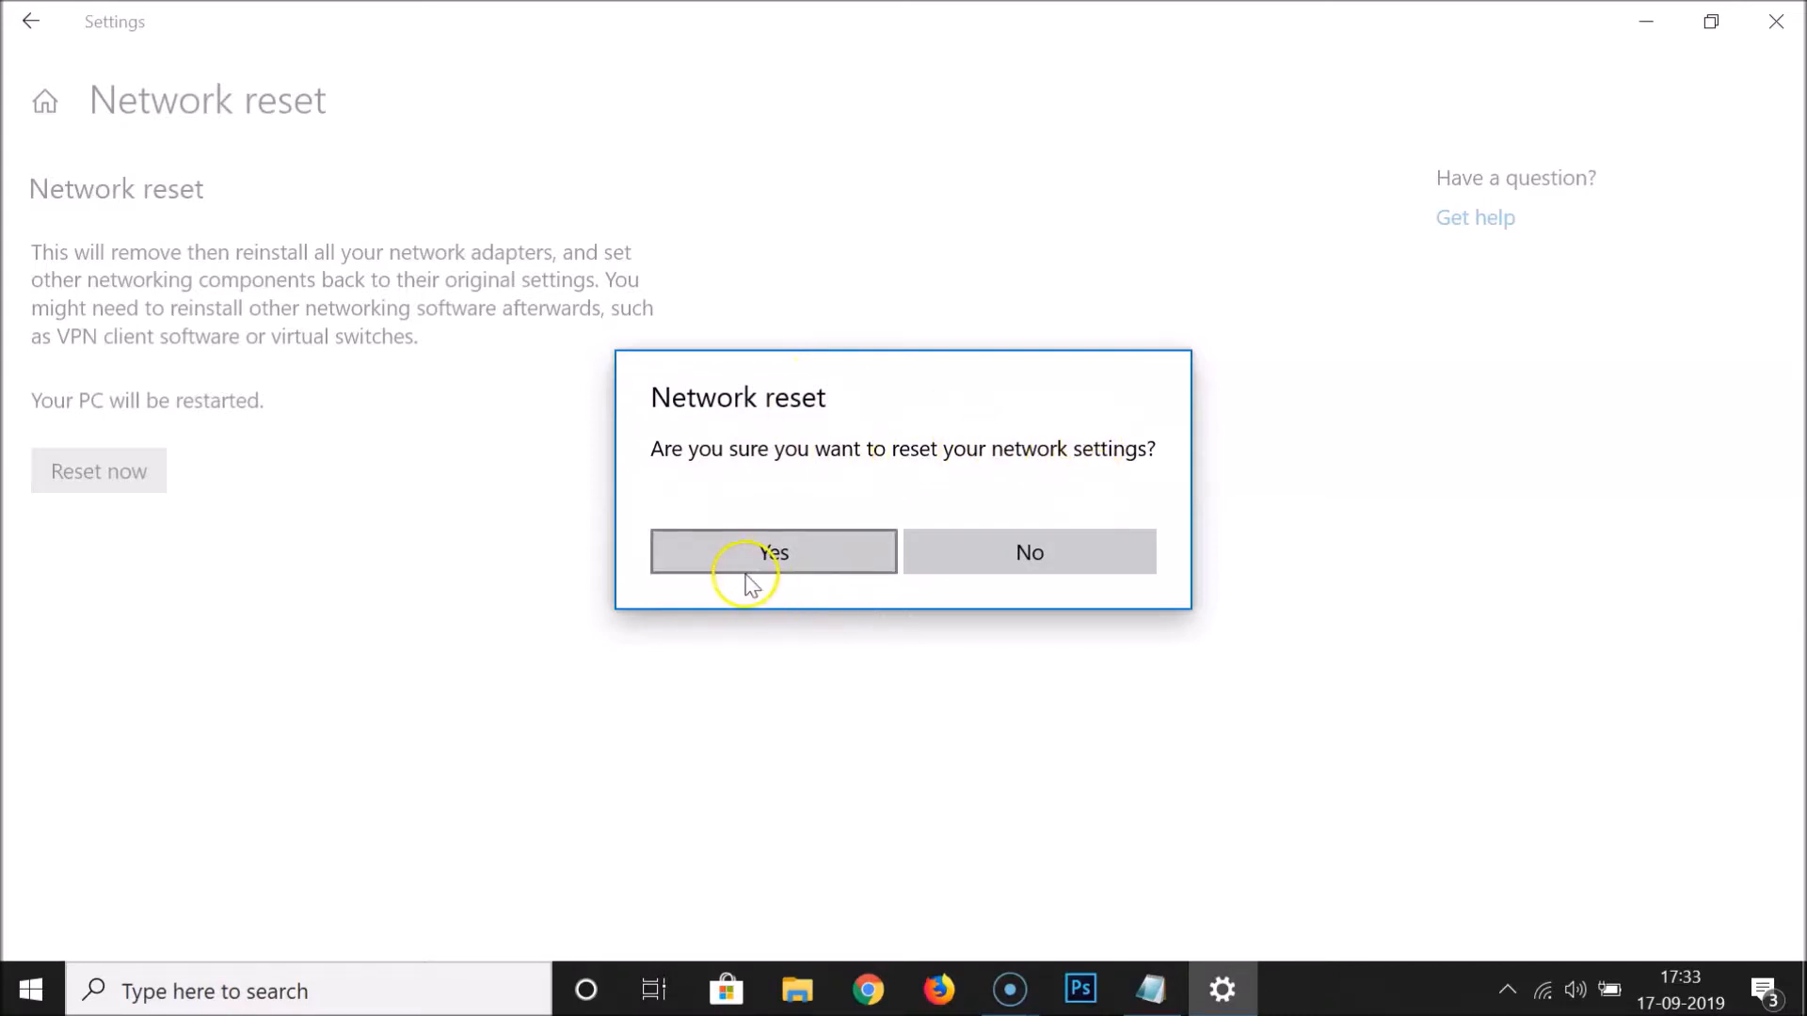
mouse_move(823, 558)
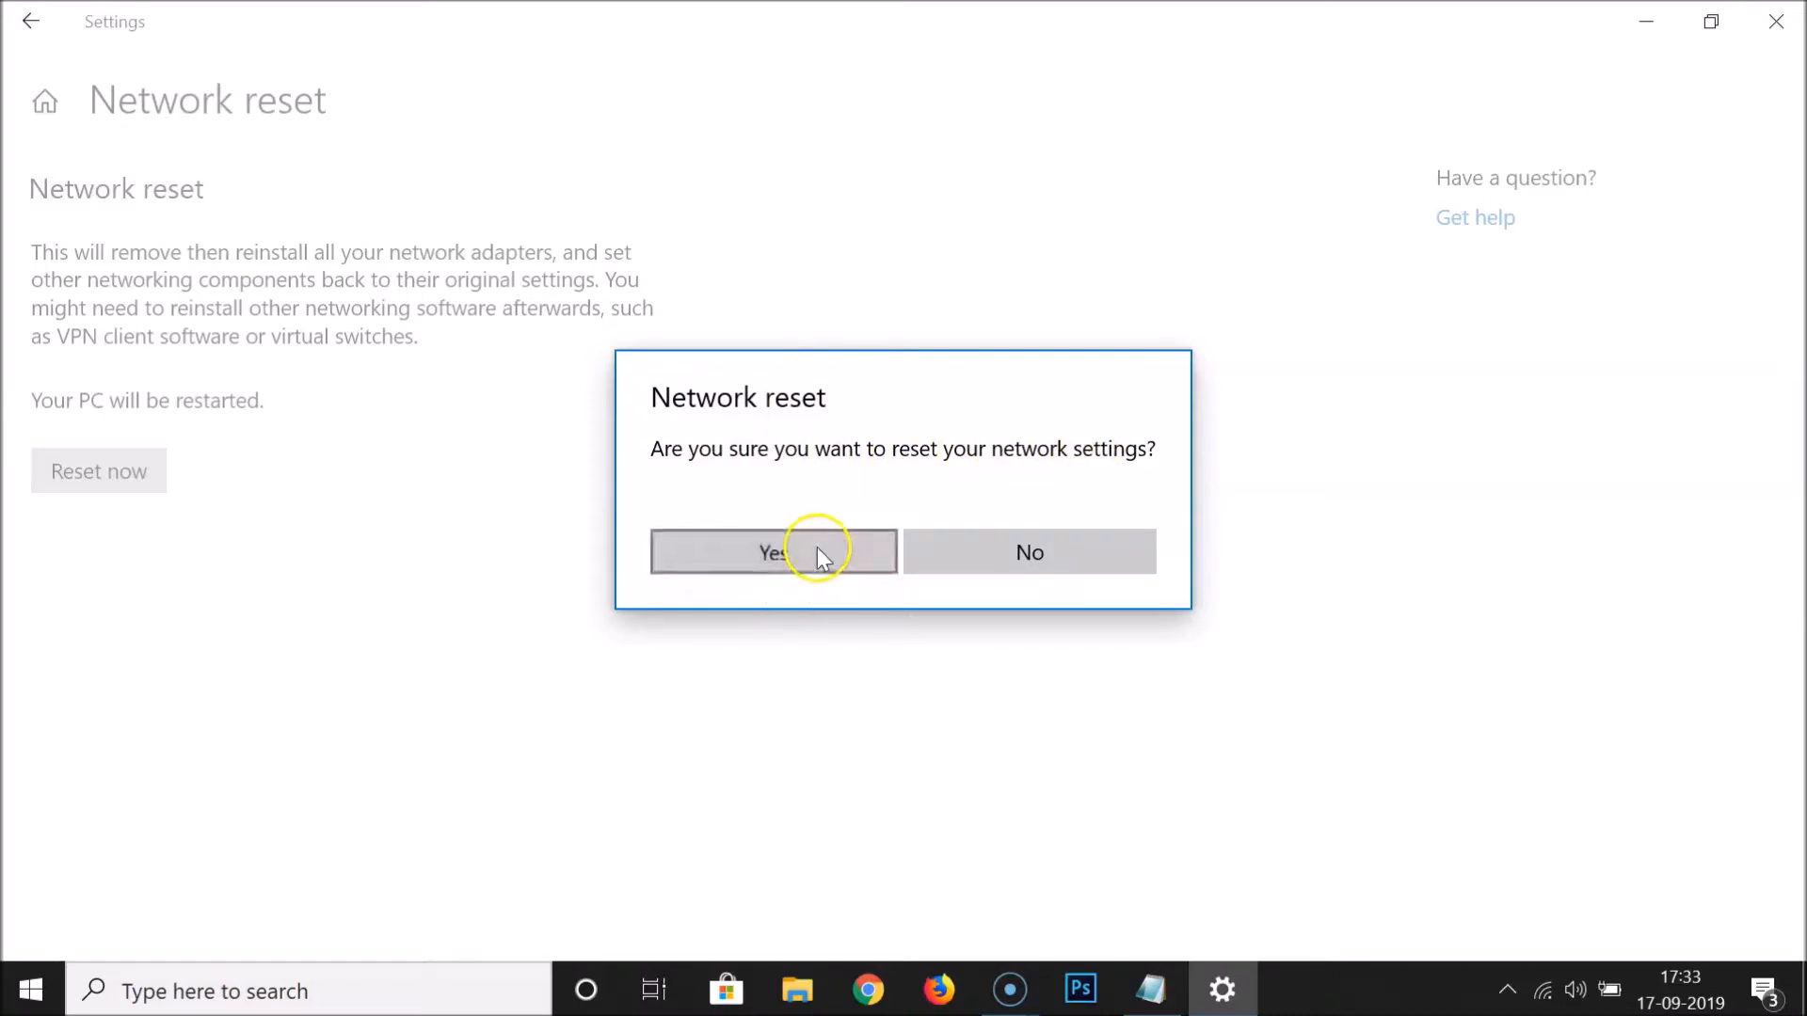
left_click(773, 552)
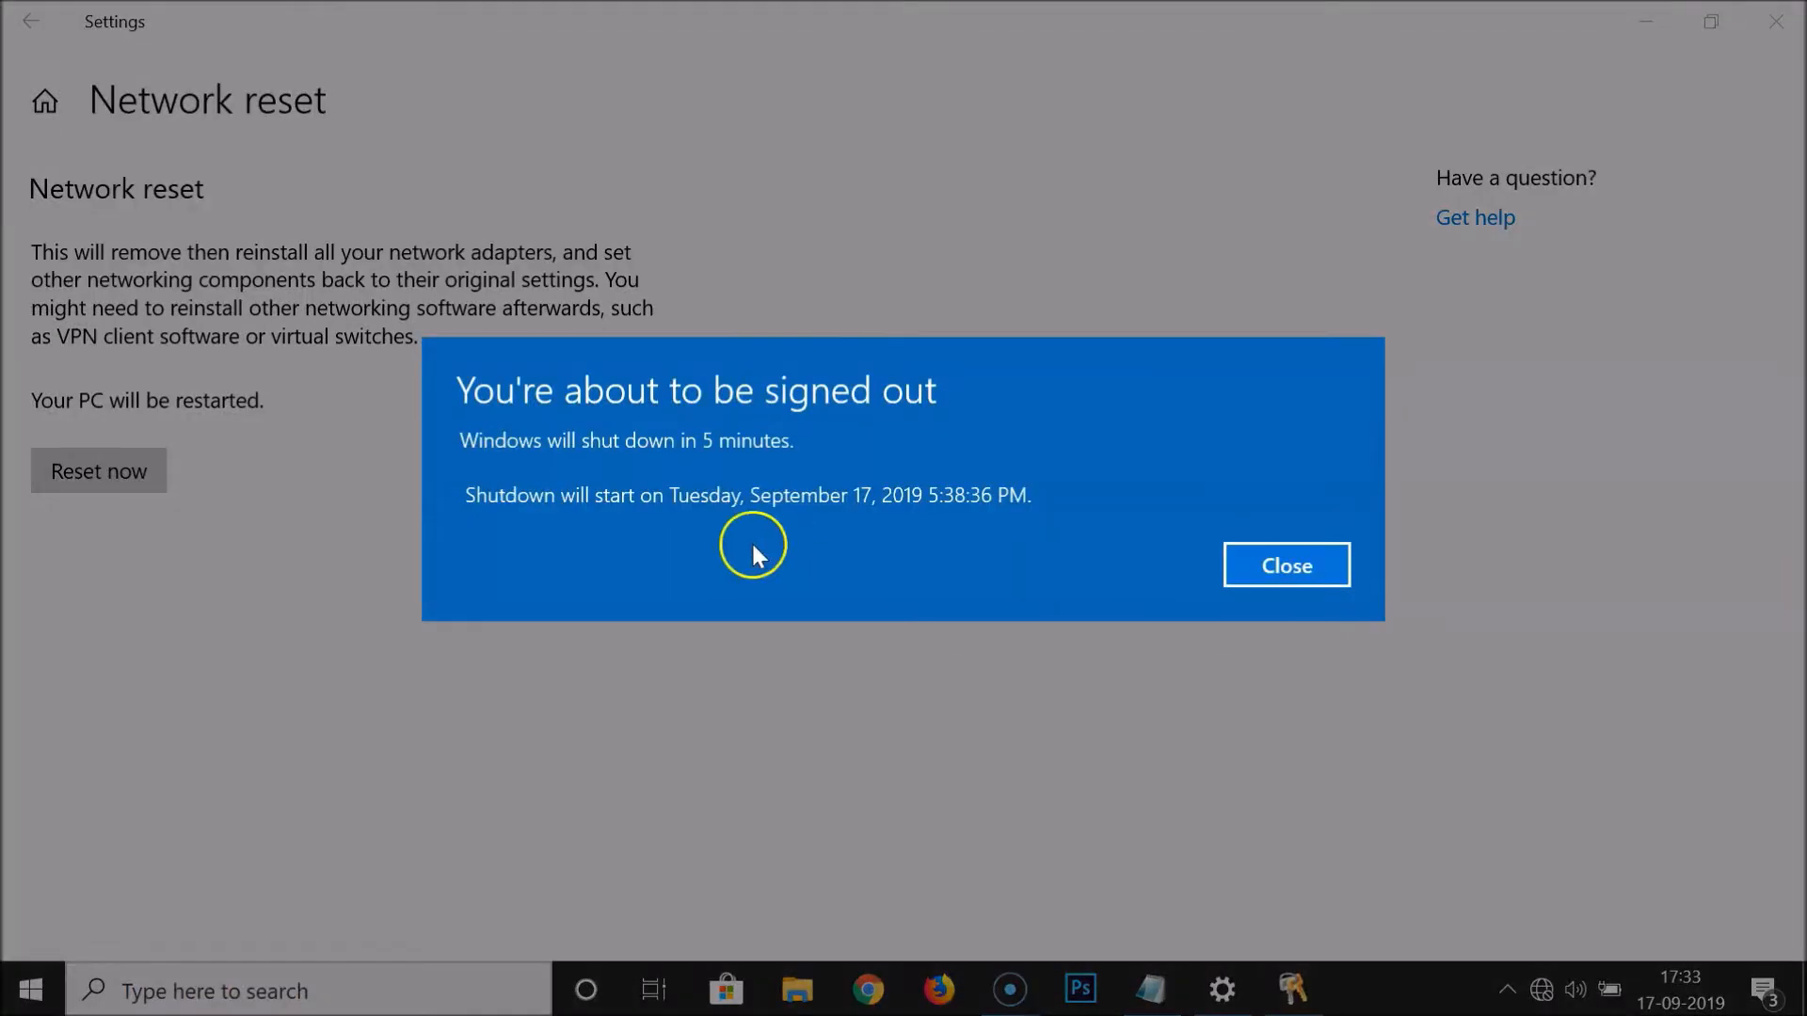
mouse_move(977, 559)
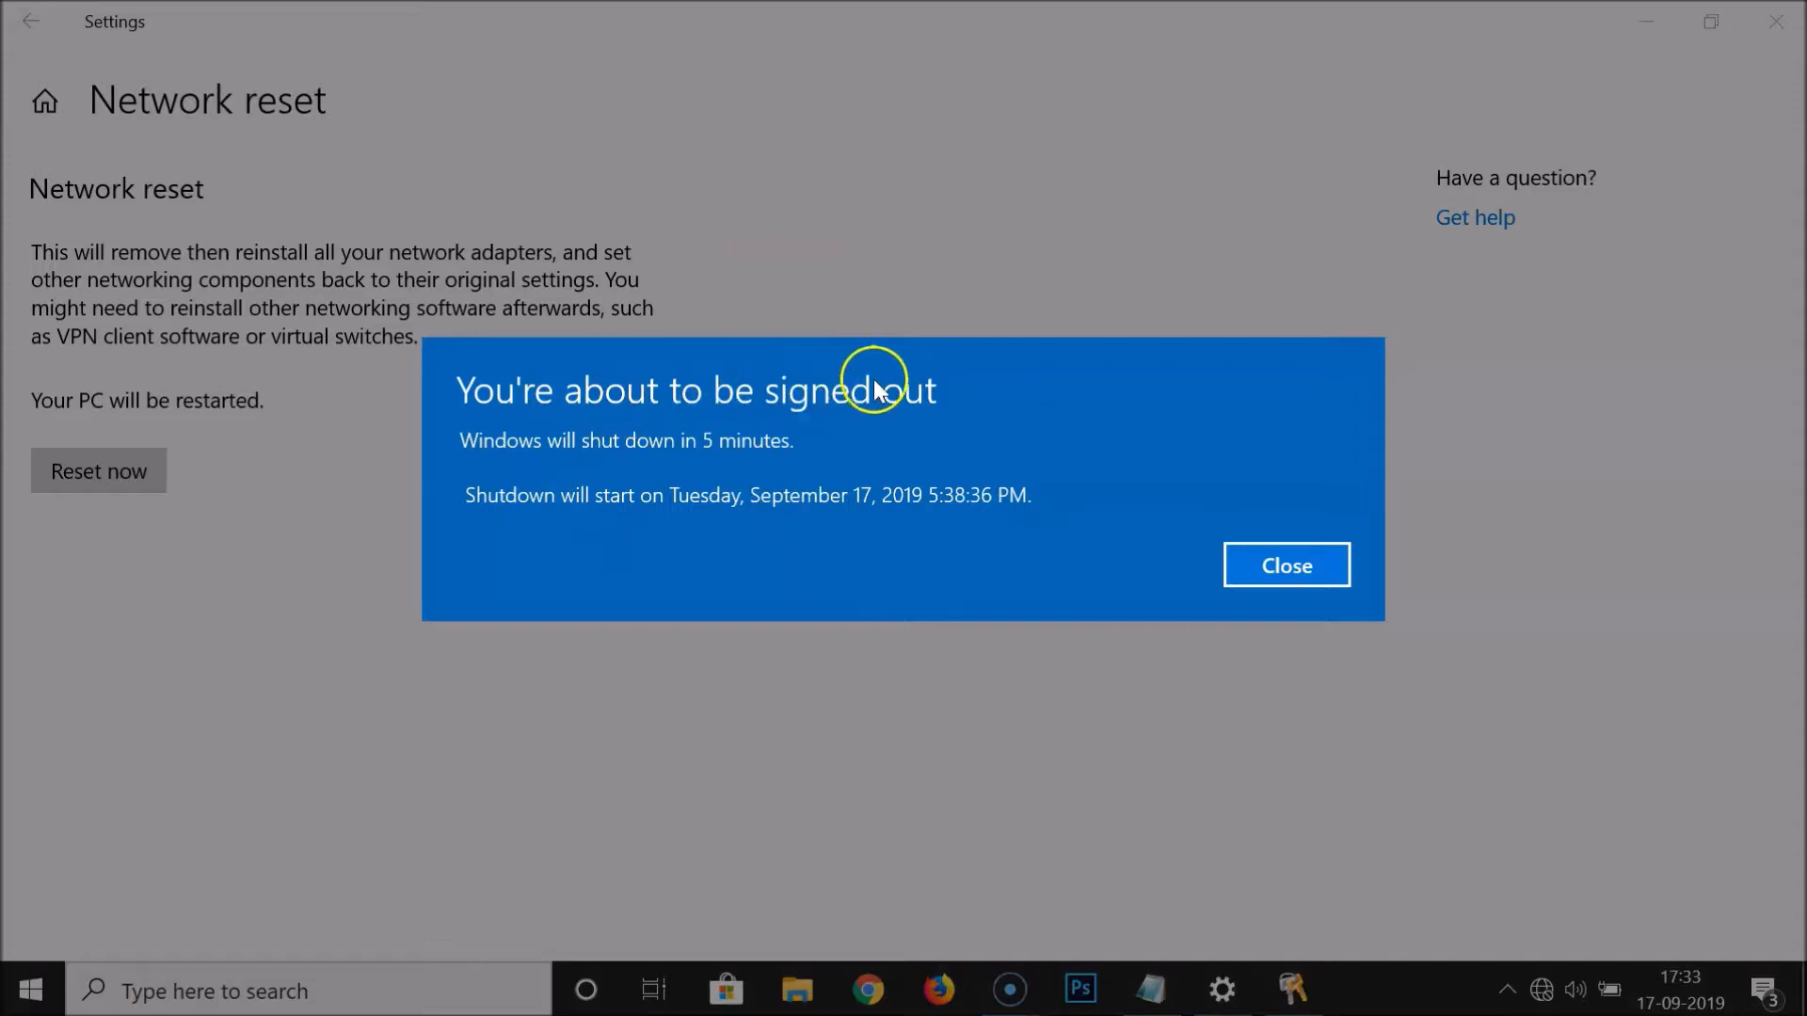
mouse_move(673, 456)
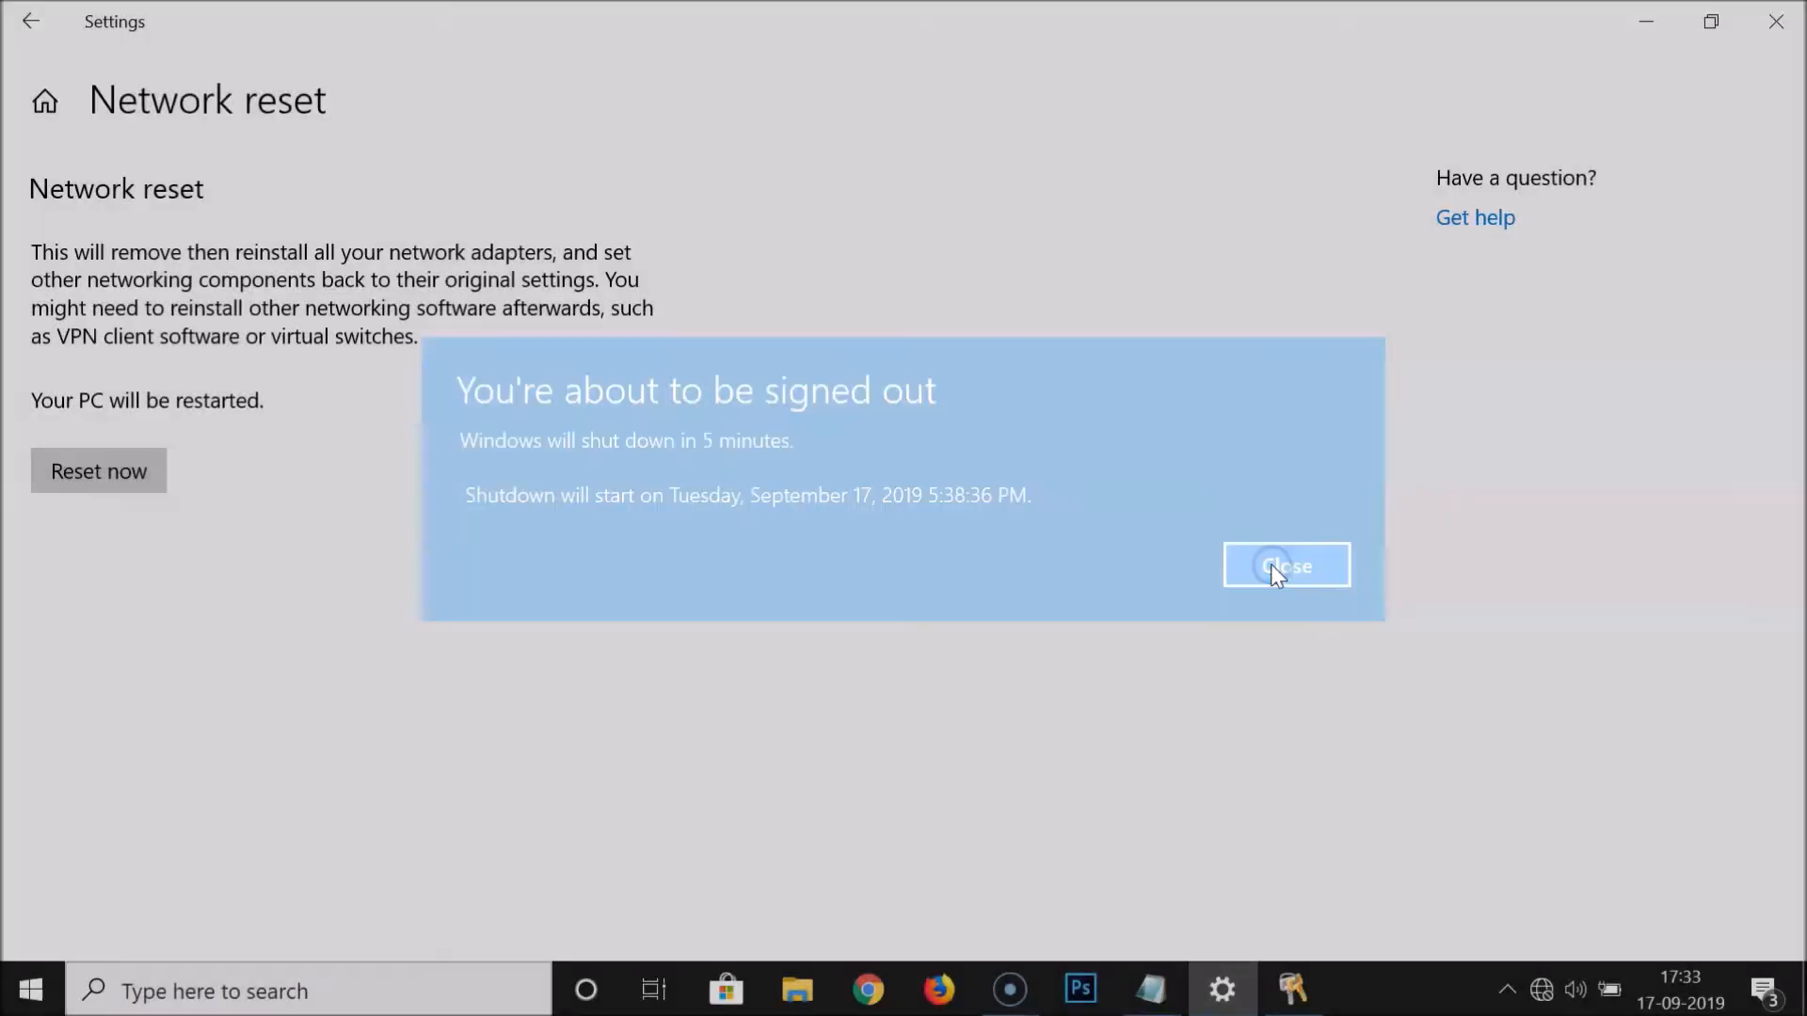
left_click(1285, 565)
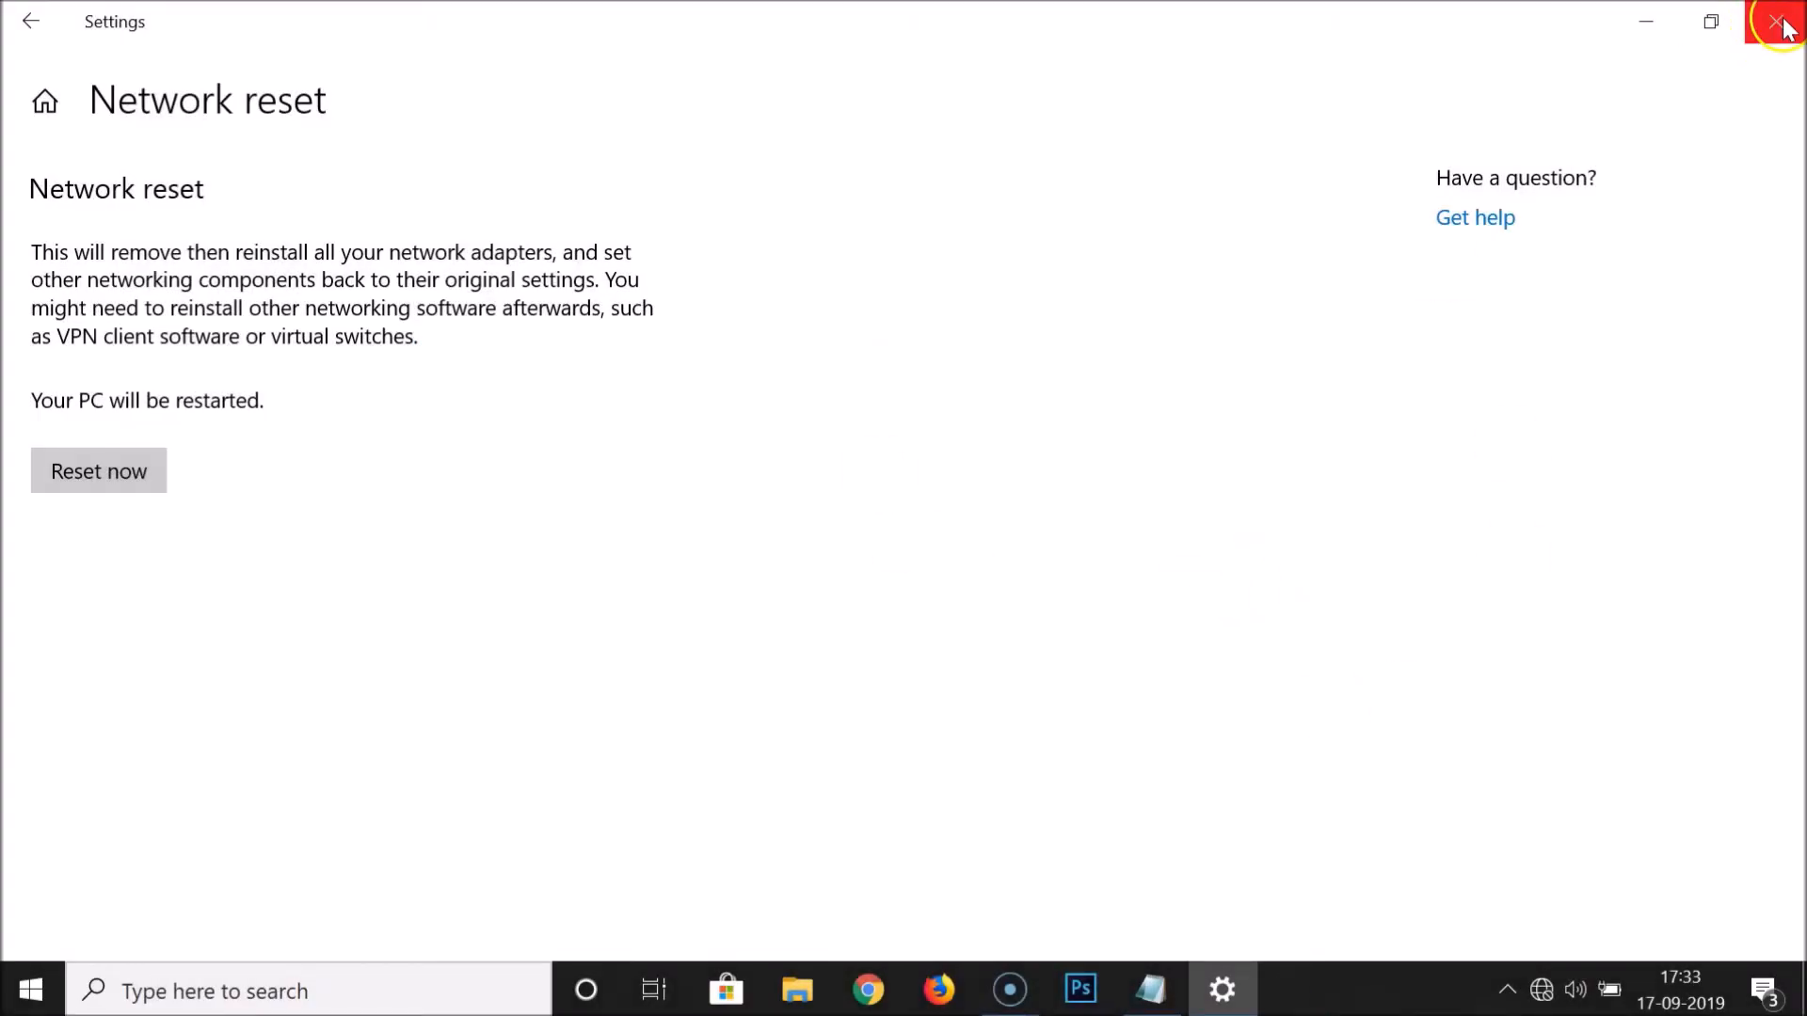
Close the Settings window and restart the PC from the Start menu's power options
left_click(1783, 21)
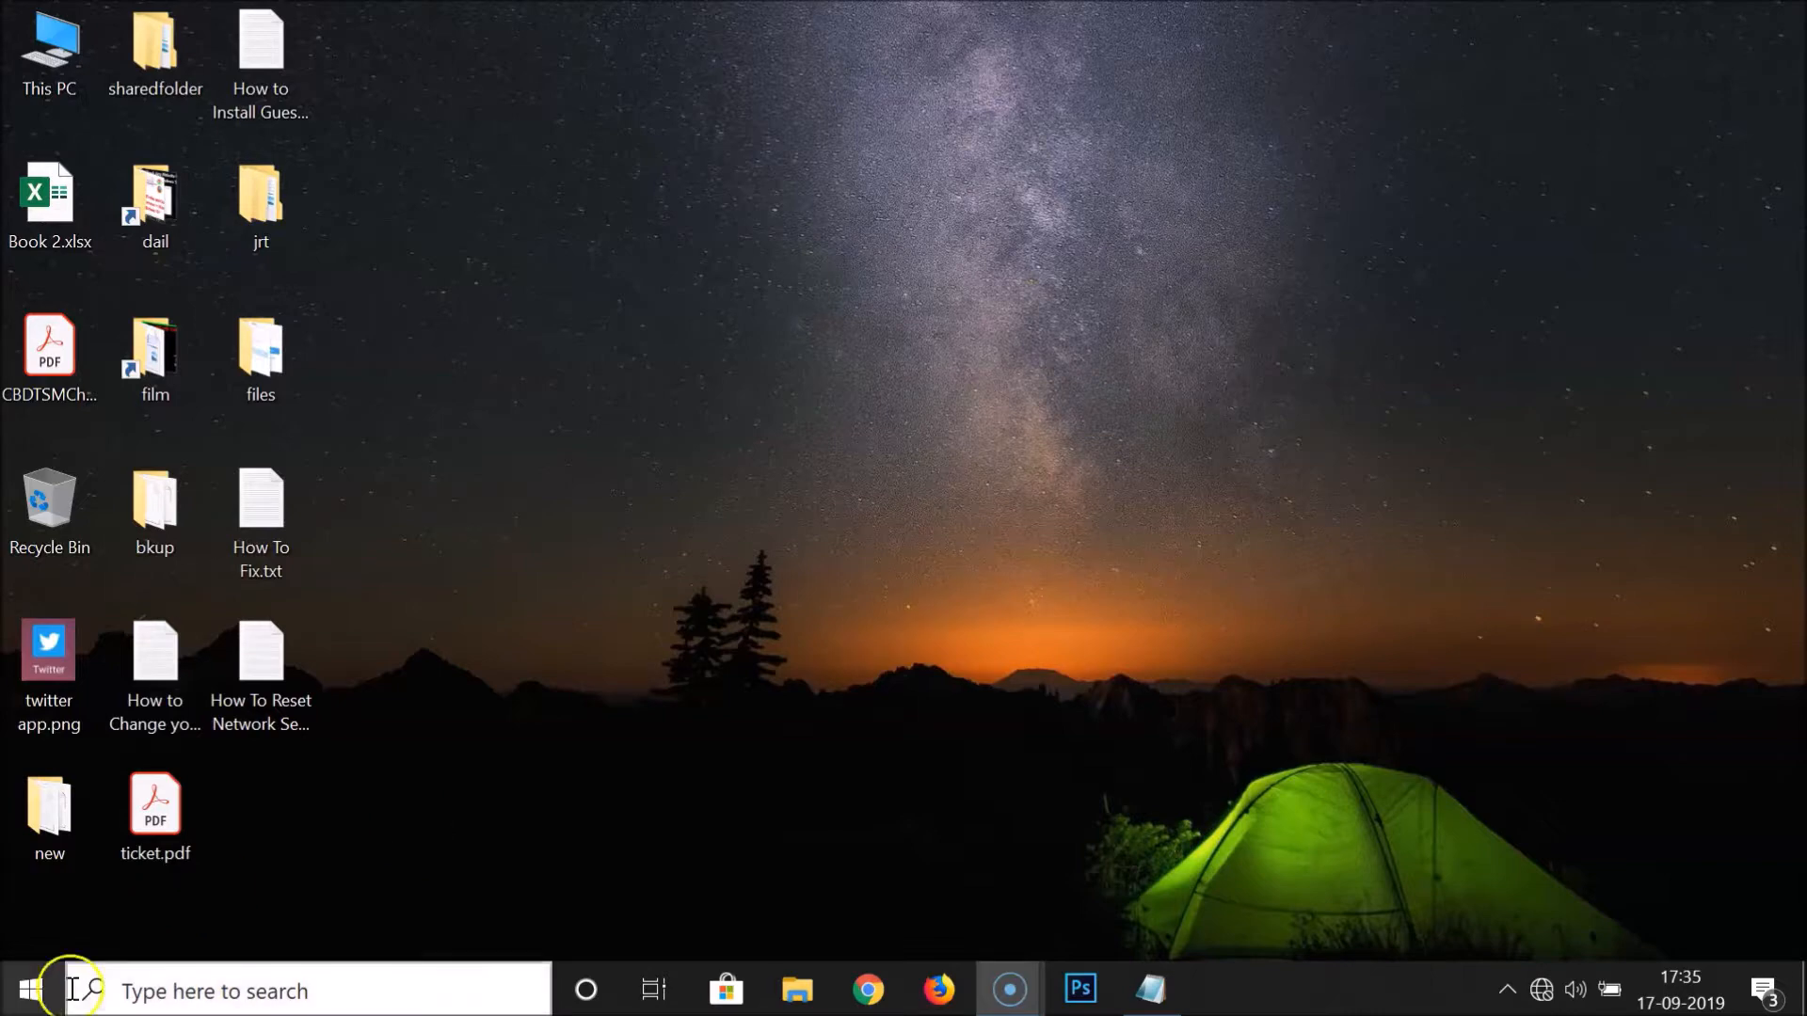
left_click(26, 989)
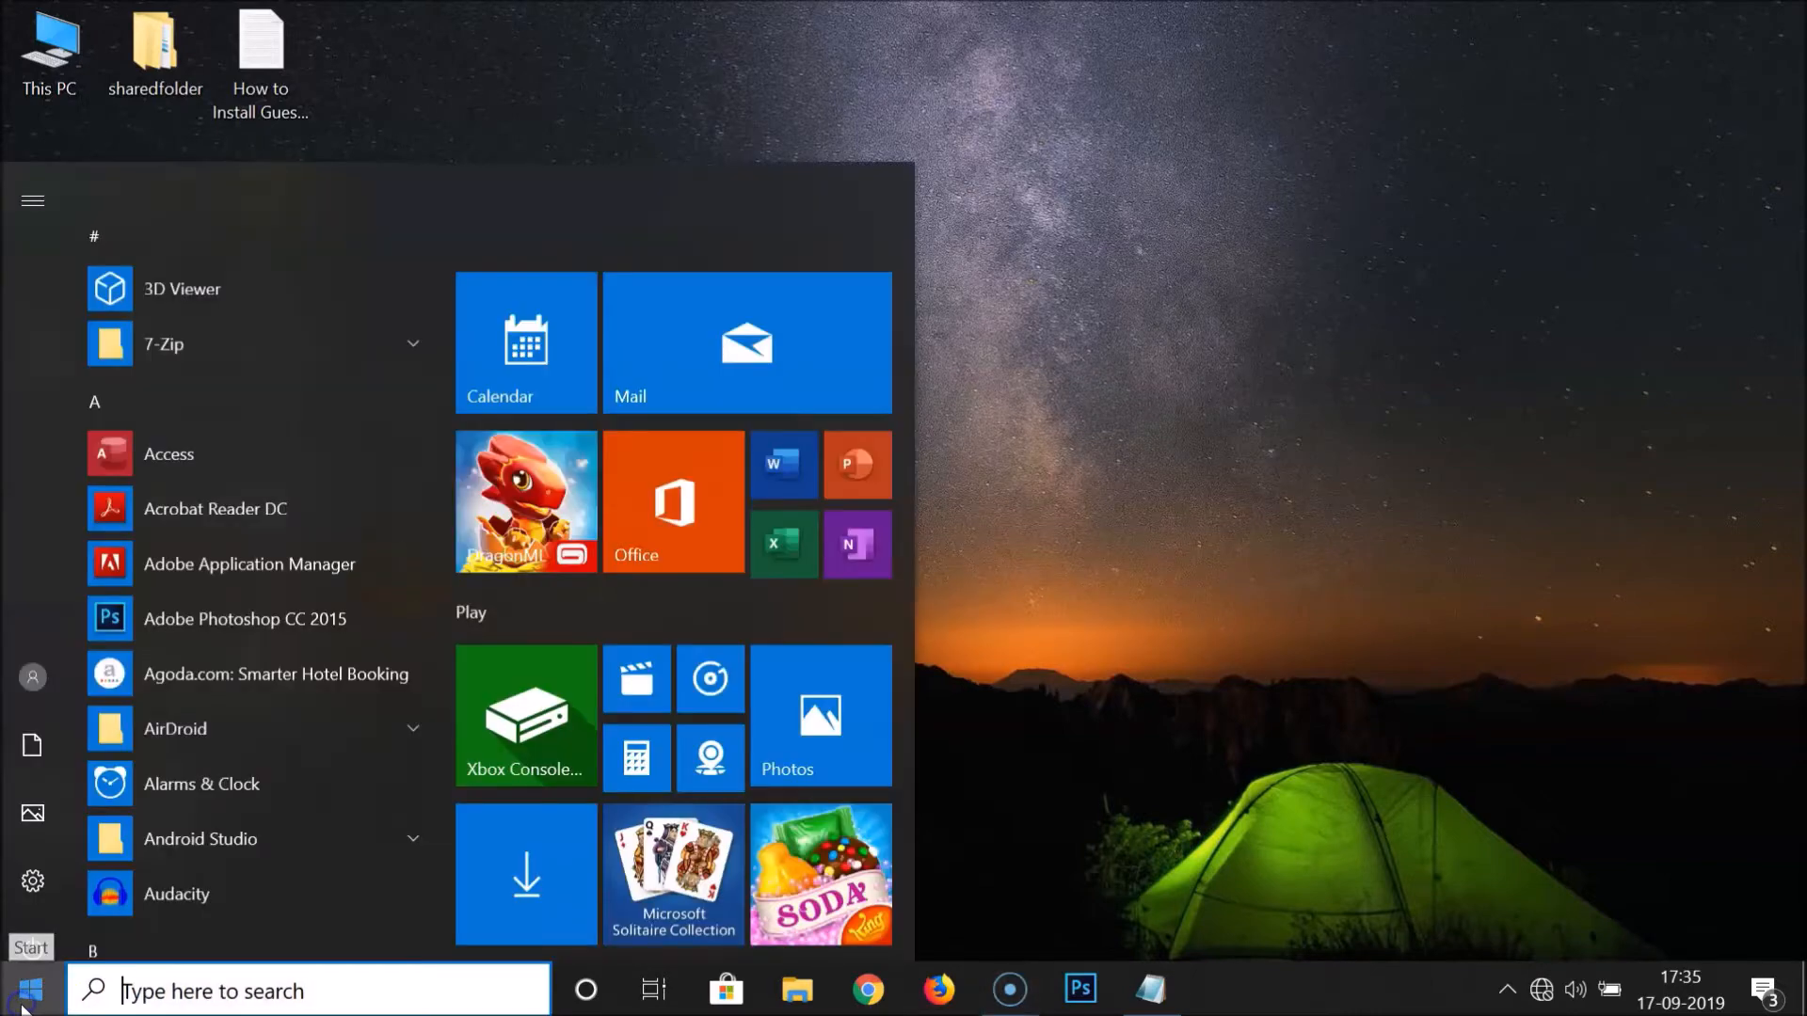
left_click(32, 928)
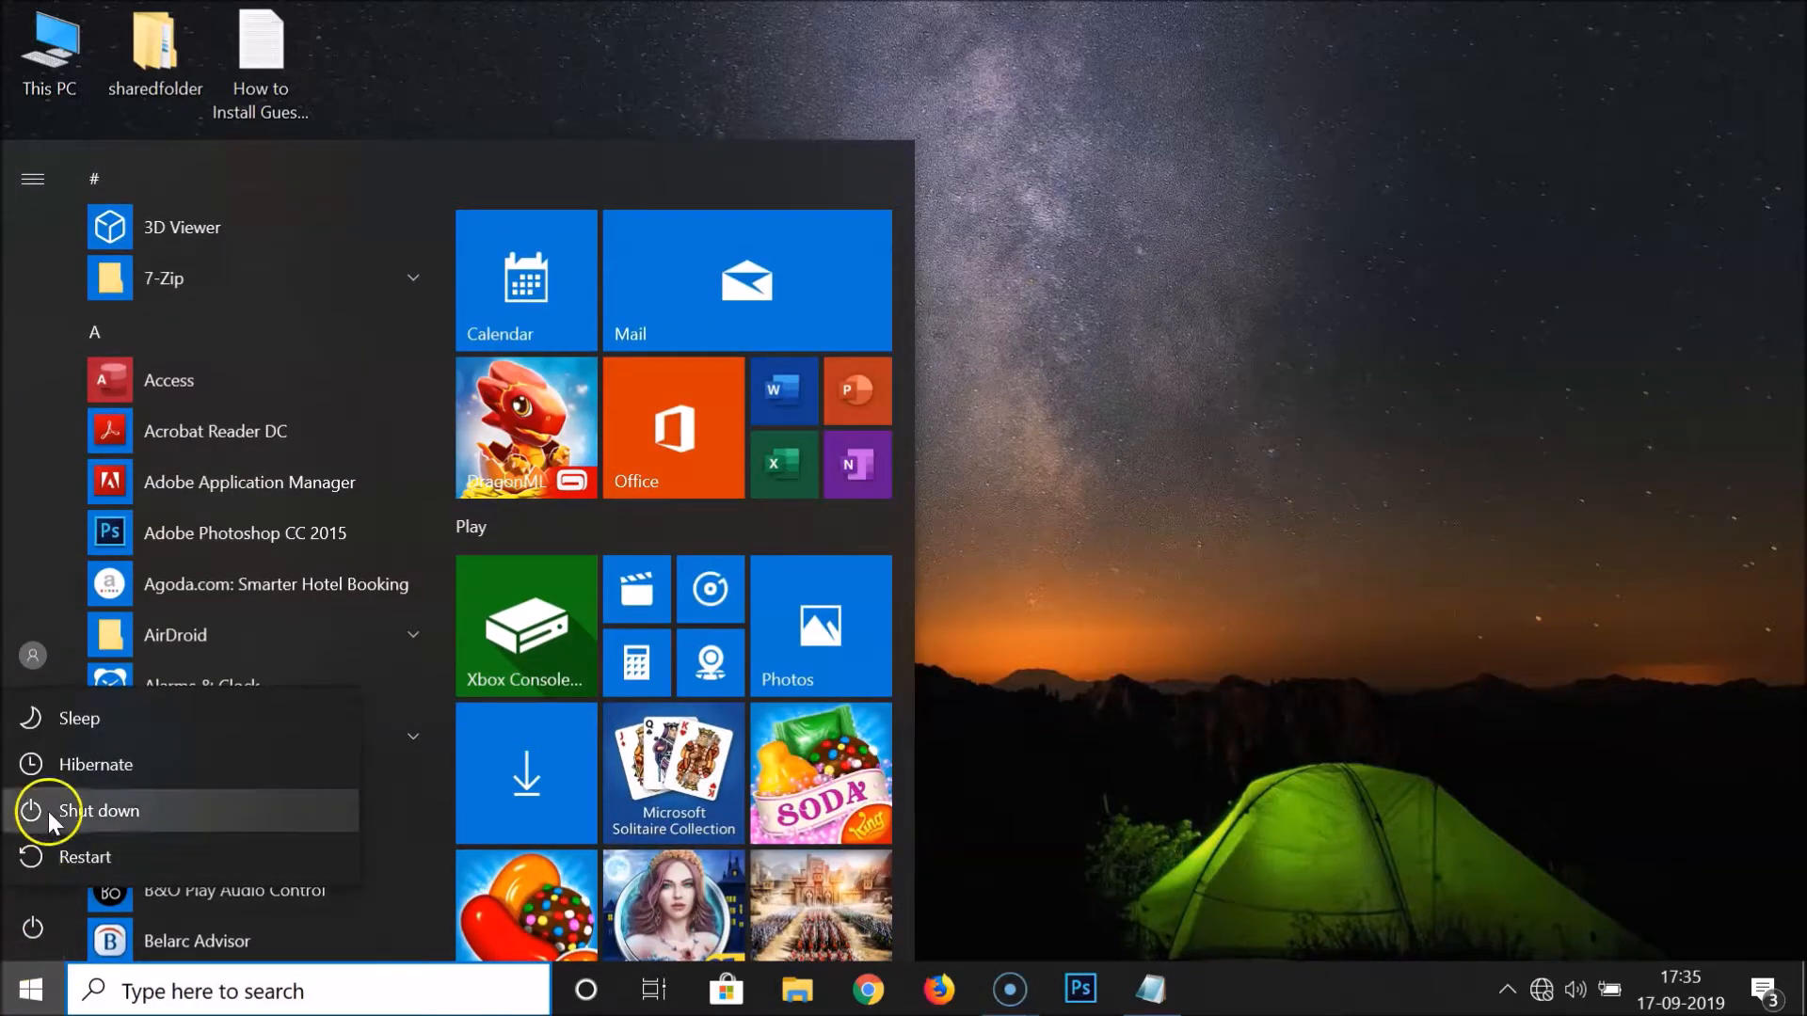
mouse_move(81, 857)
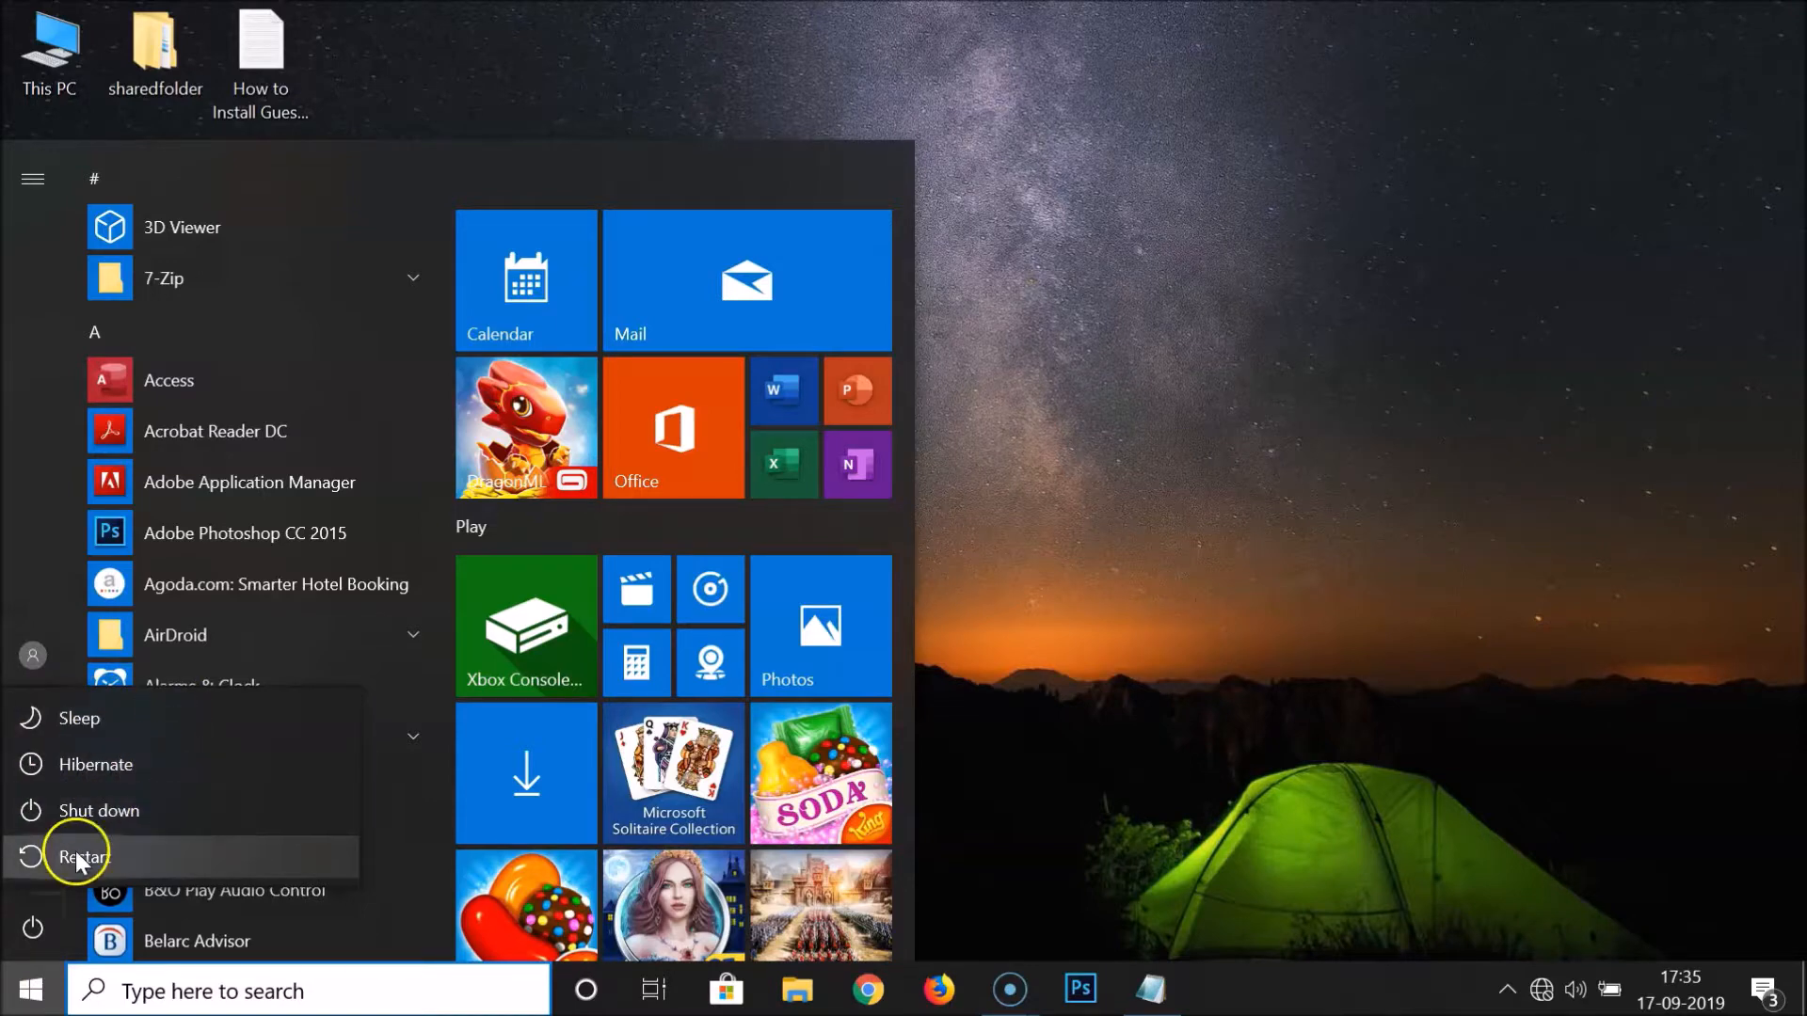
mouse_move(84, 857)
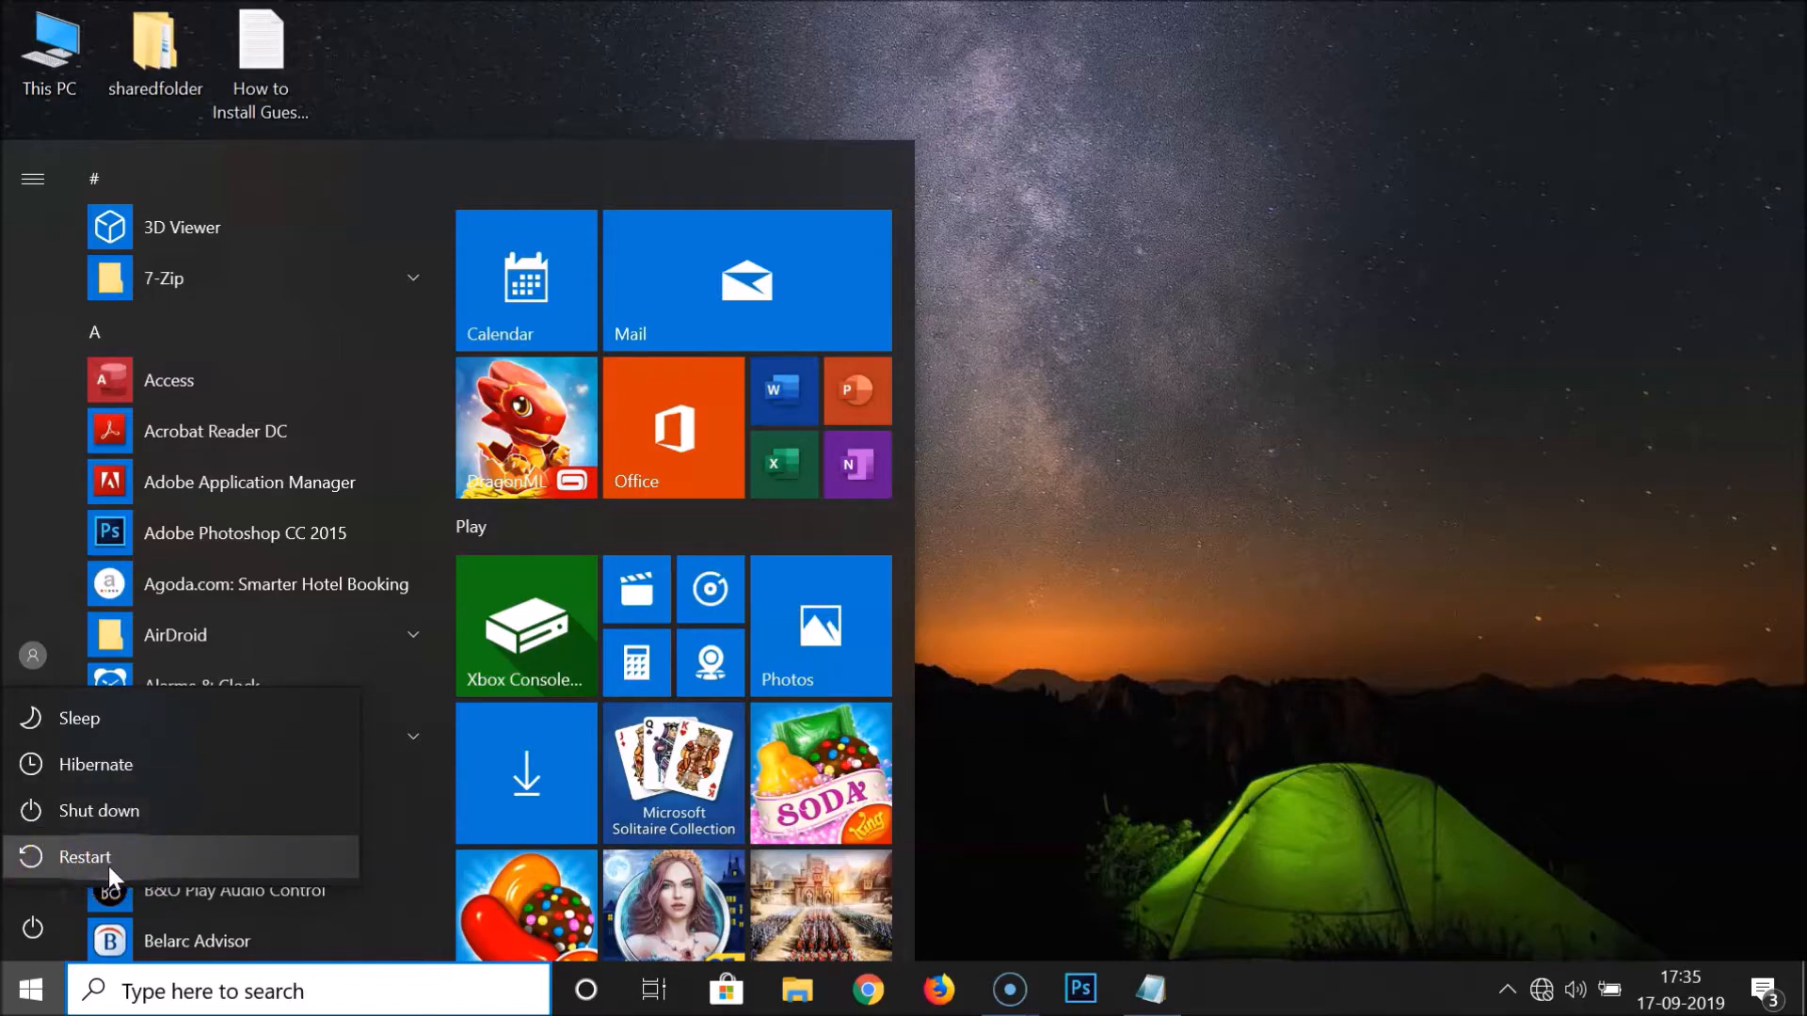
left_click(83, 856)
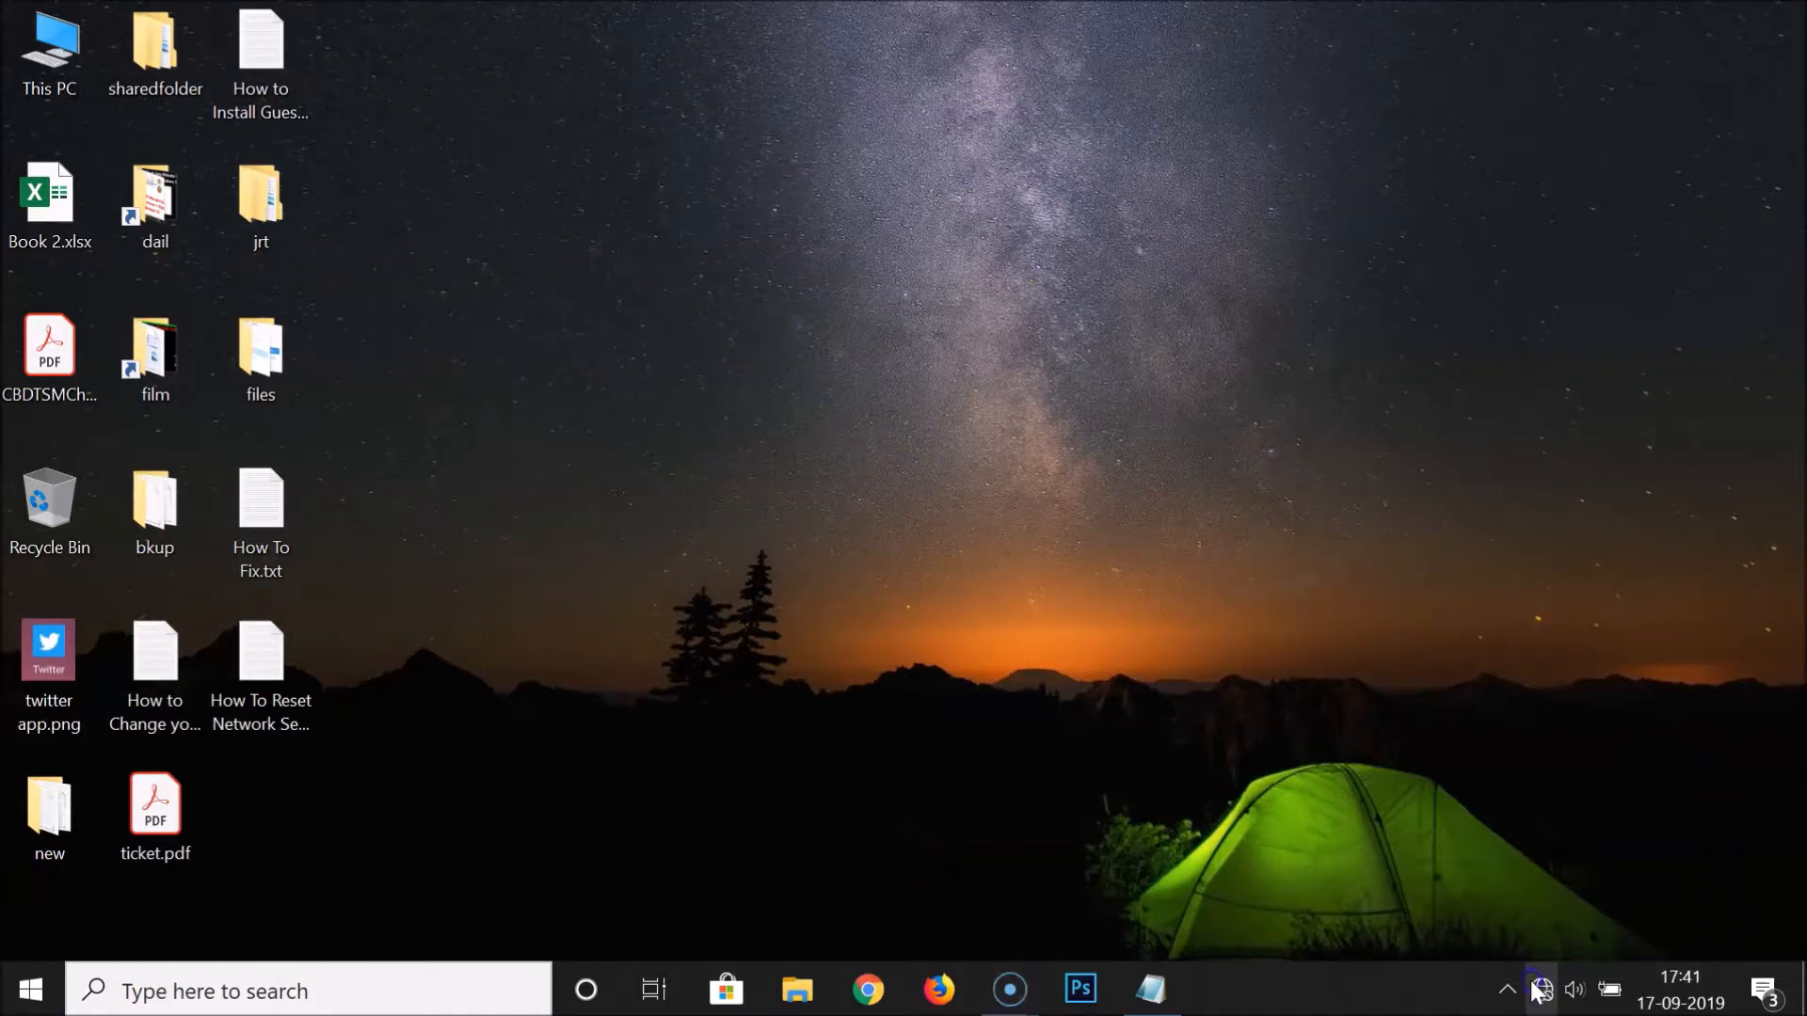
Join the Mabbit Wi-Fi with its security key, auto-connect off and PC not discoverable
left_click(1538, 989)
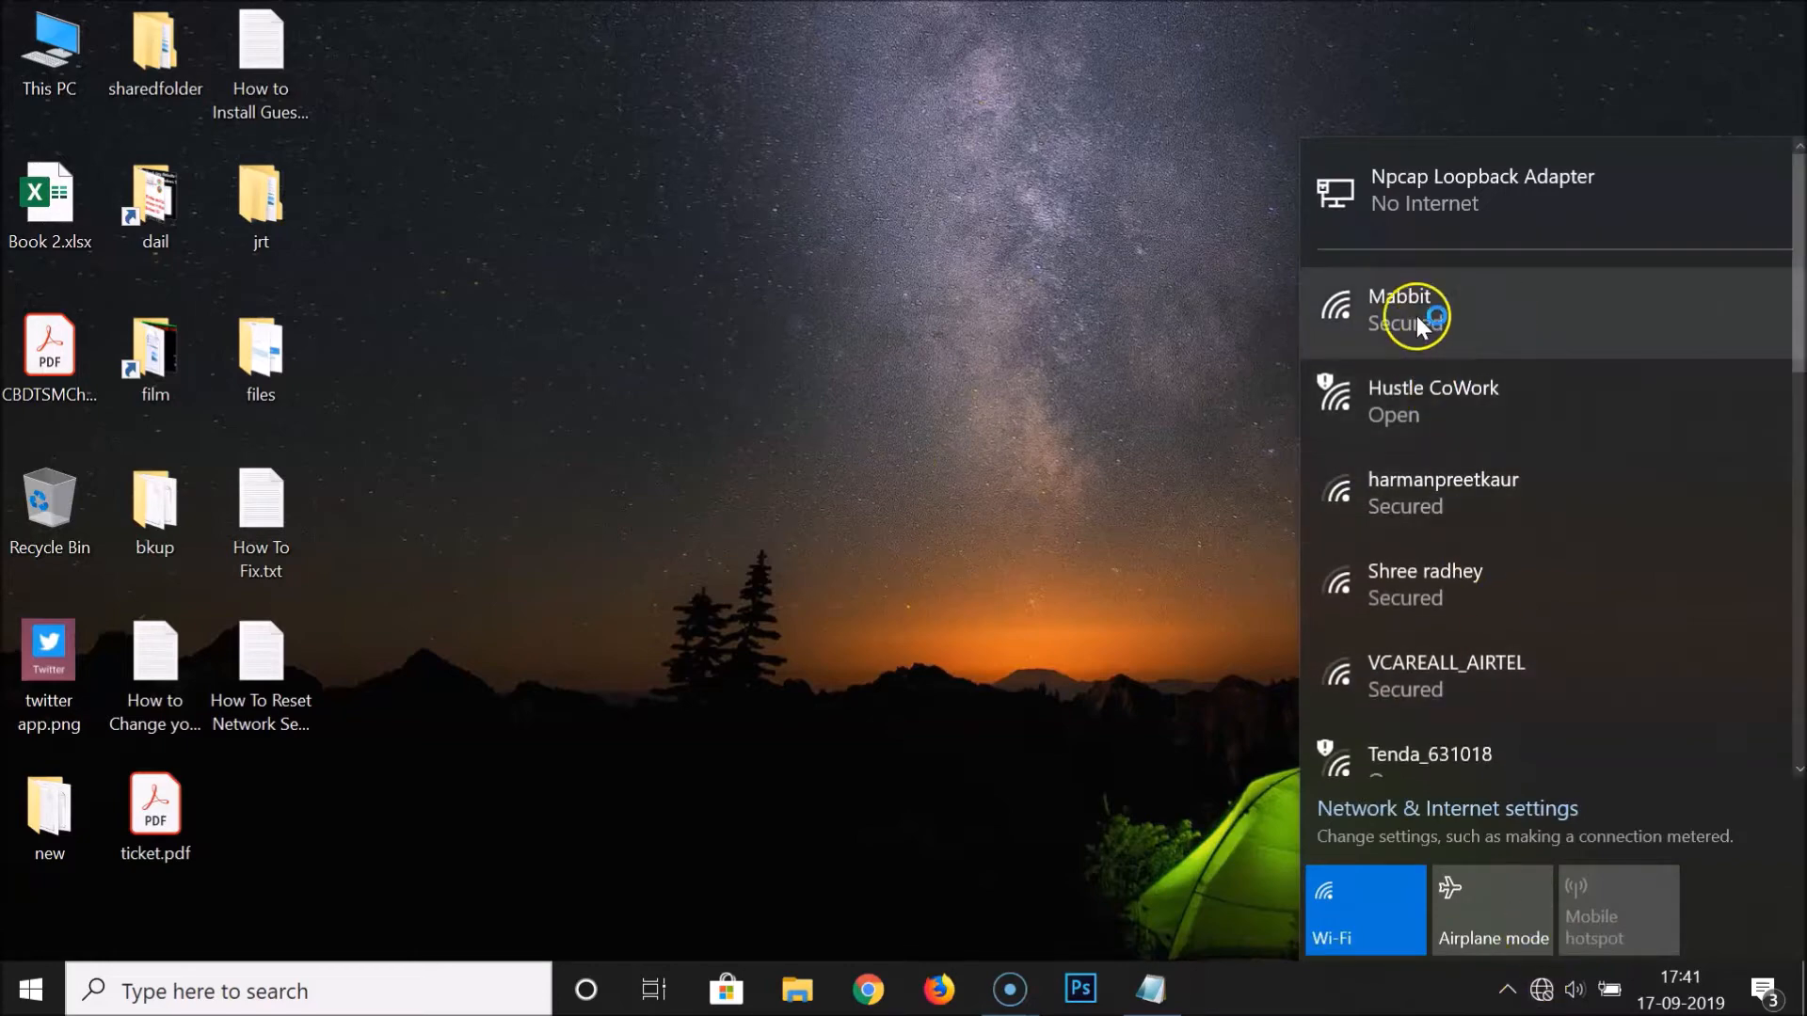
left_click(1402, 311)
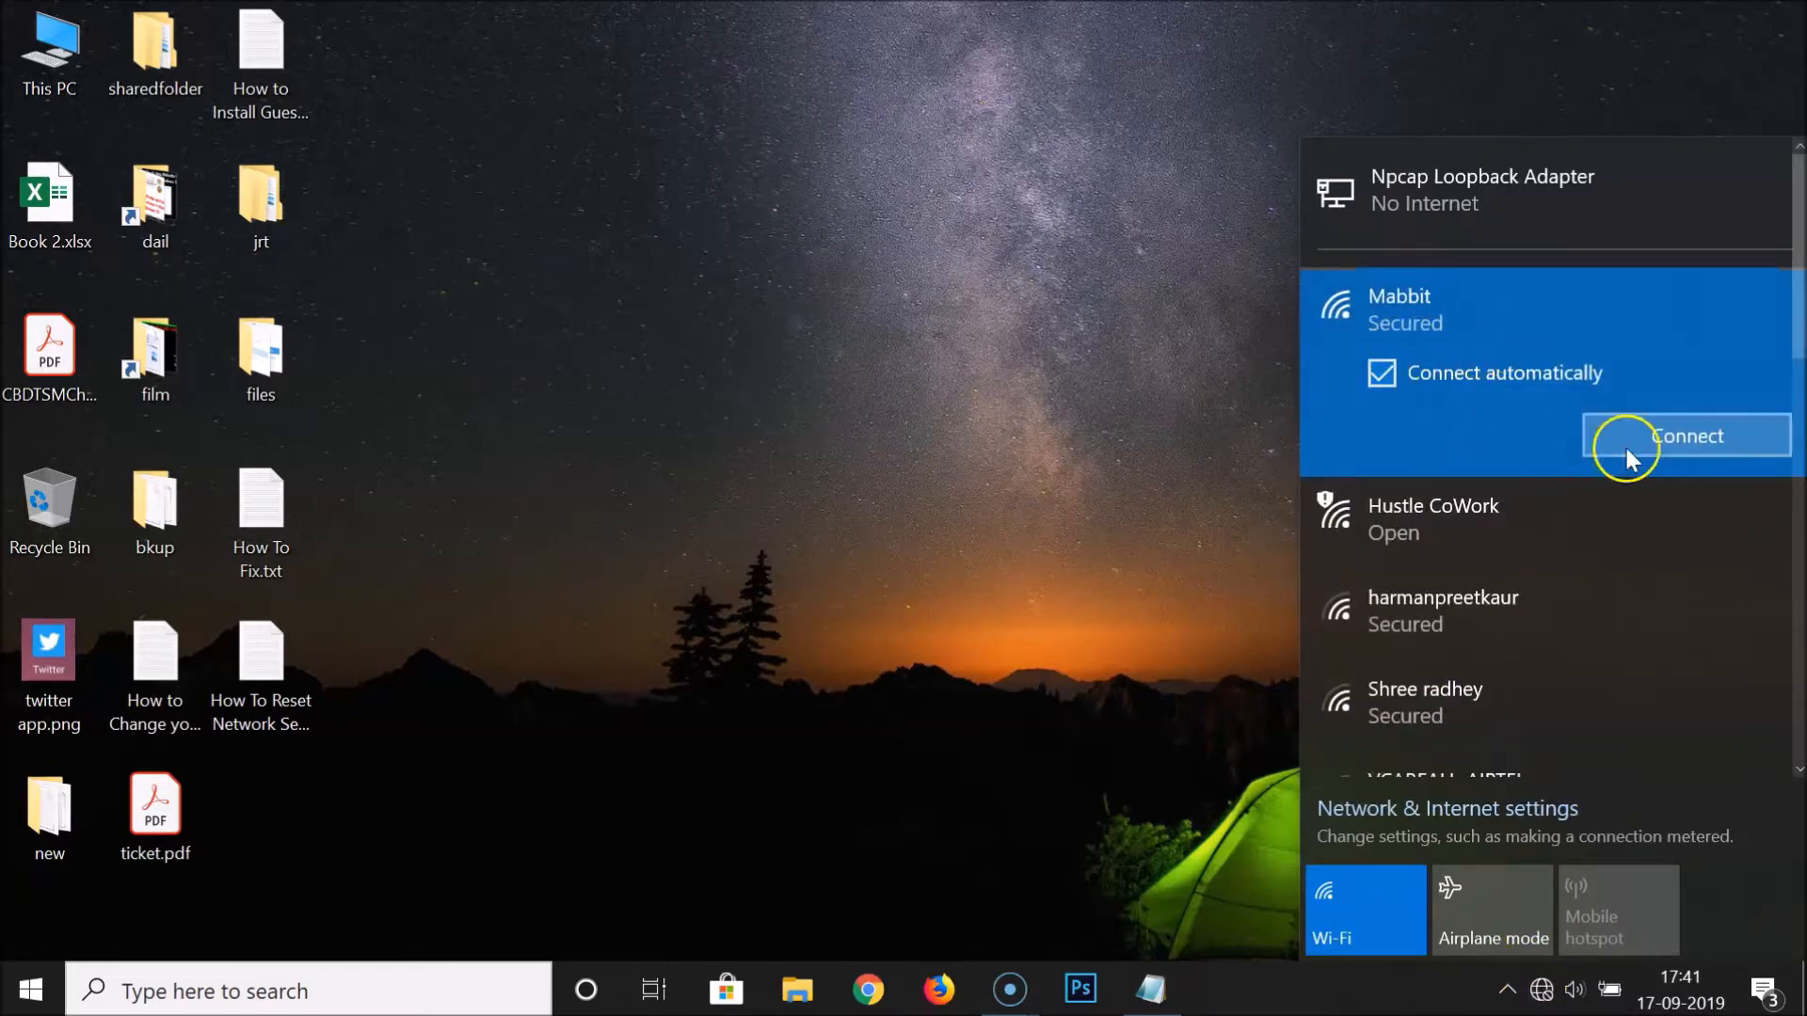
left_click(1381, 373)
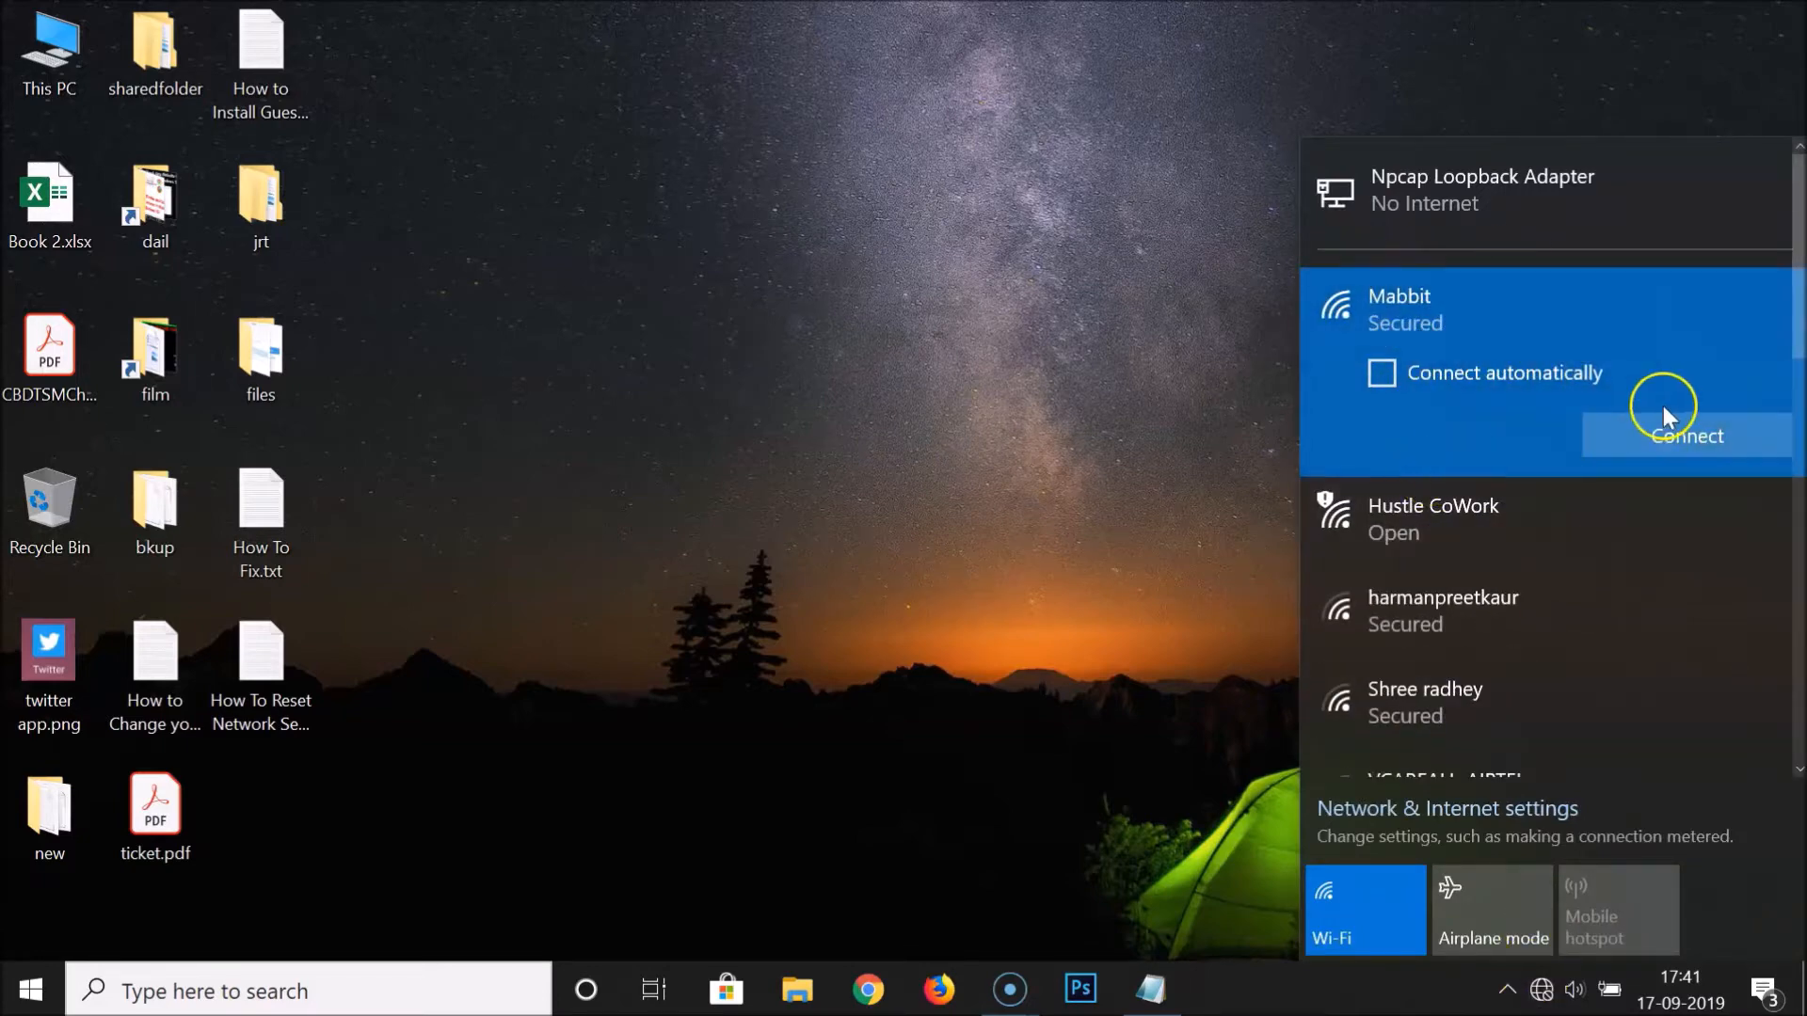
left_click(1684, 436)
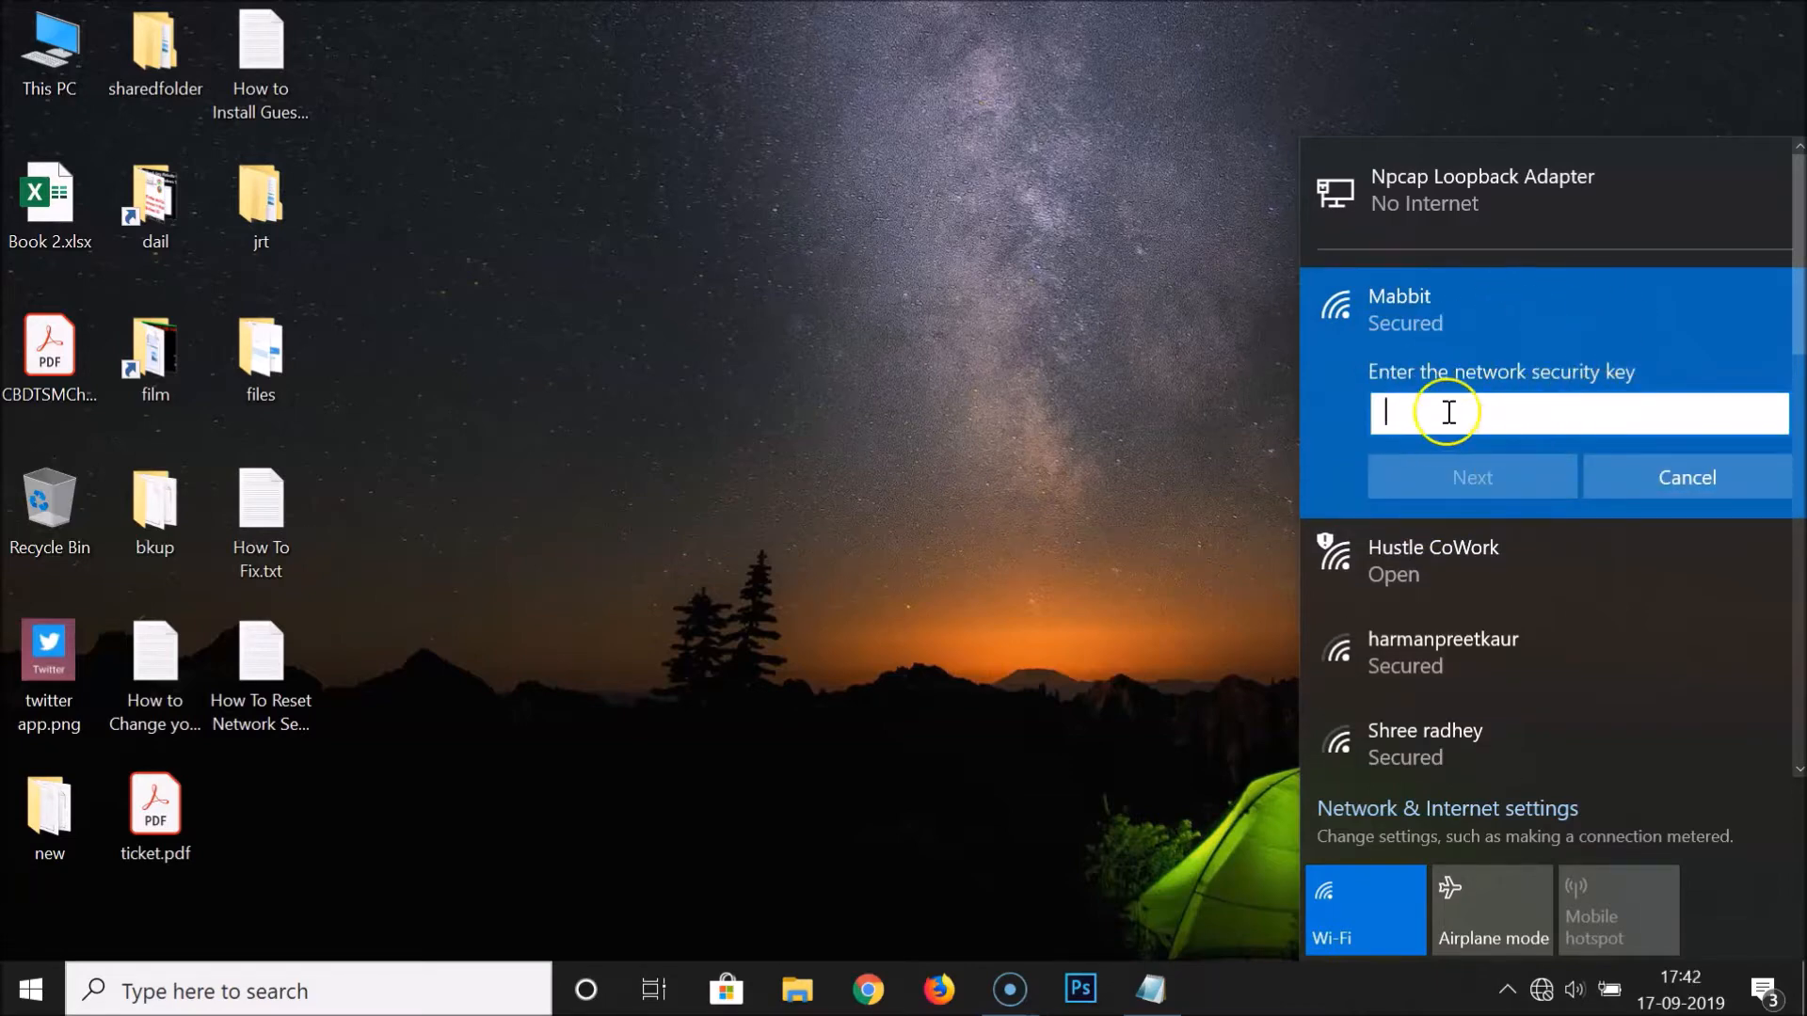
mouse_move(1541, 411)
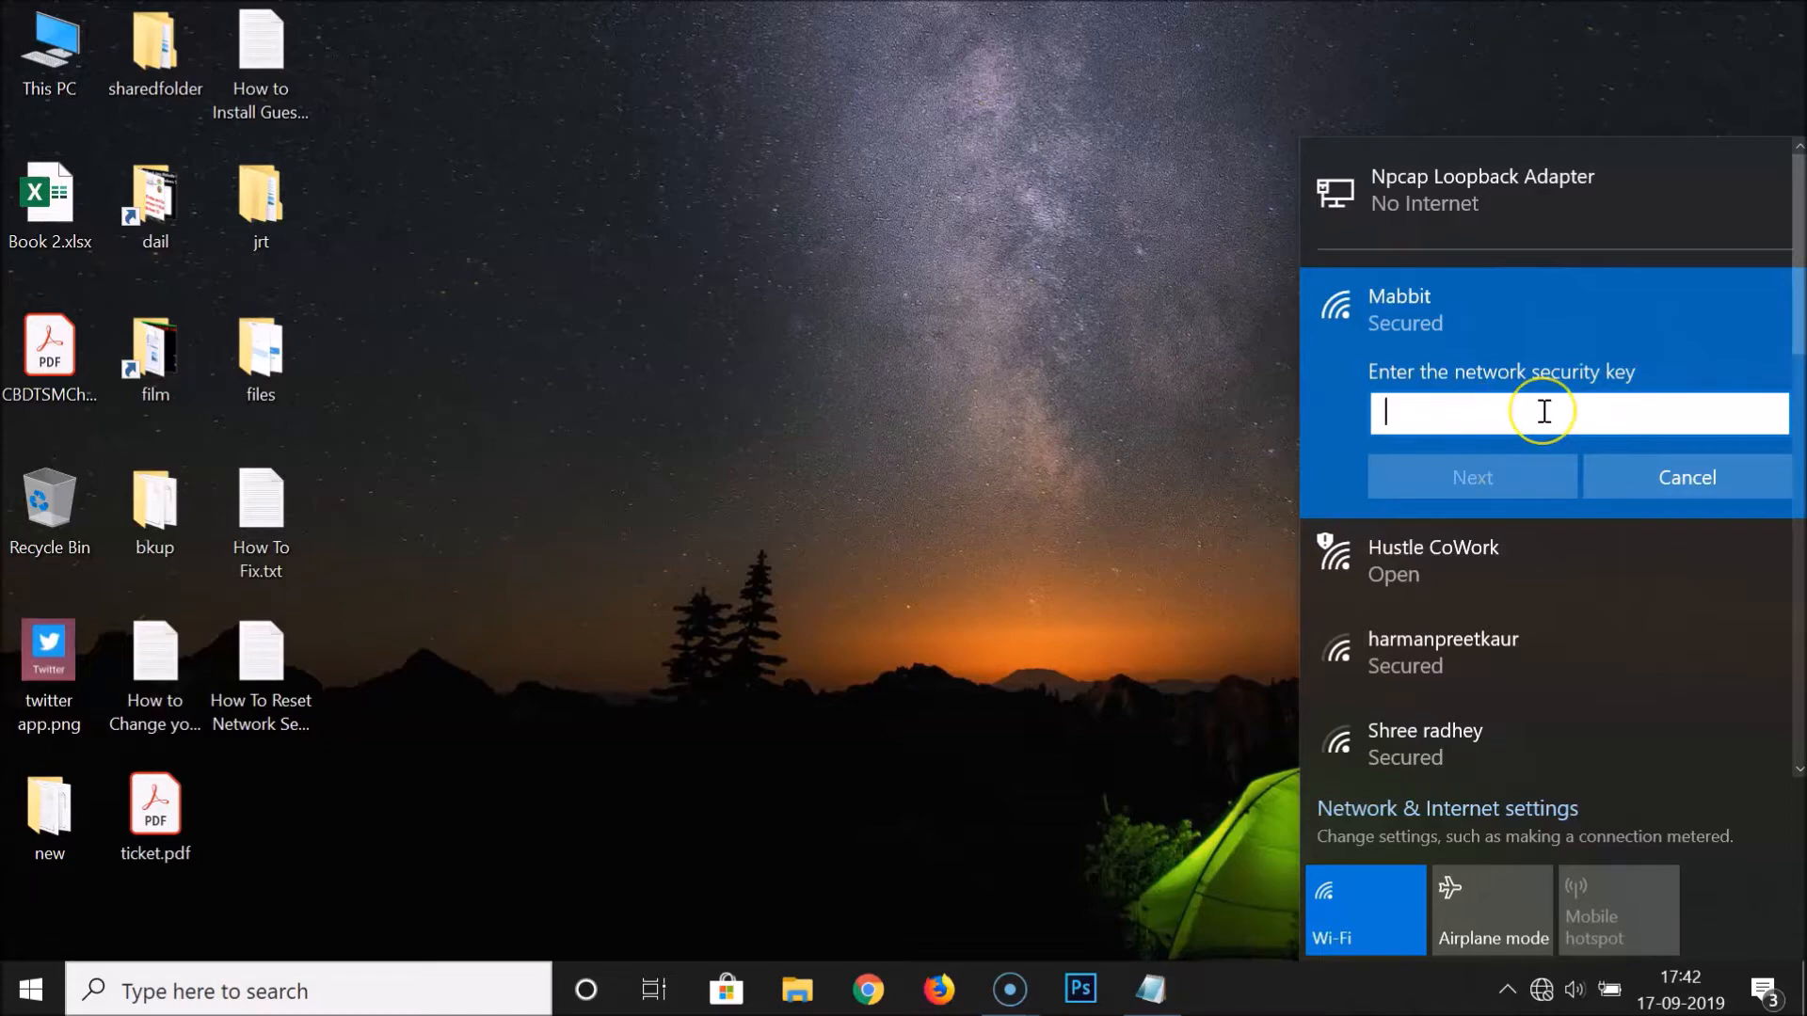
type("•")
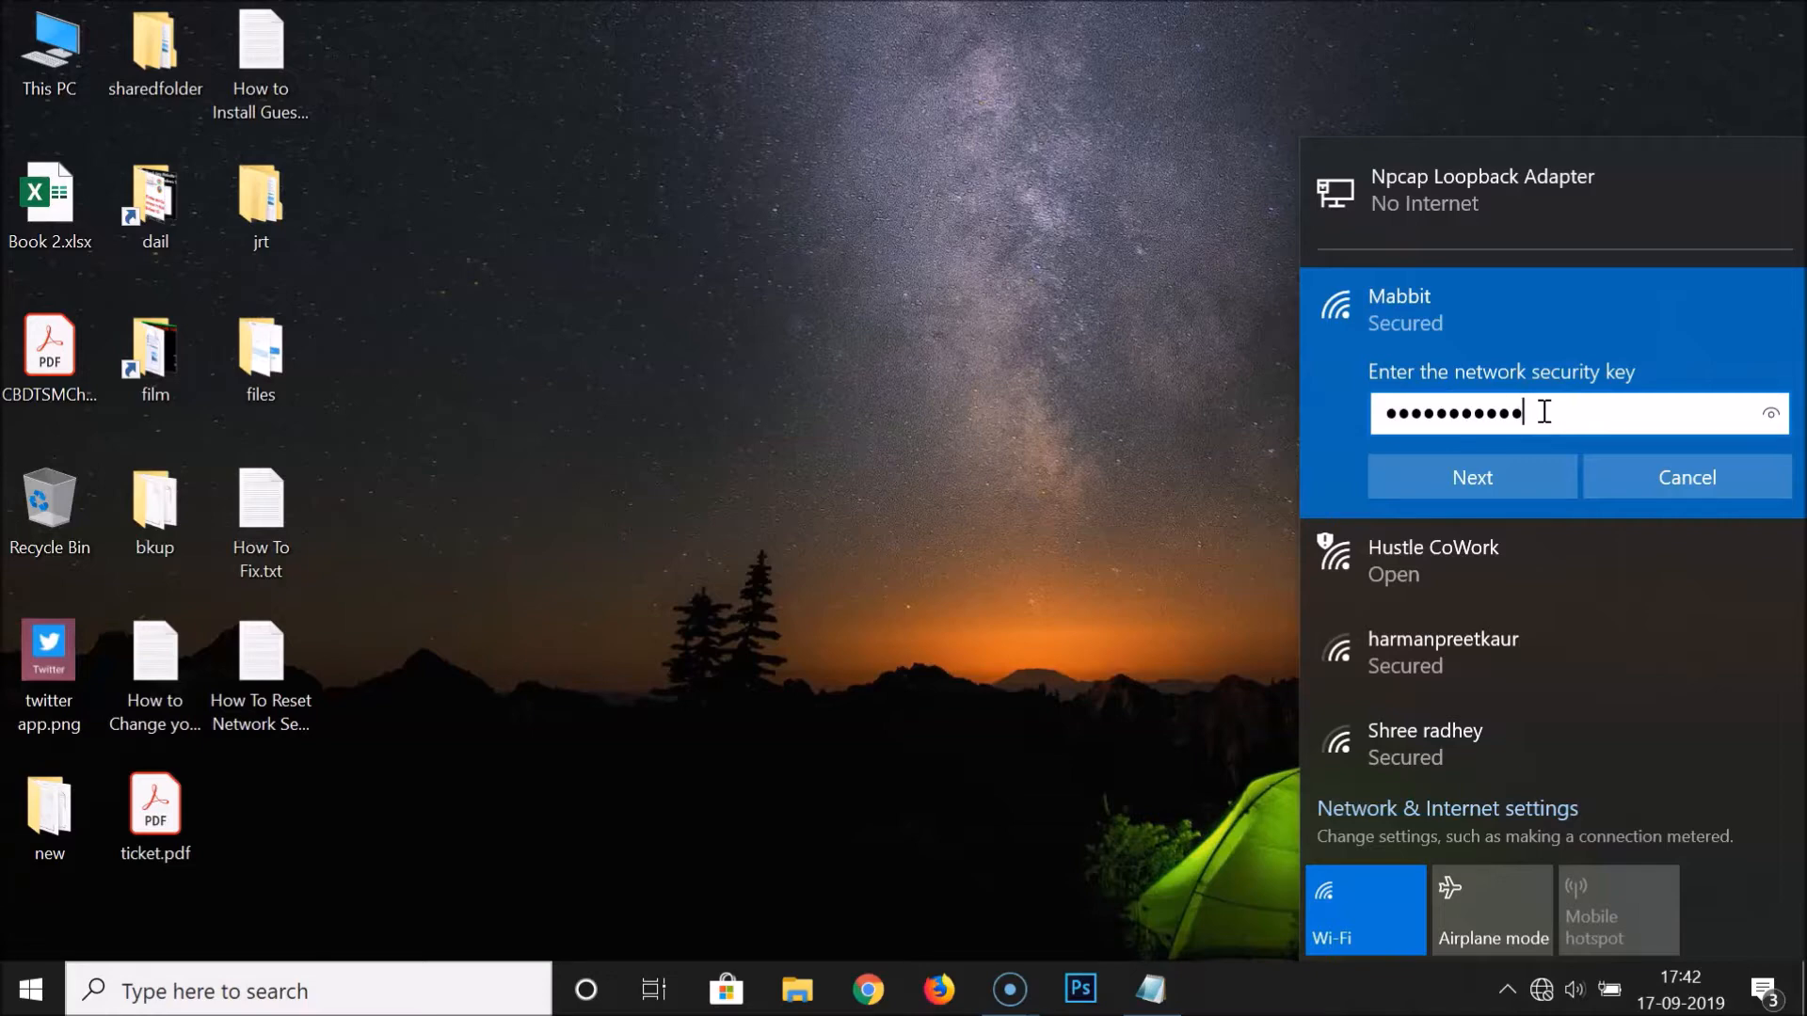
left_click(1471, 477)
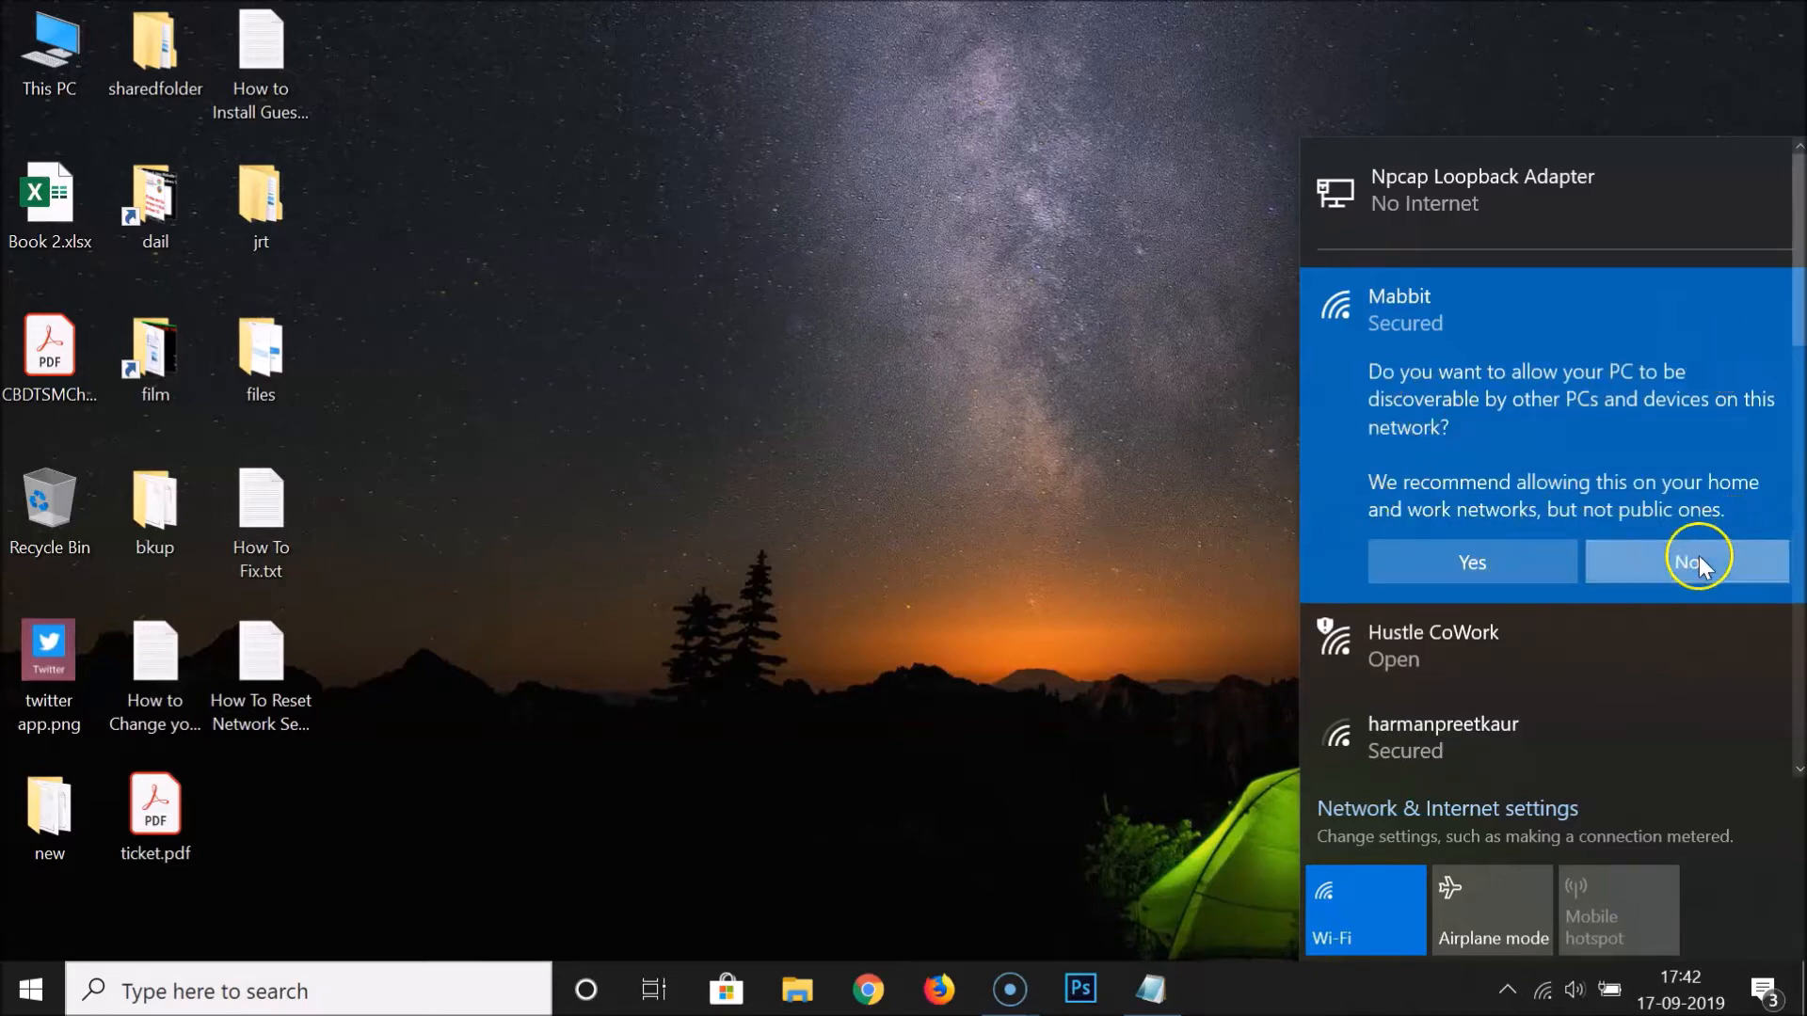
left_click(1686, 562)
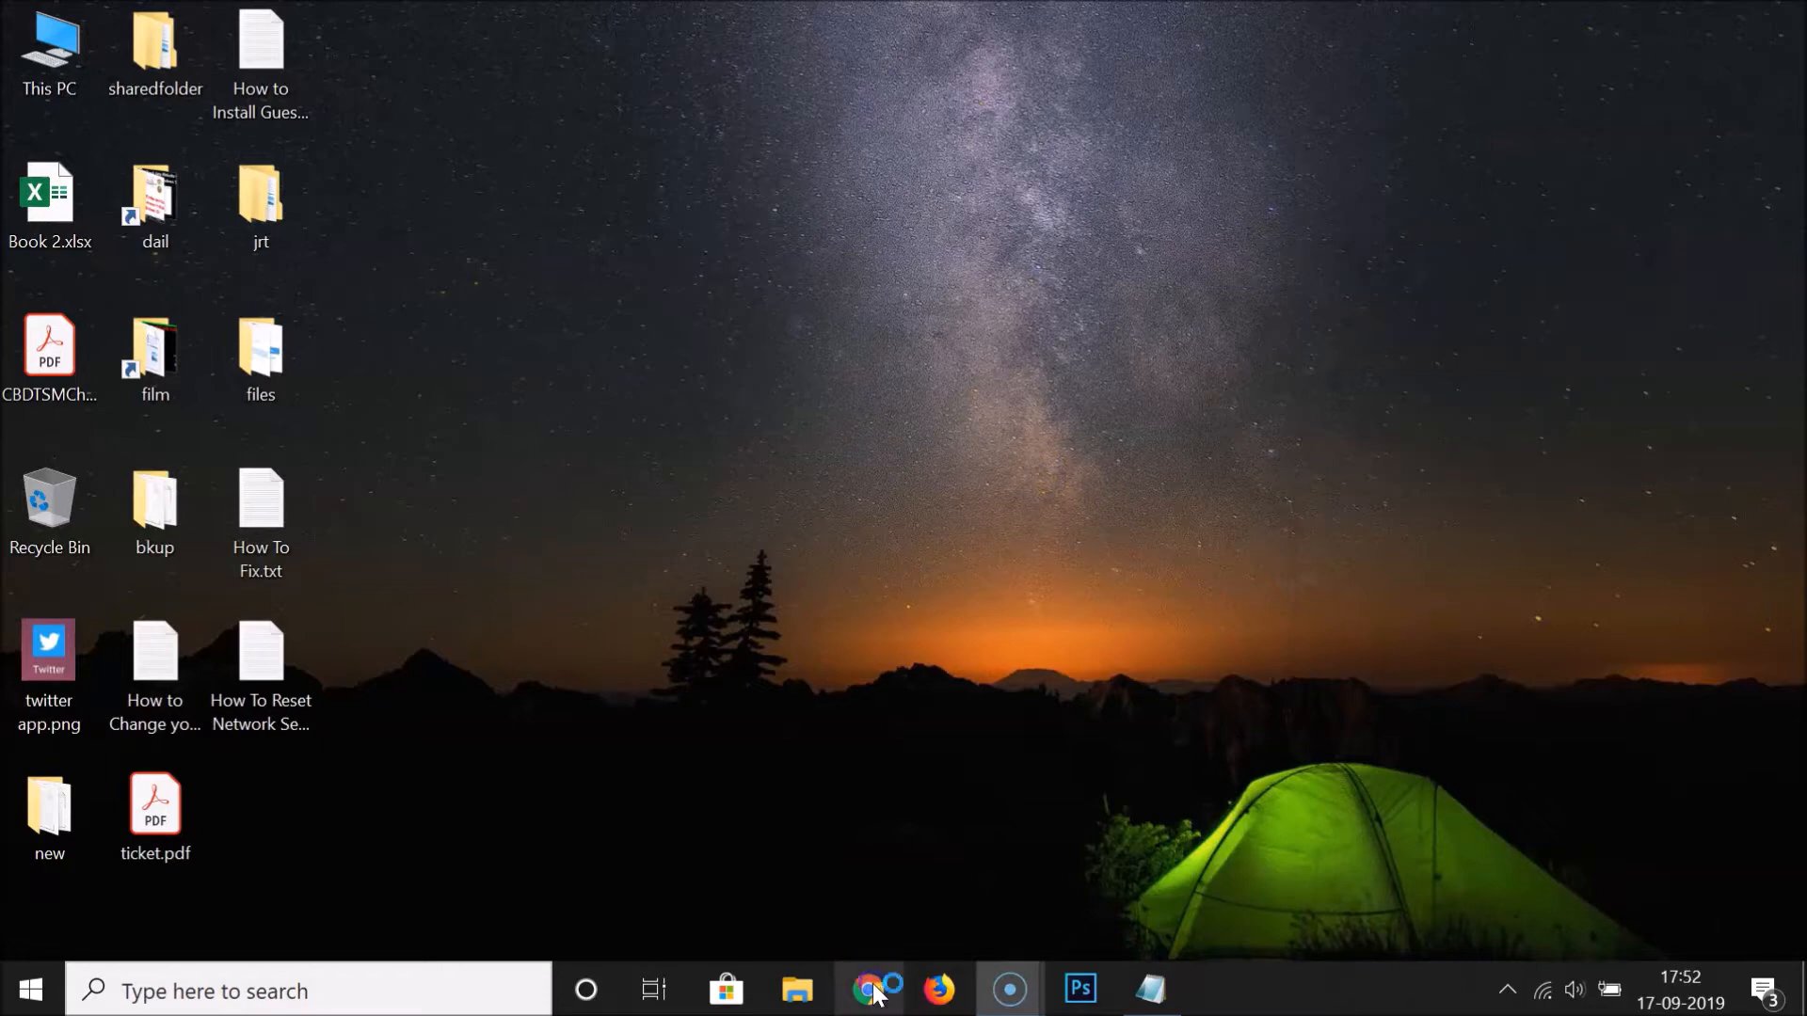
left_click(876, 989)
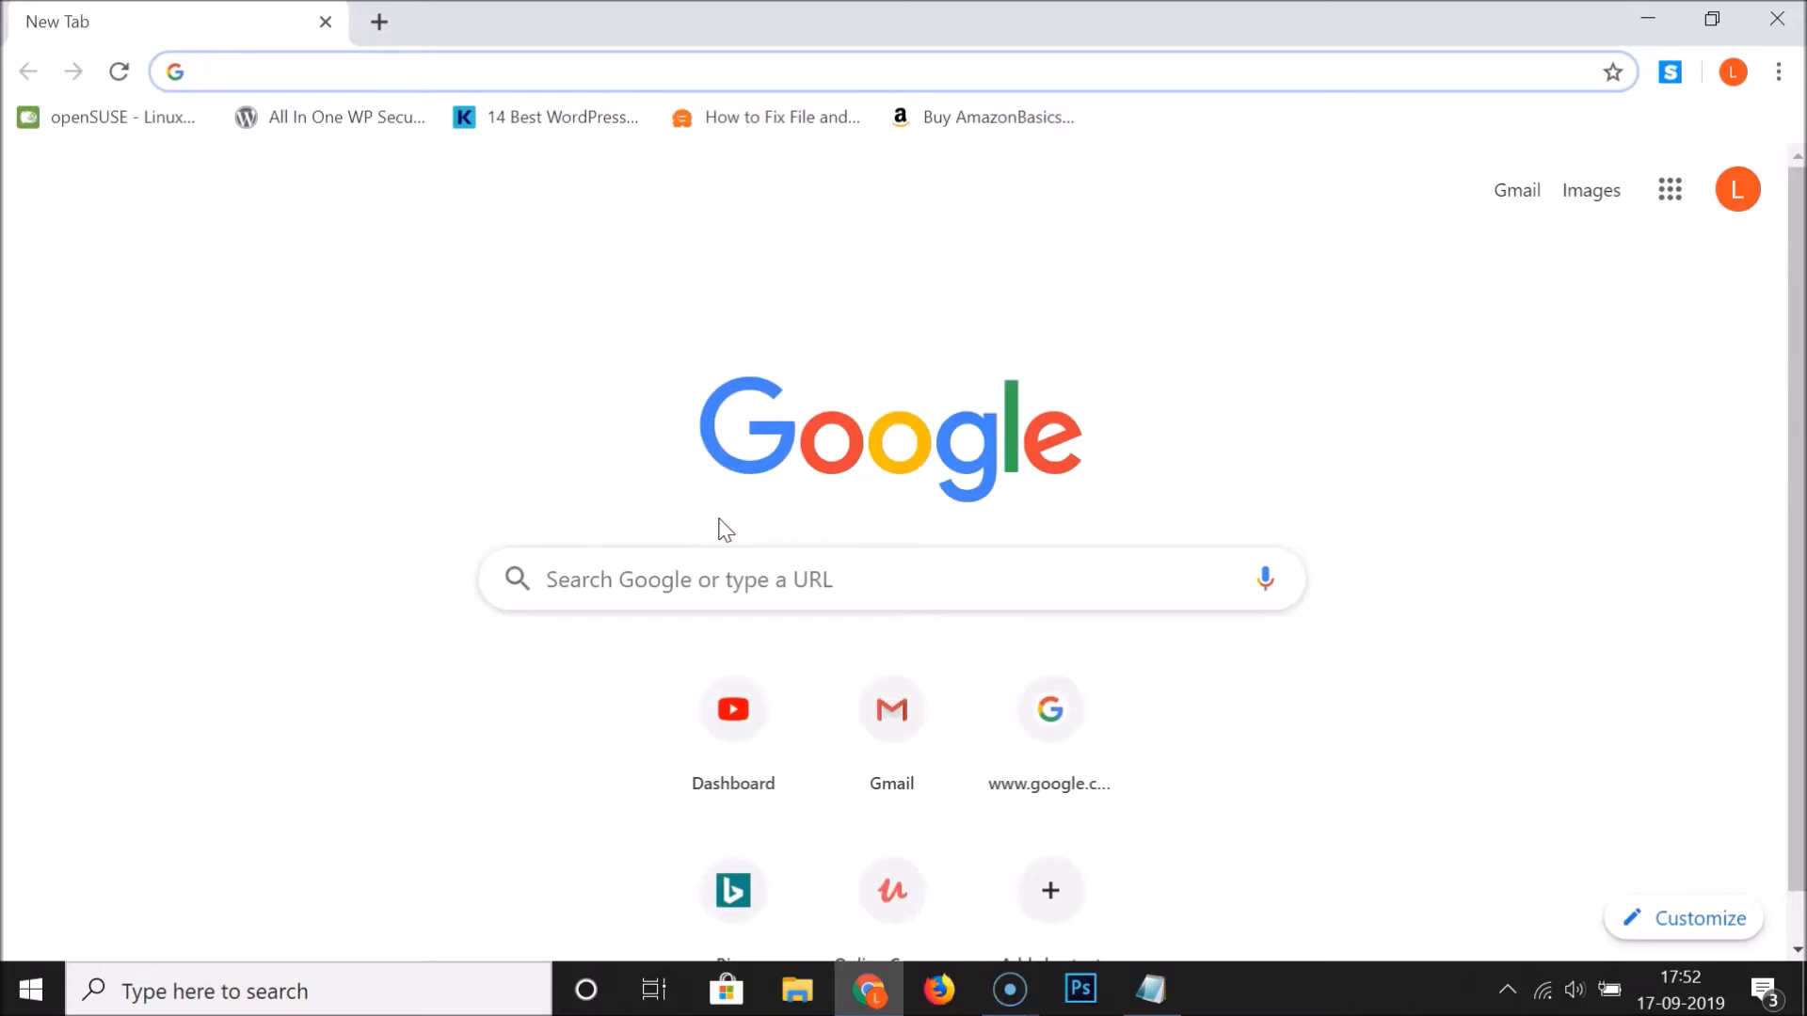
left_click(461, 71)
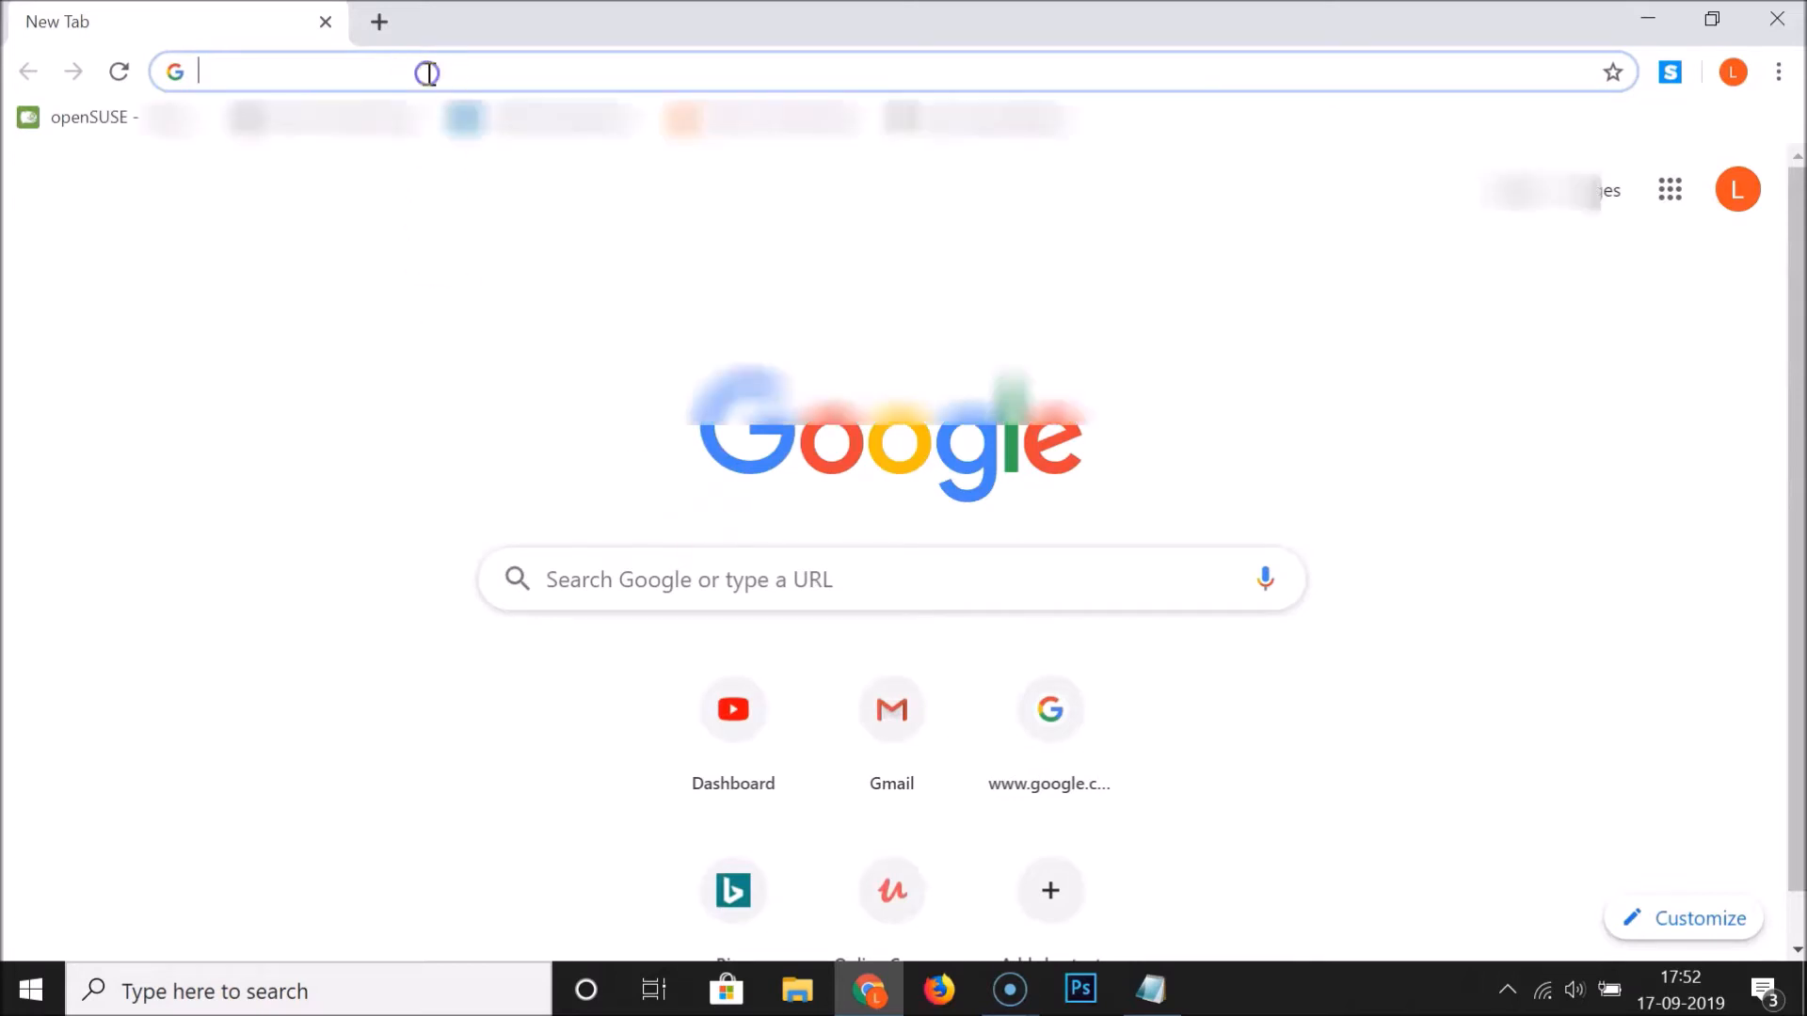
type("https://www.google.com")
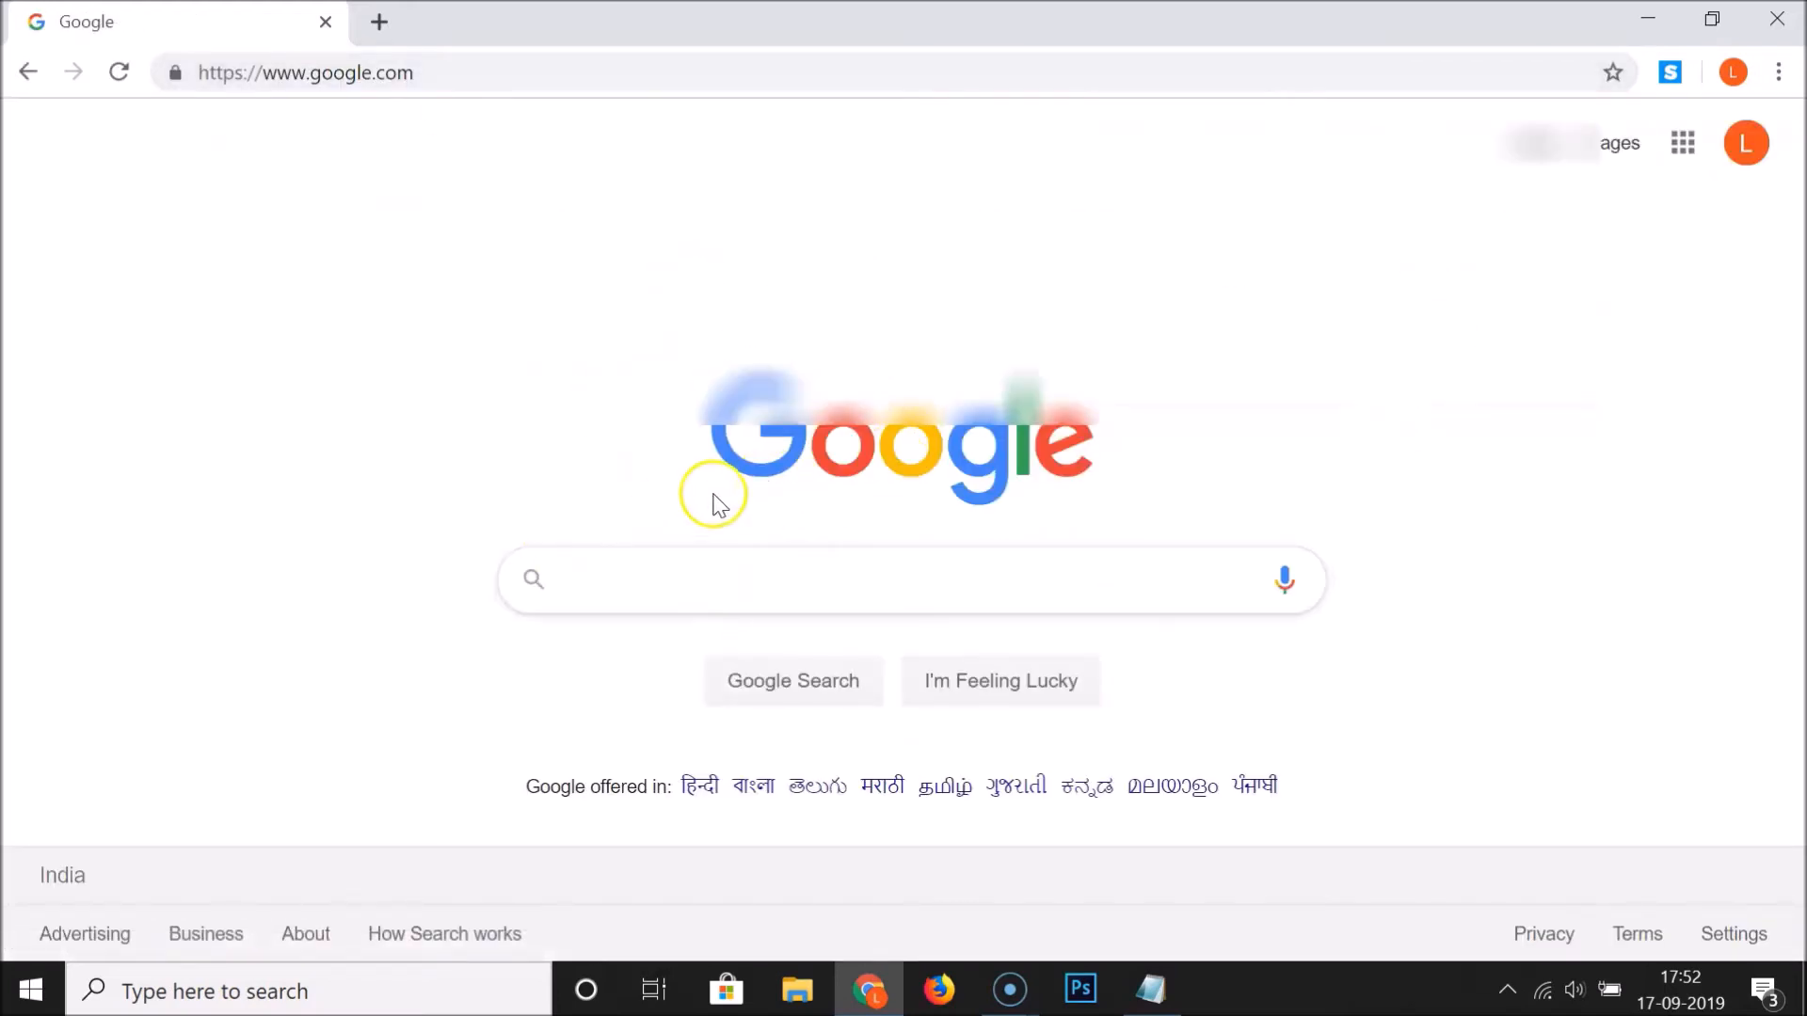
left_click(1149, 990)
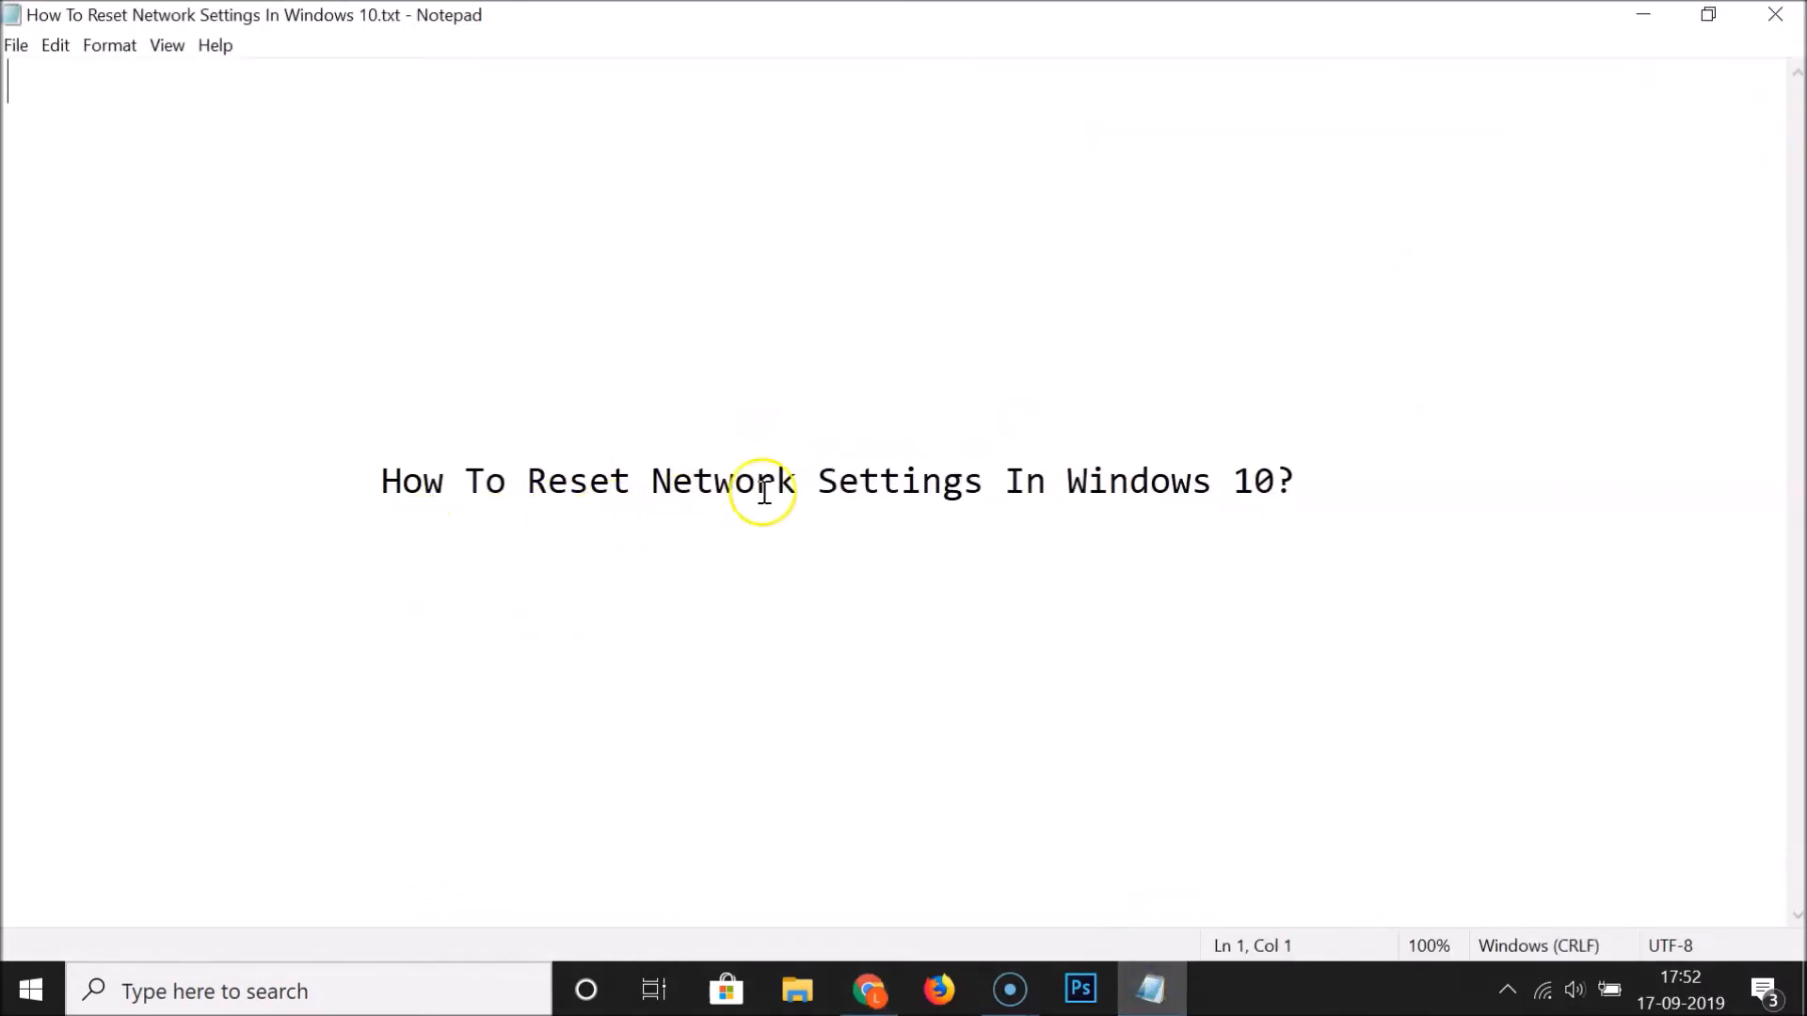
mouse_move(1171, 467)
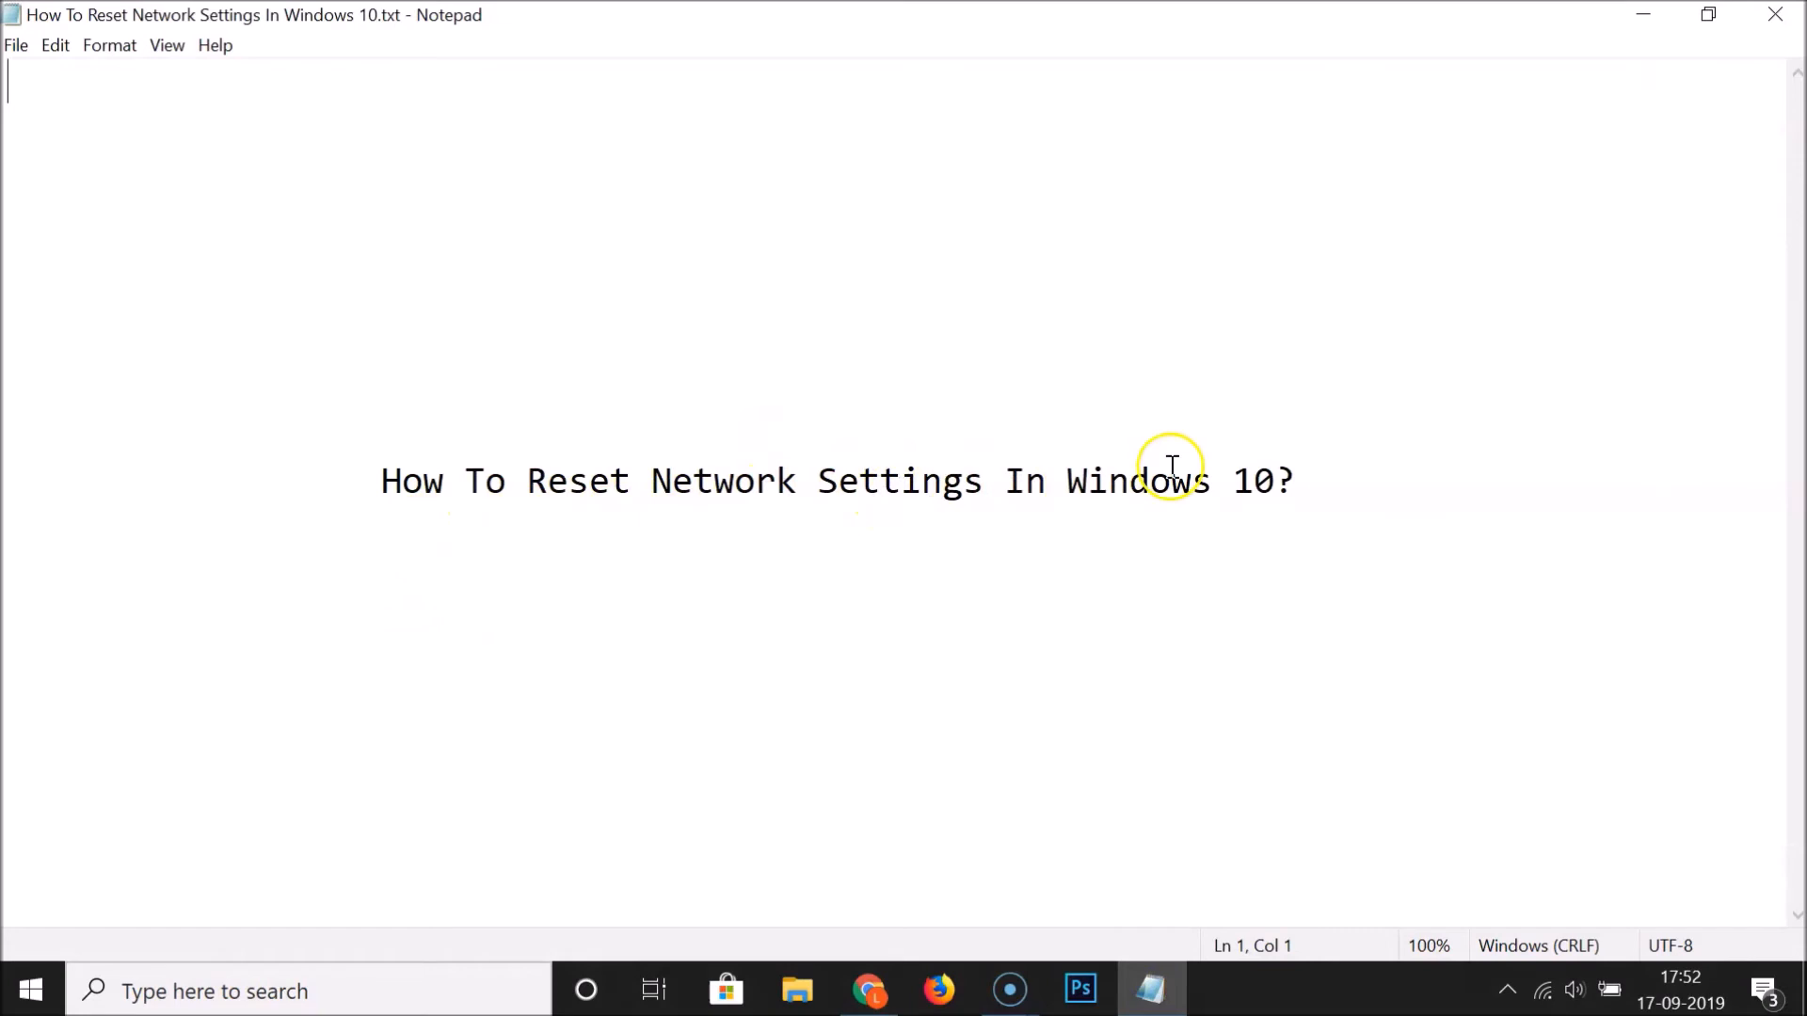